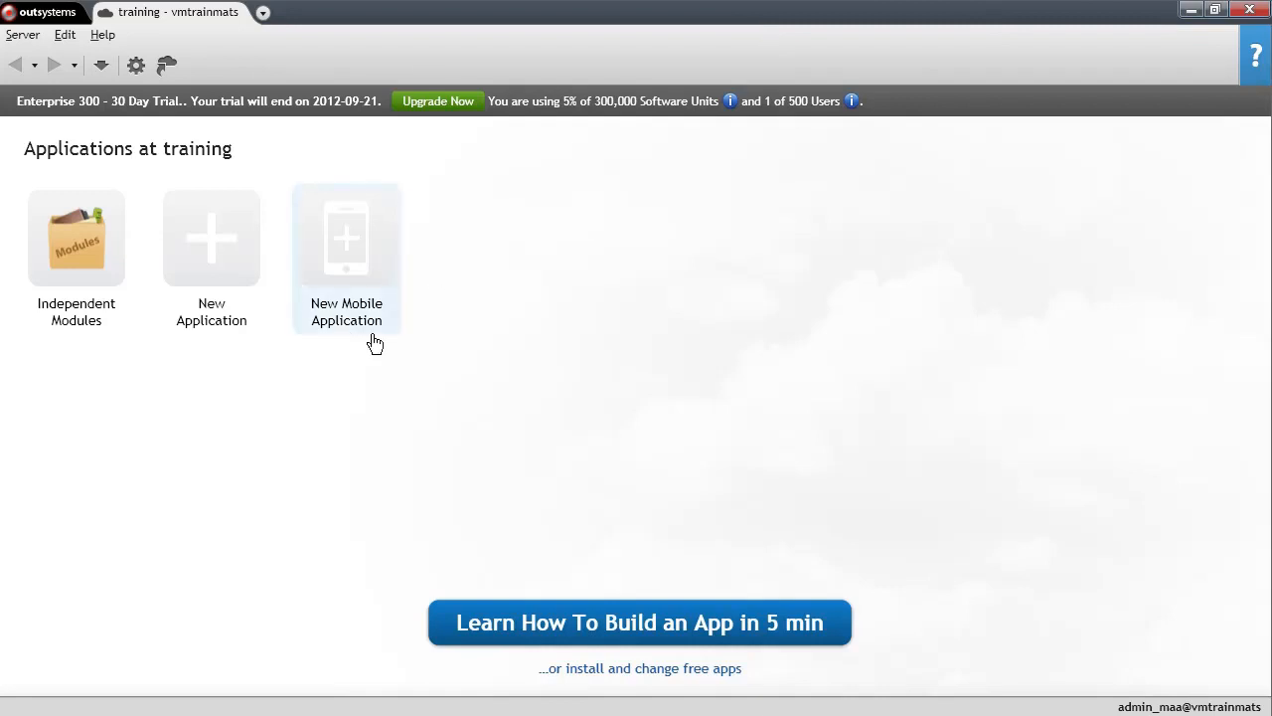
mouse_move(613, 282)
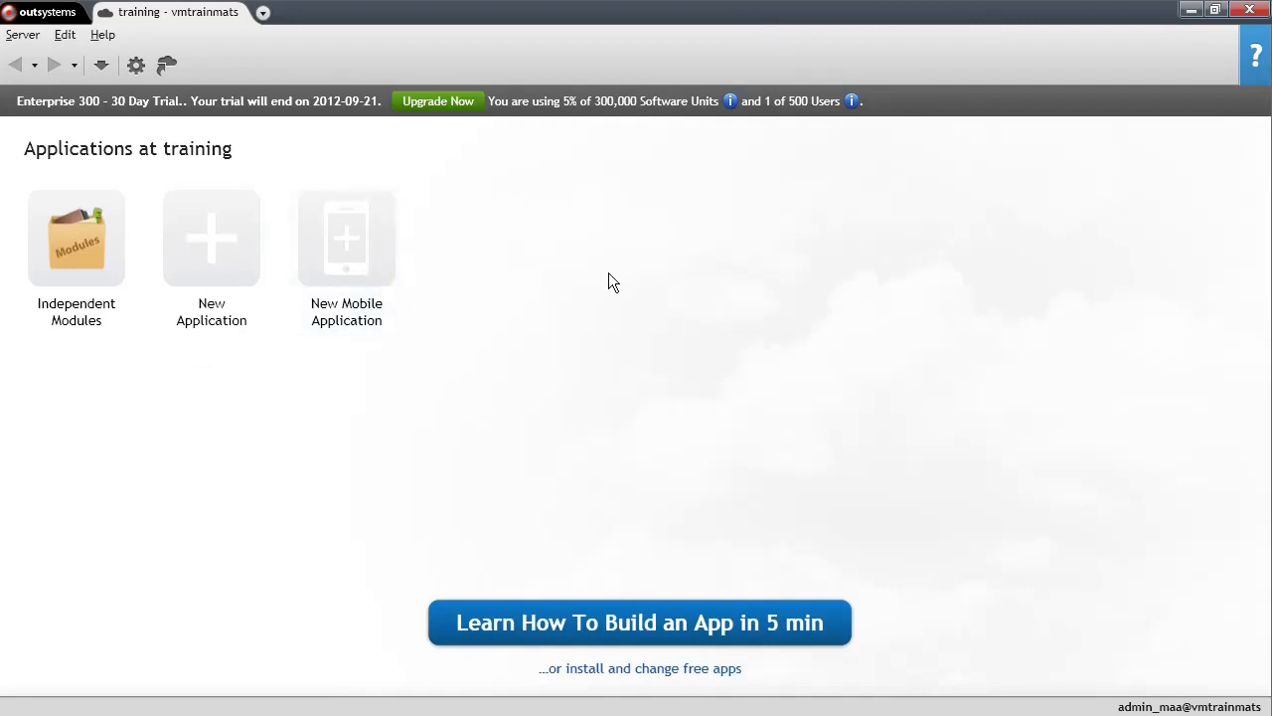
mouse_move(634, 334)
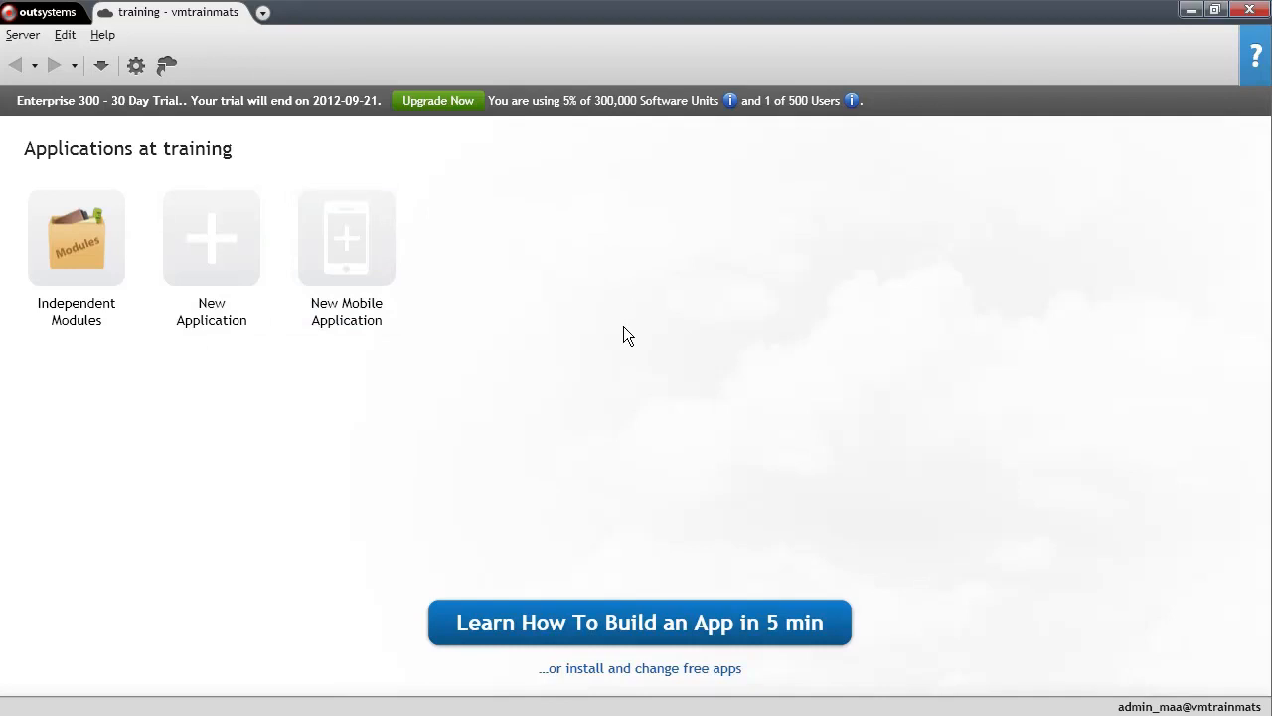
mouse_move(581, 235)
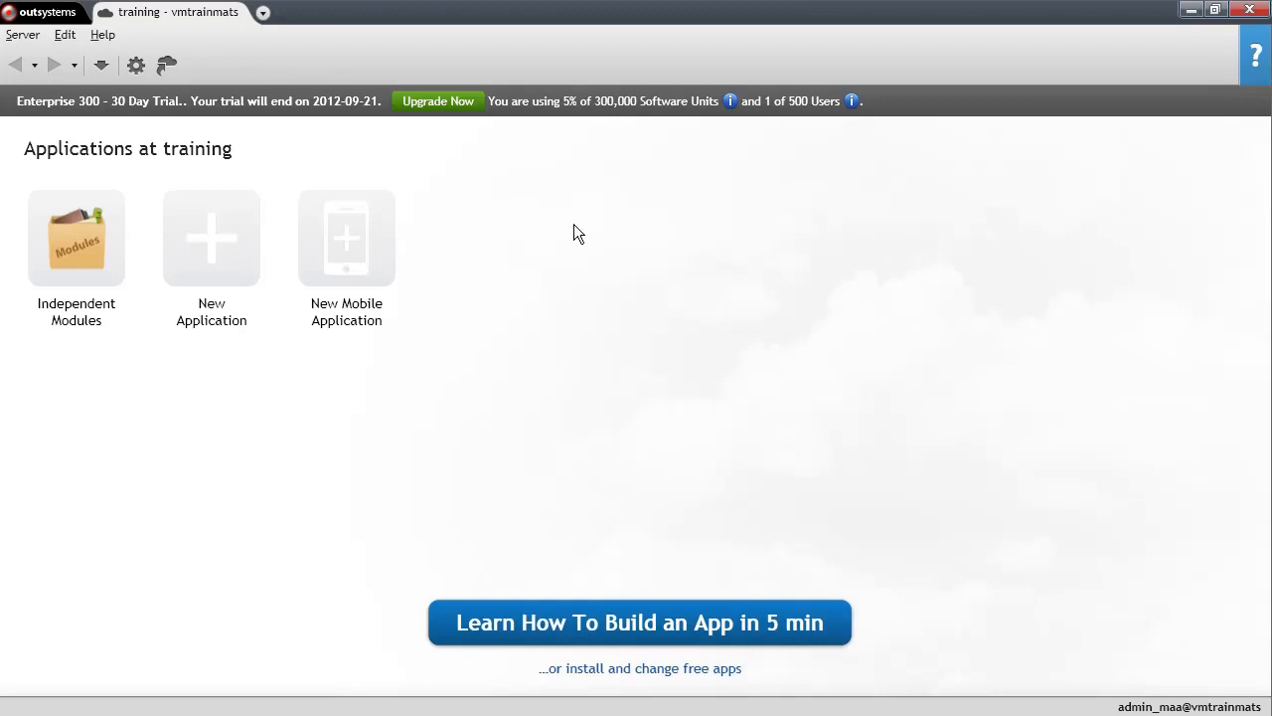
mouse_move(596, 267)
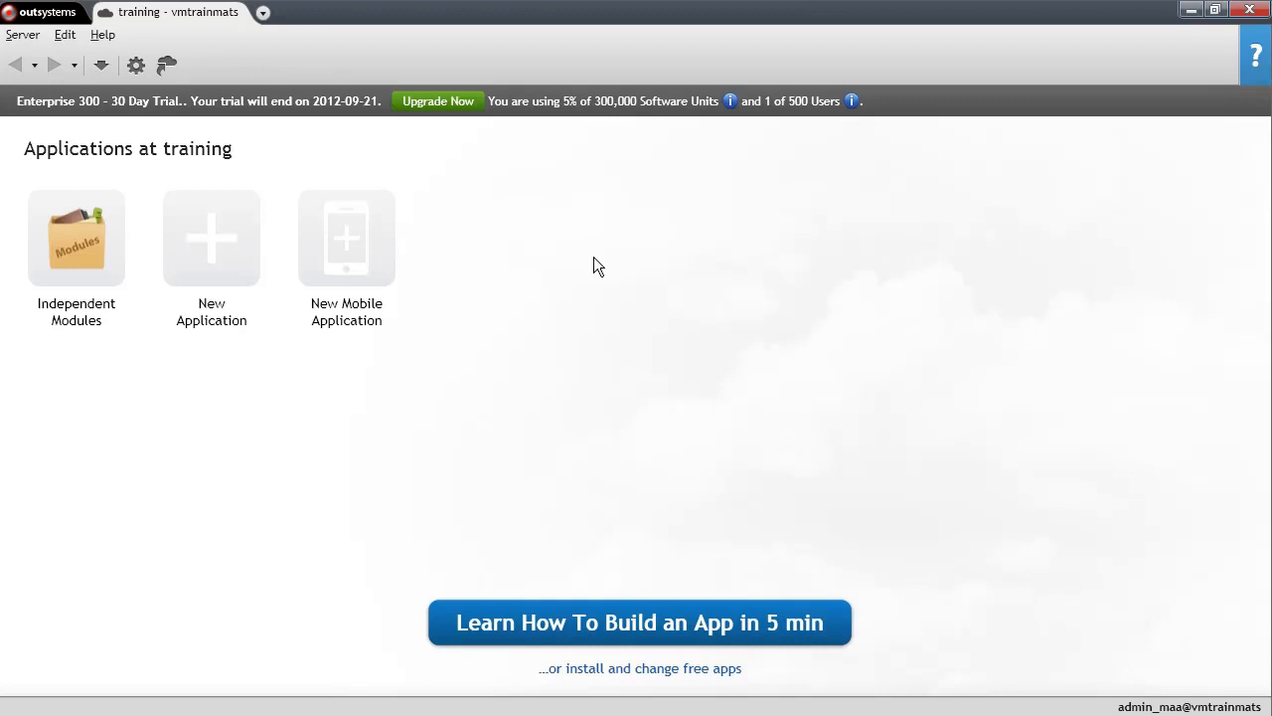
mouse_move(467, 516)
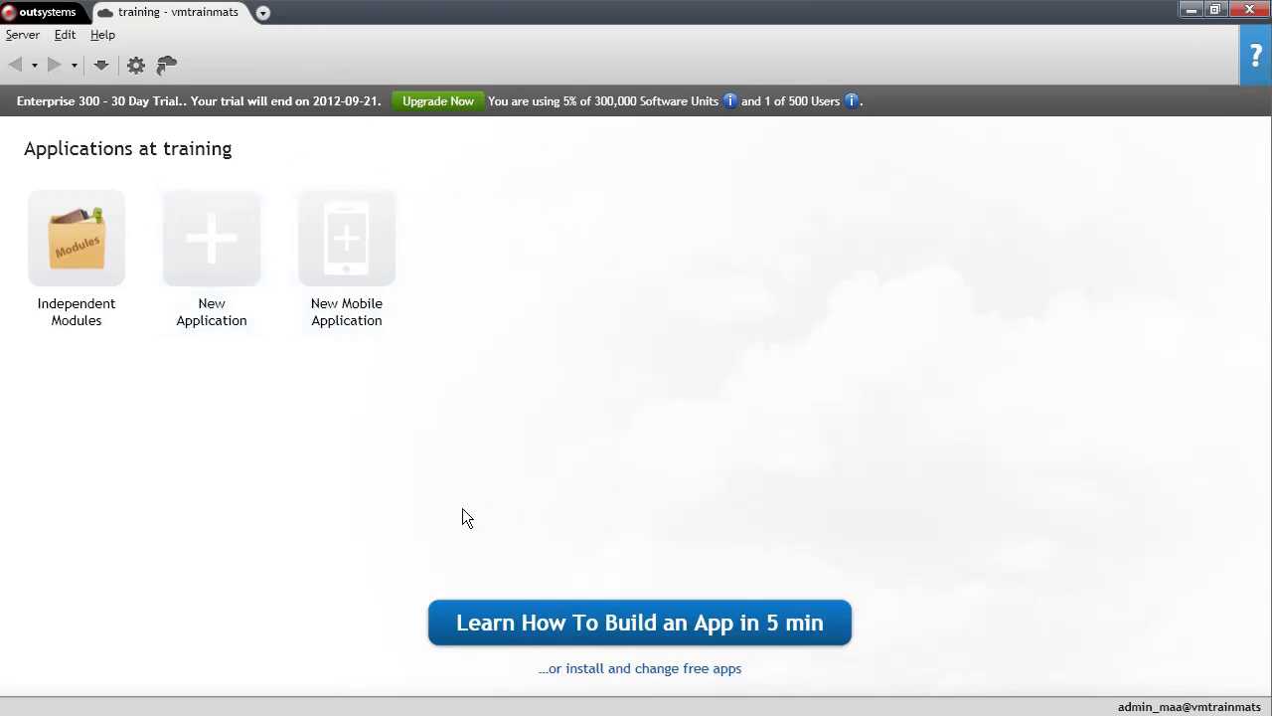
mouse_move(258, 275)
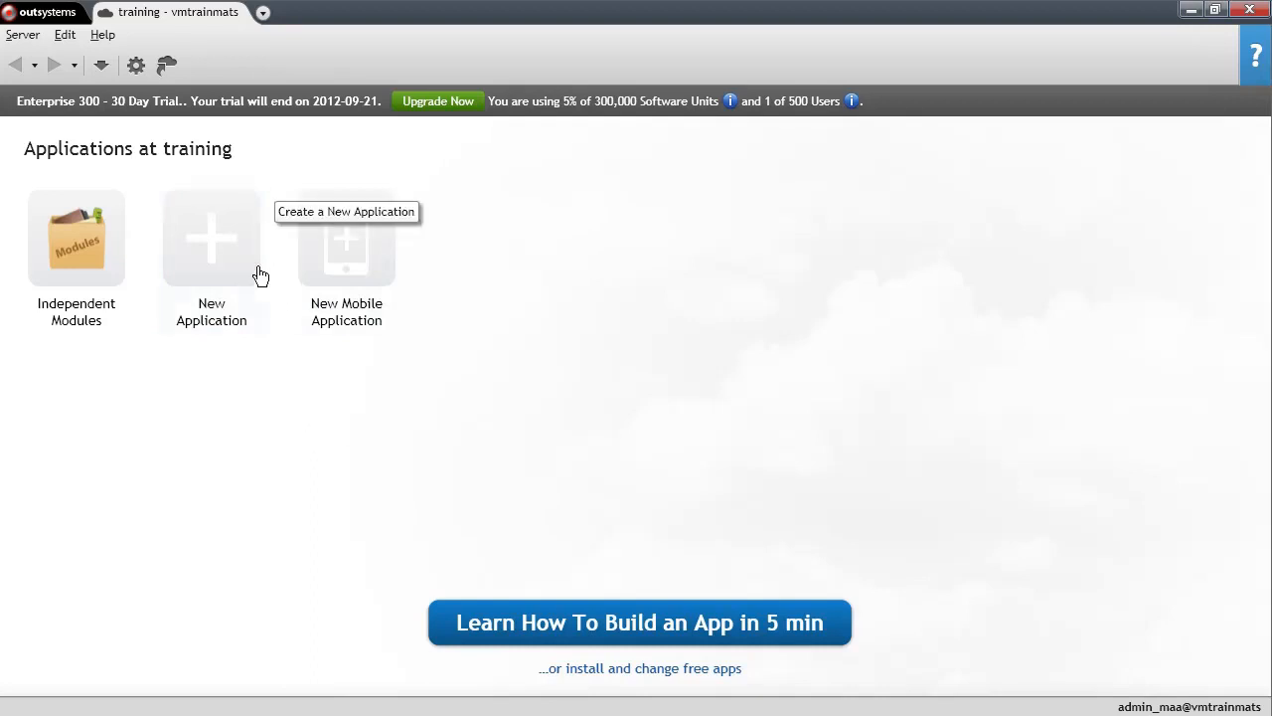
mouse_move(263, 308)
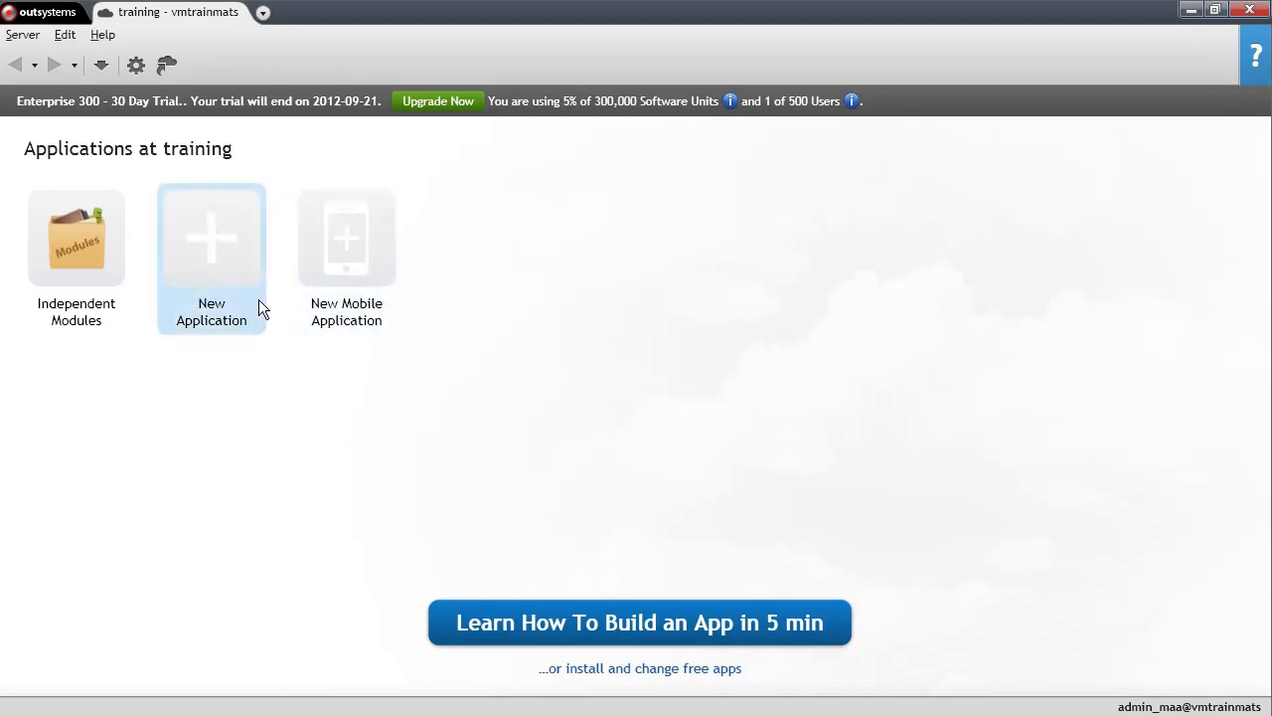
mouse_move(254, 302)
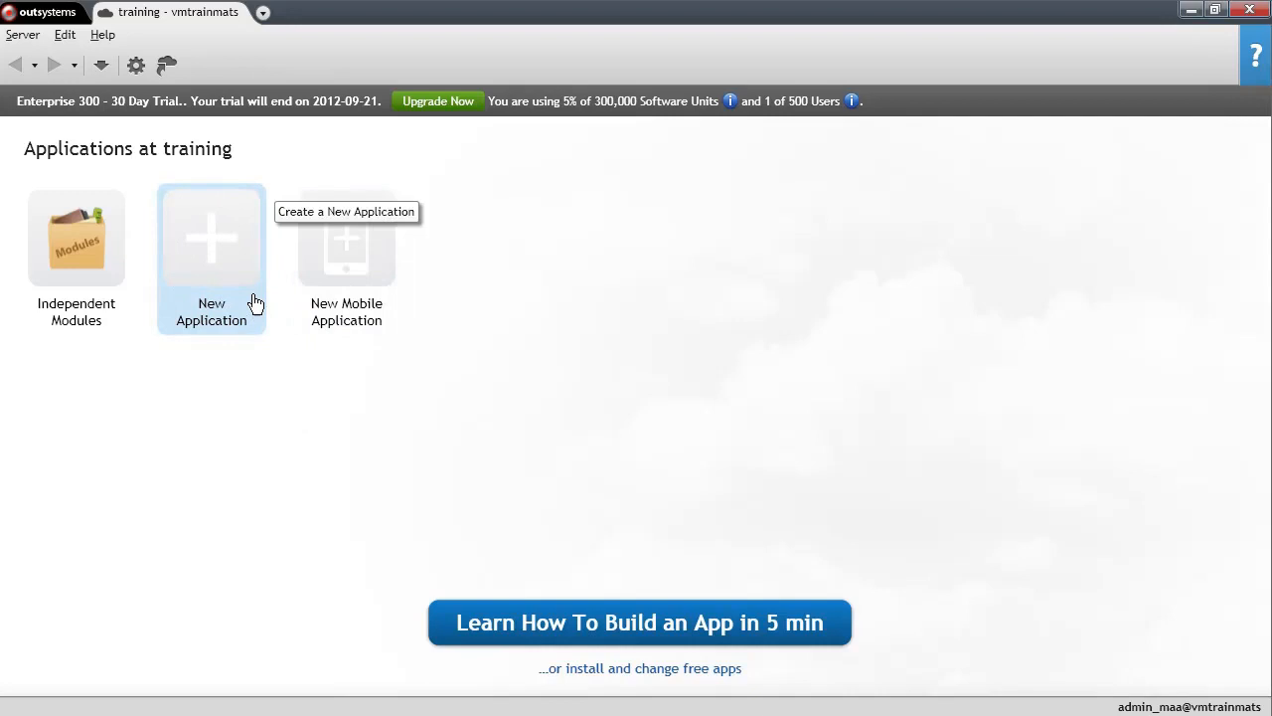
Step: Create a new application, name it HelloWorld instead of Application1, and save it
click(211, 238)
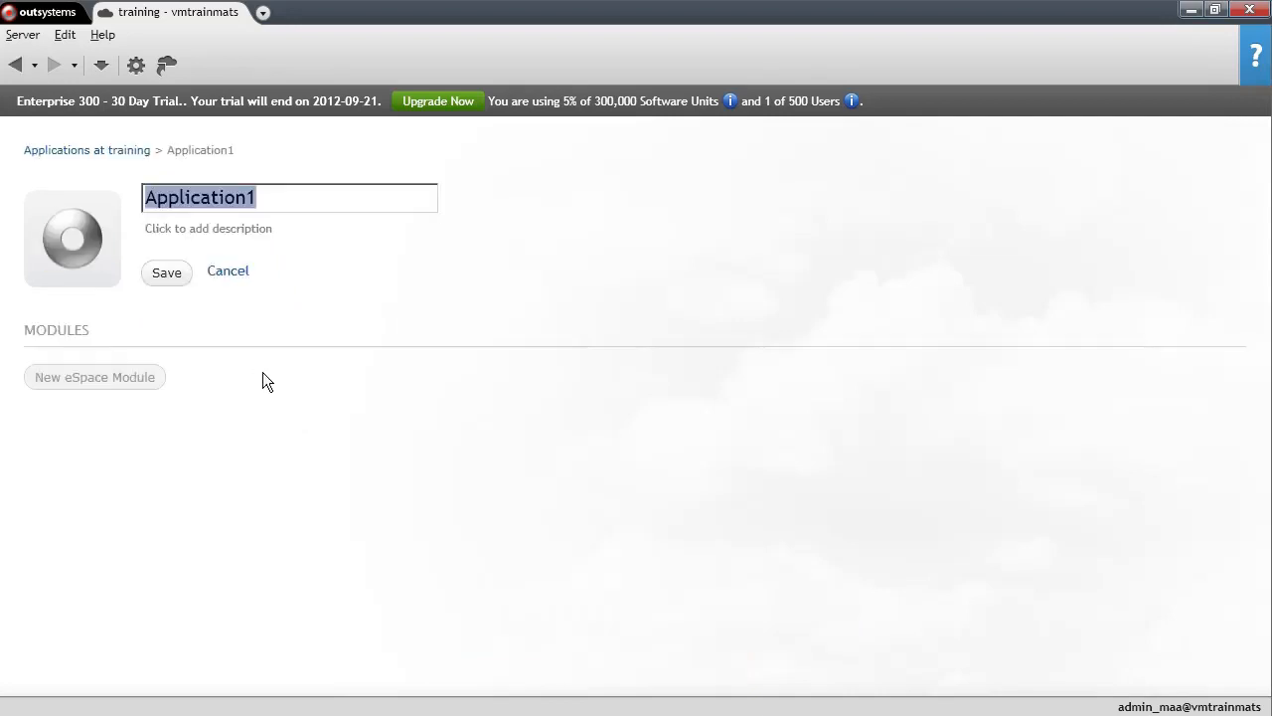
click(288, 196)
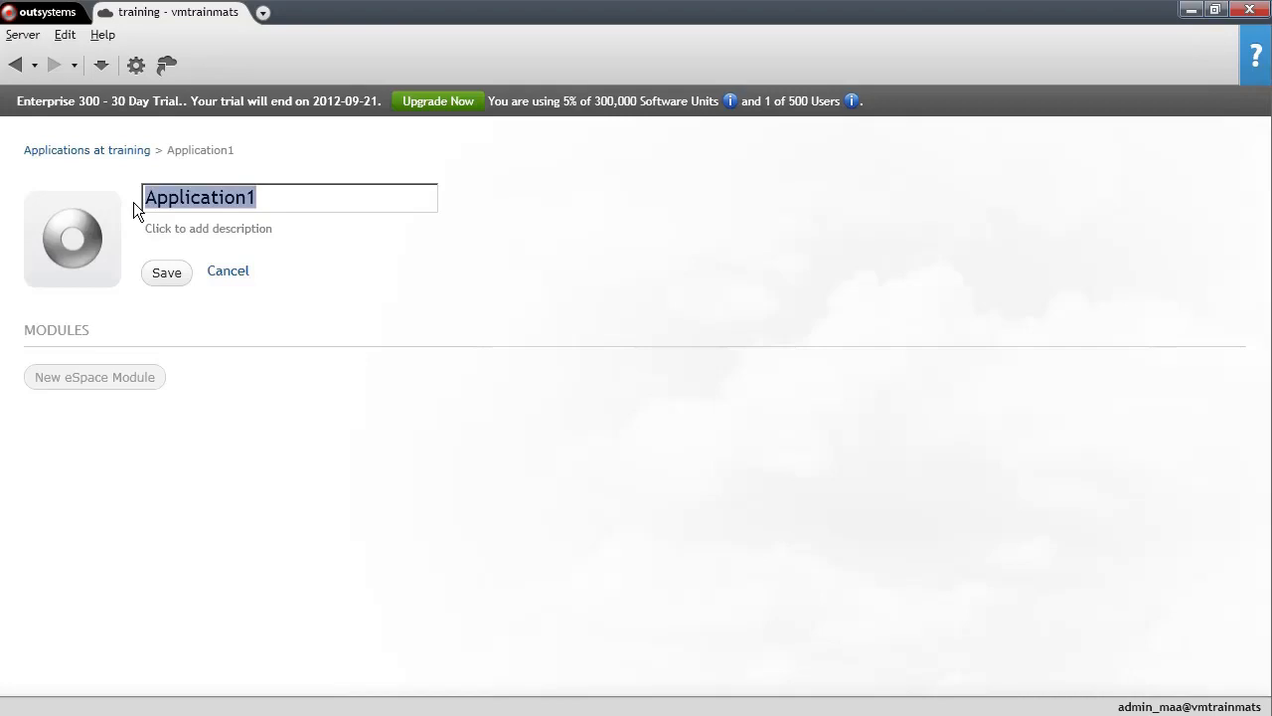
text(HelloWorl)
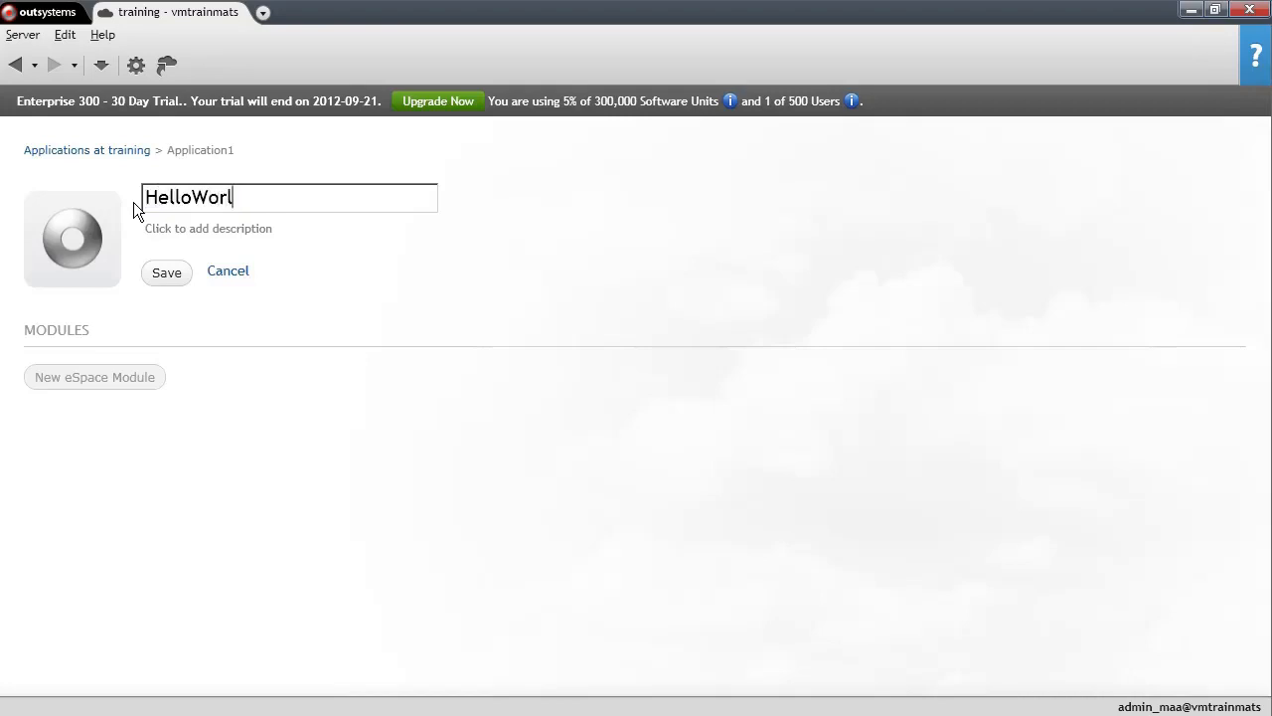
text(d)
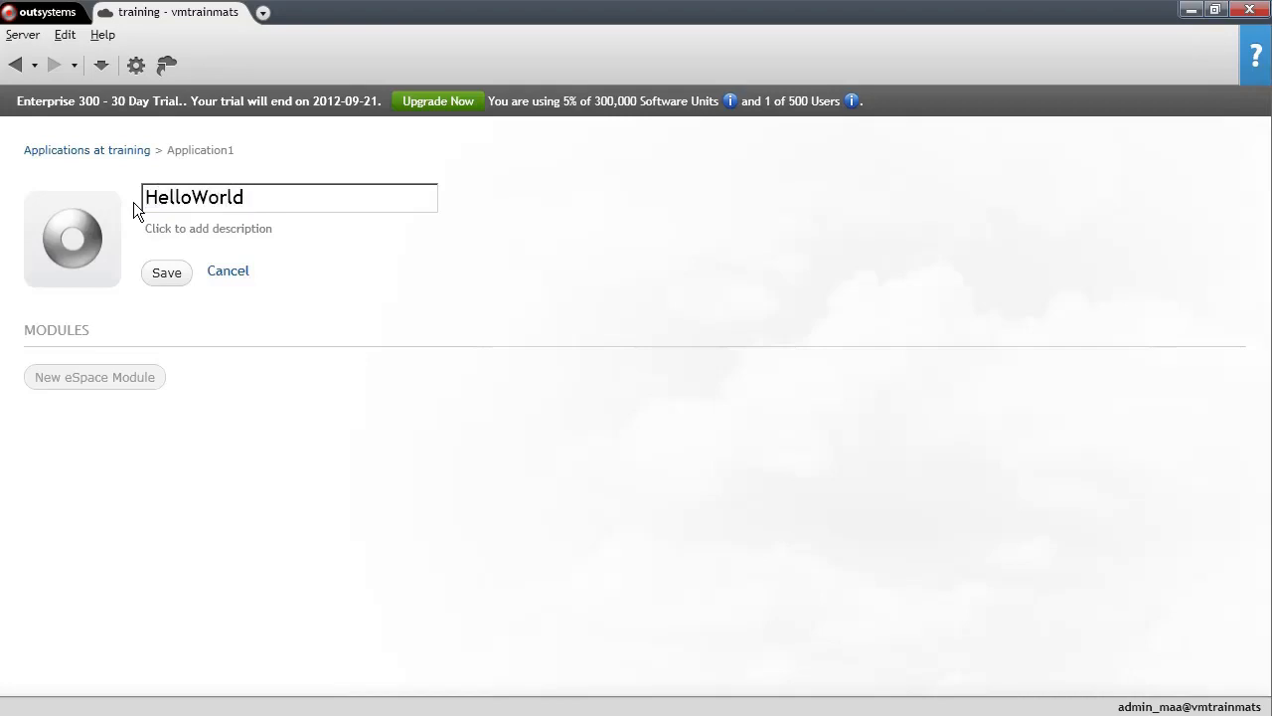
click(167, 270)
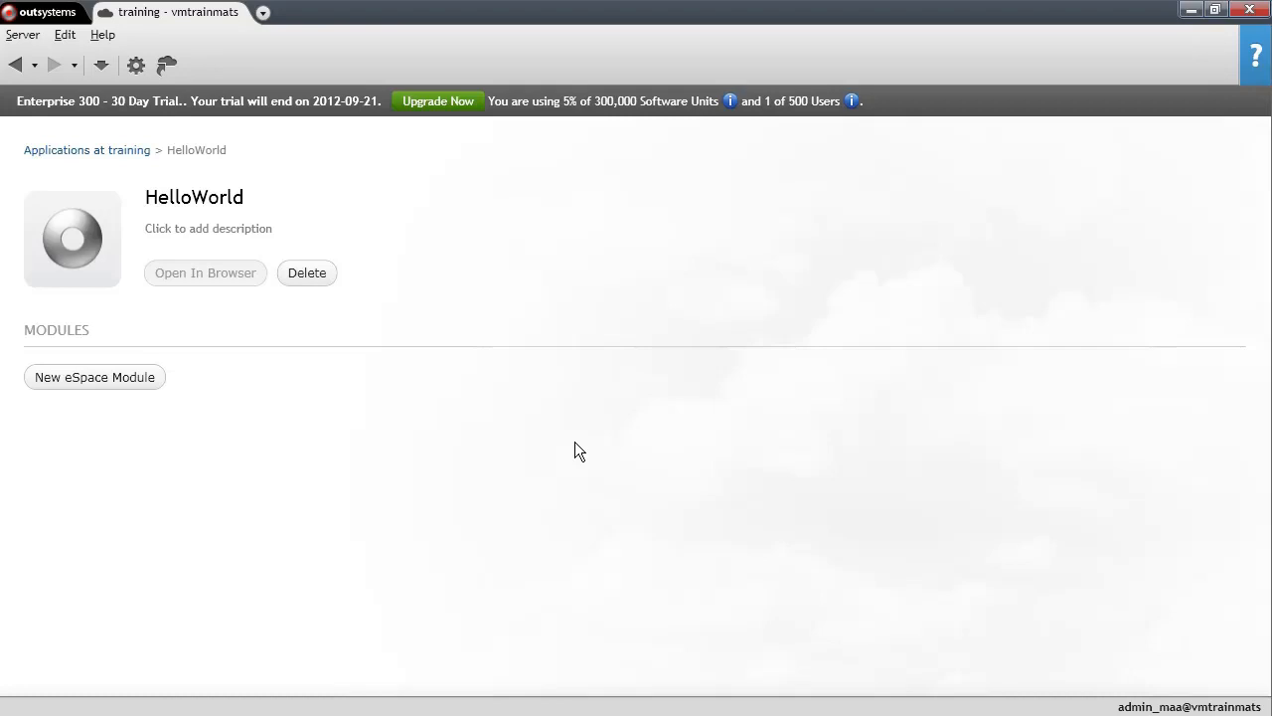
mouse_move(251, 338)
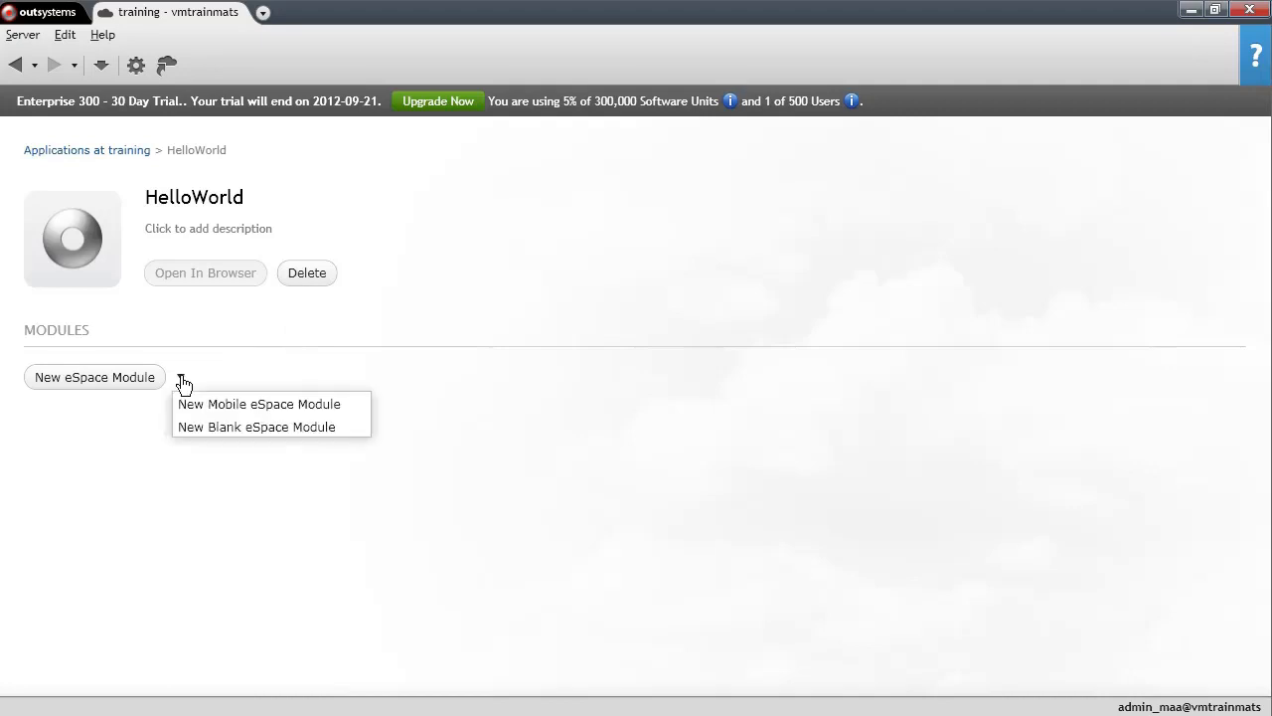
mouse_move(260, 425)
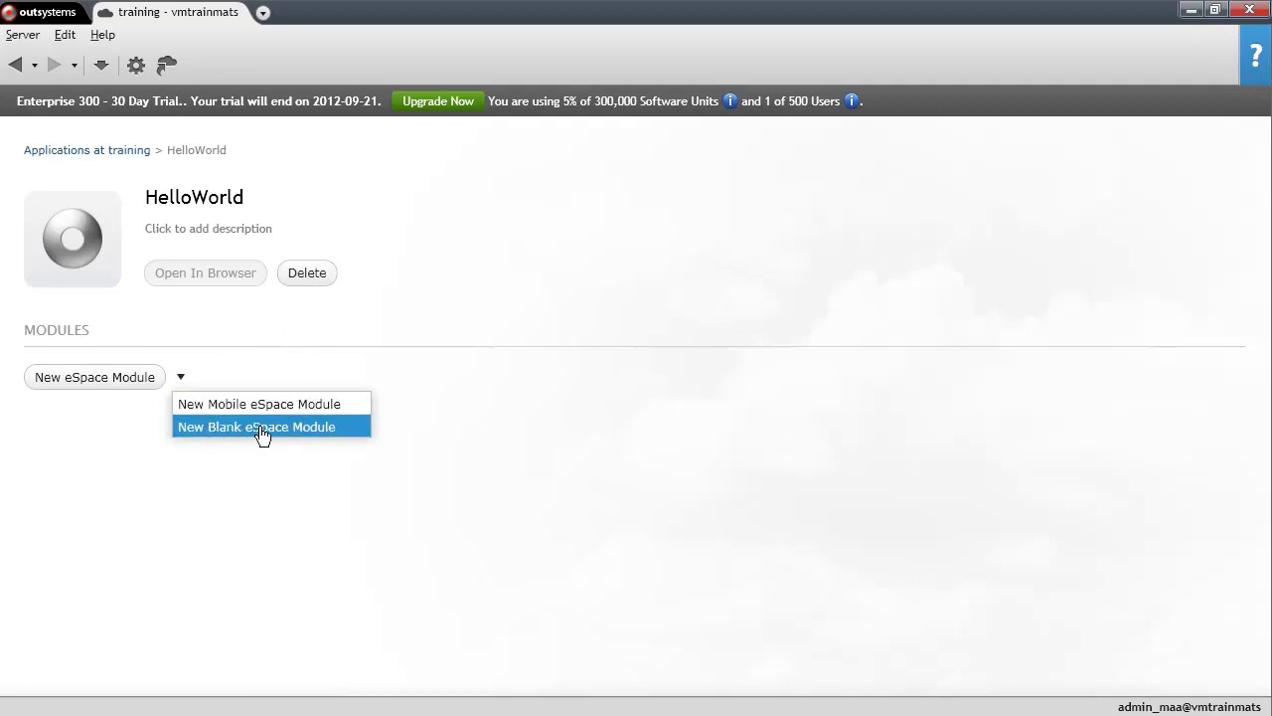
Step: Add a New Blank eSpace Module to the HelloWorld application
click(257, 425)
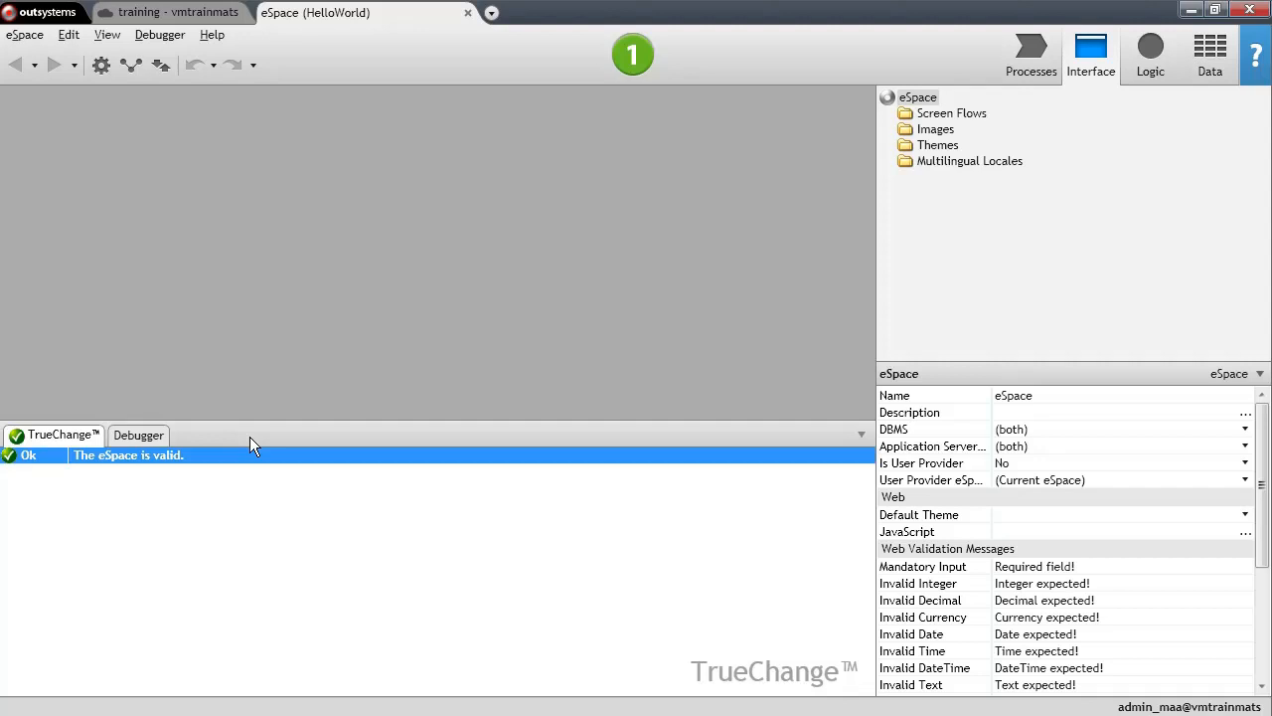
Step: Hide the TrueChange pane and set the eSpace root's Name property to HelloWorld
click(951, 111)
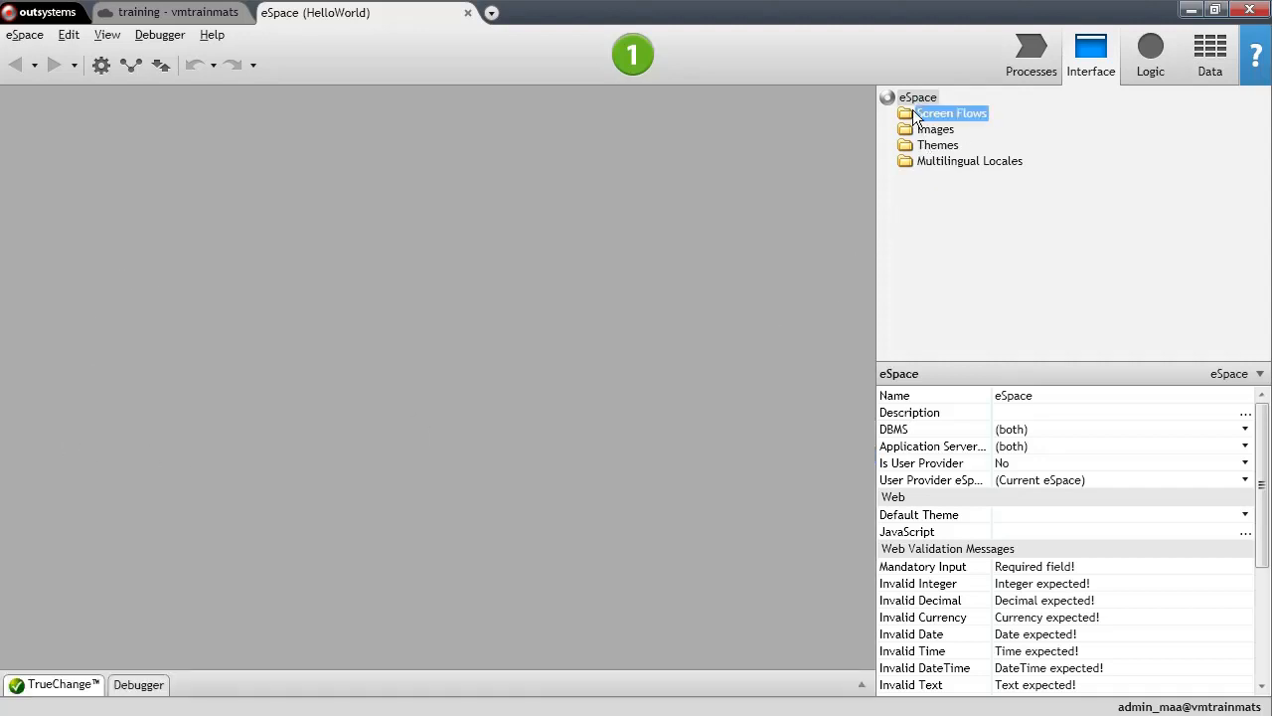
click(917, 95)
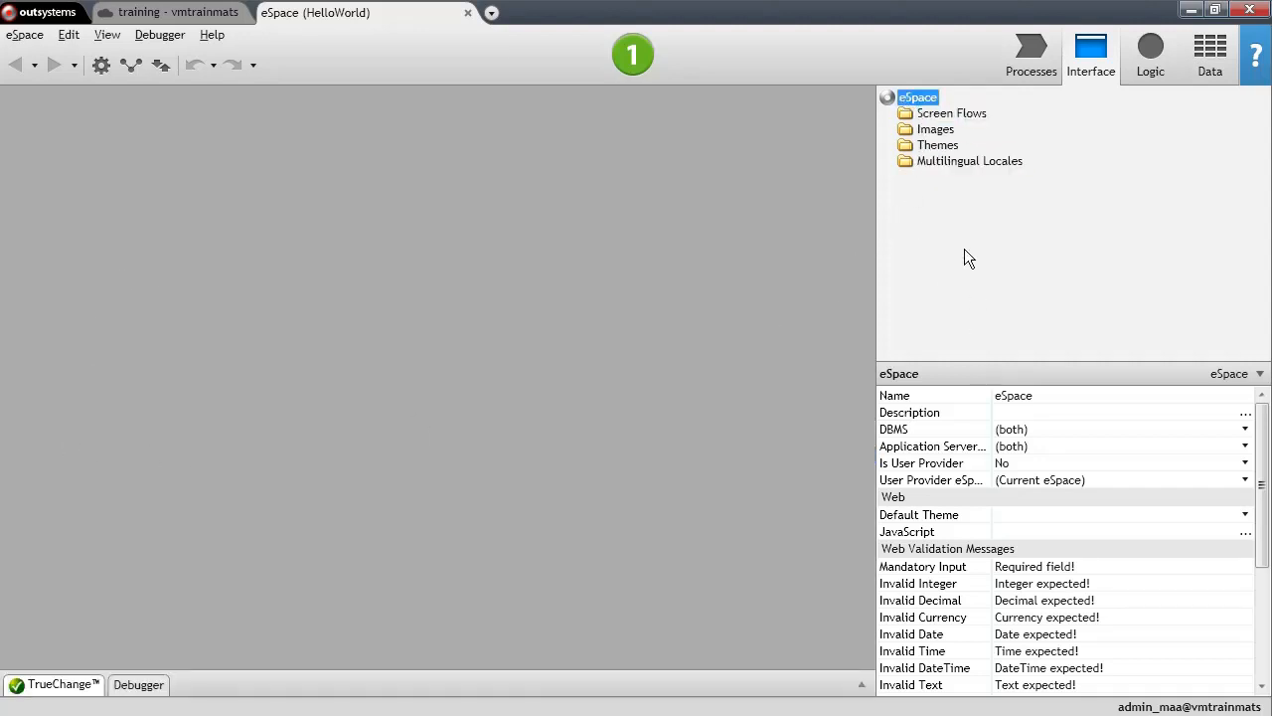
mouse_move(544, 515)
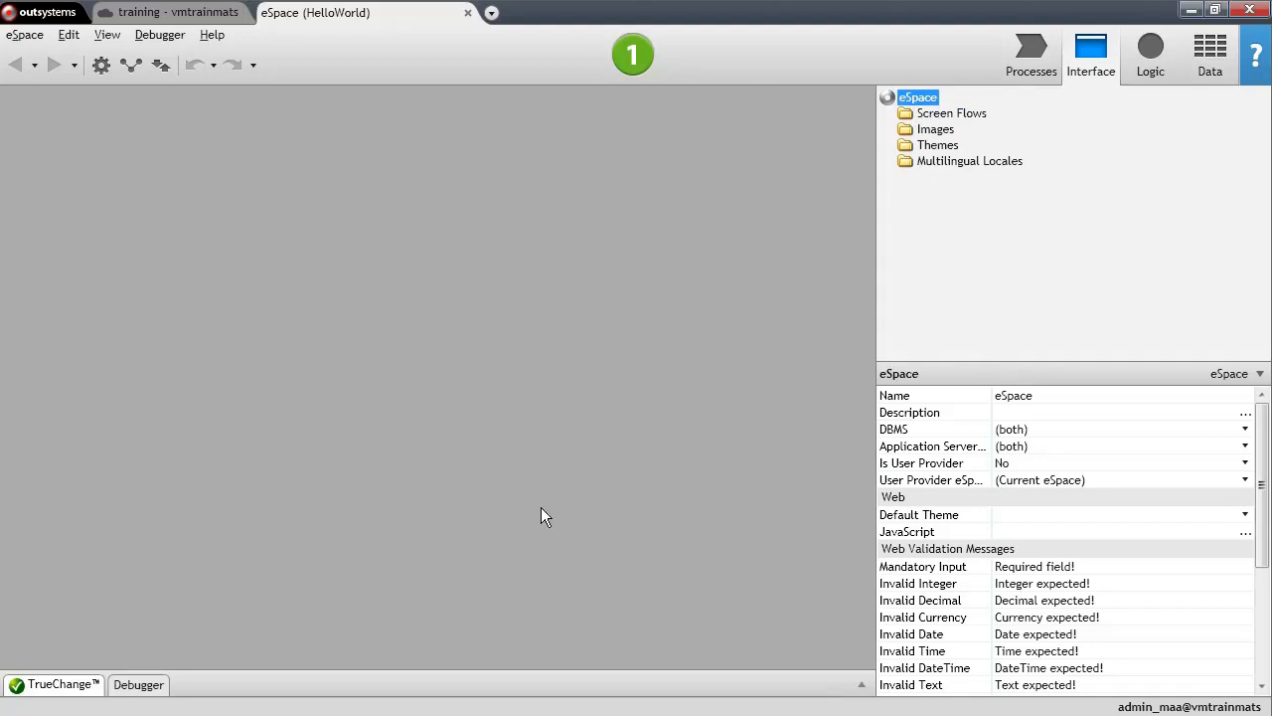
mouse_move(803, 410)
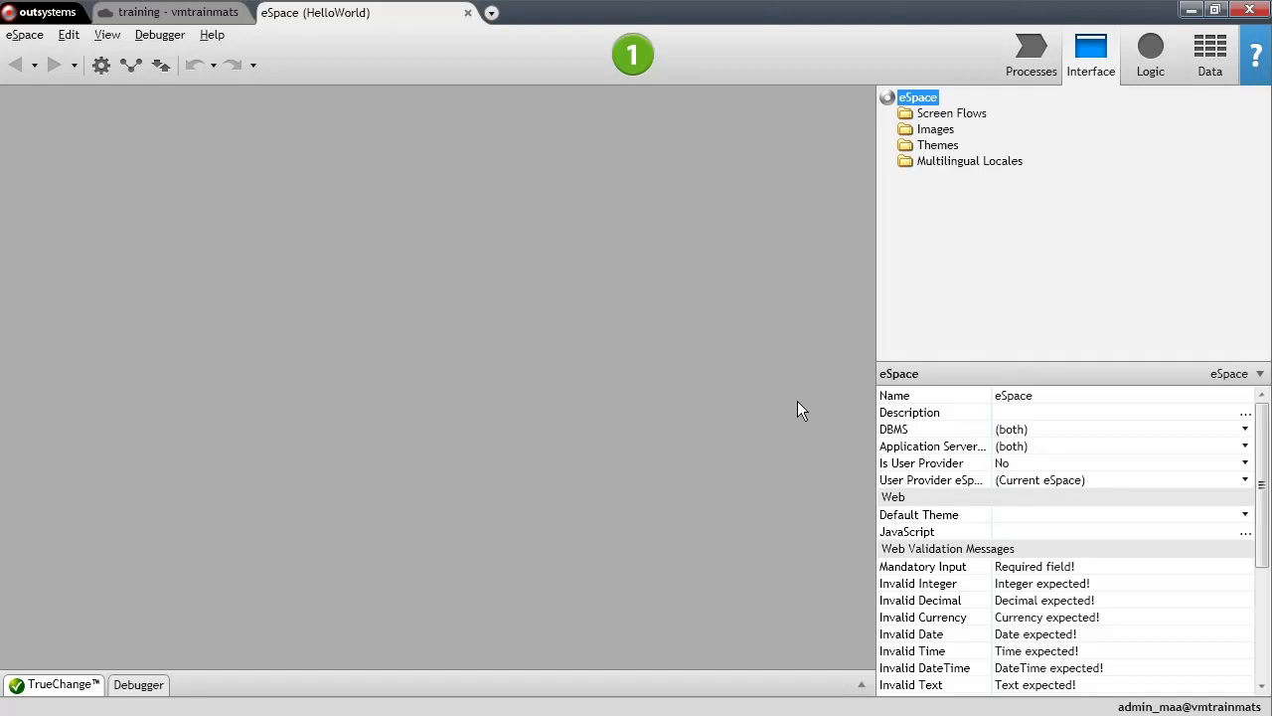
click(934, 130)
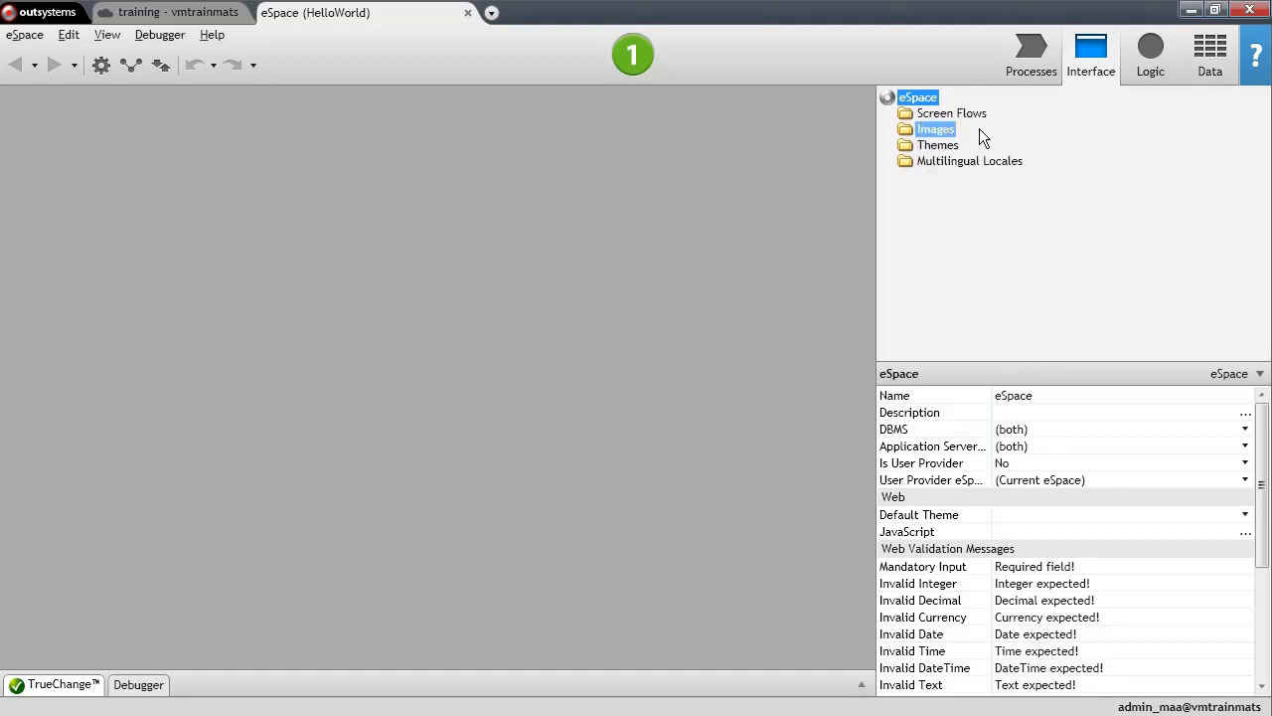
click(916, 95)
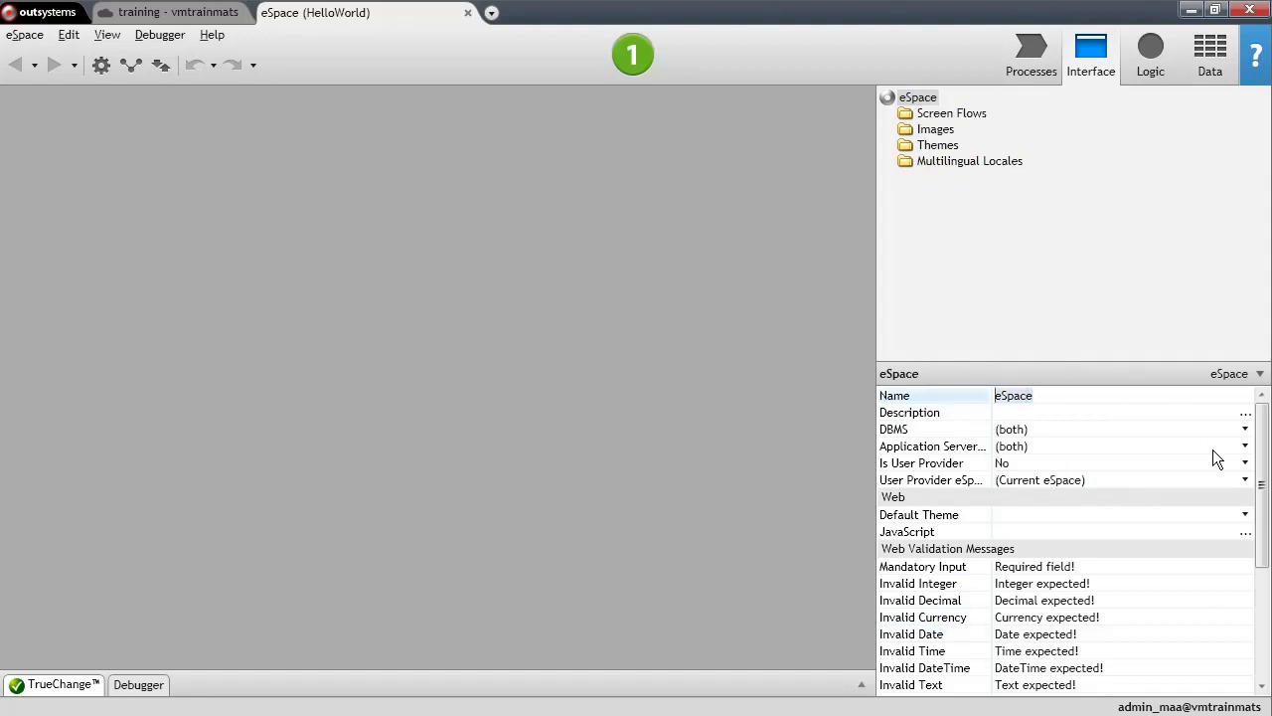
click(1014, 394)
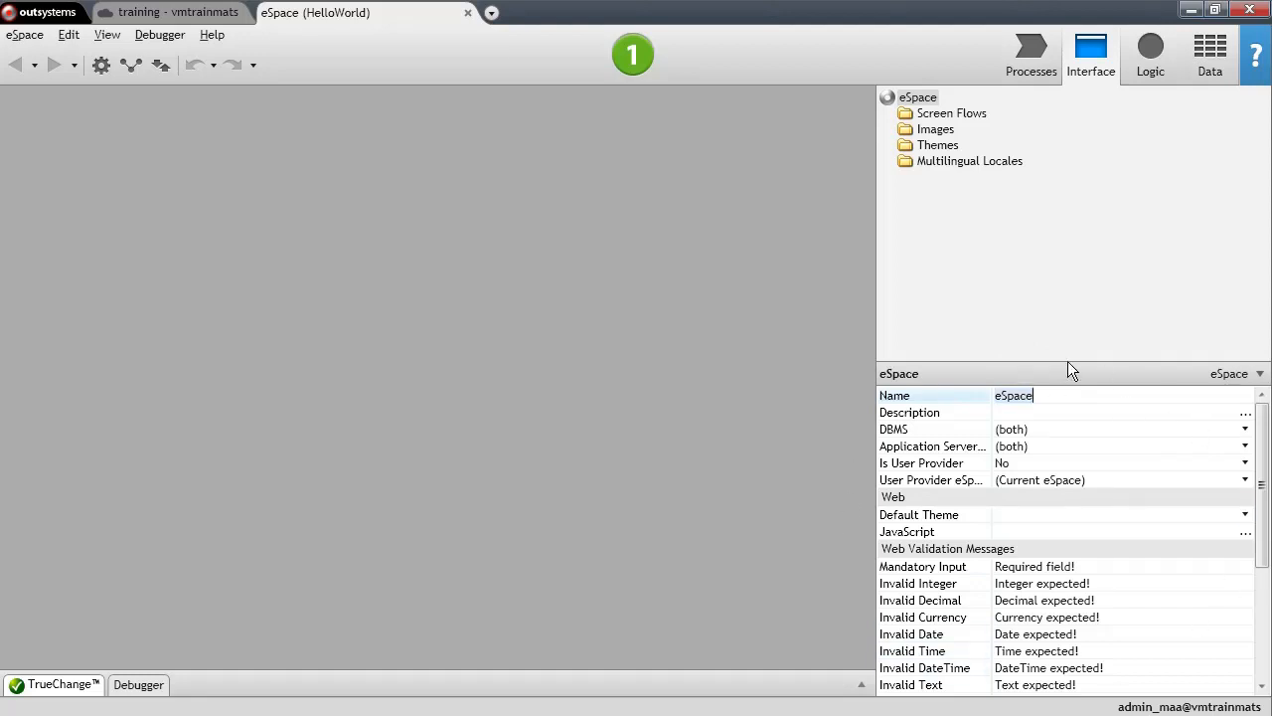
mouse_move(839, 519)
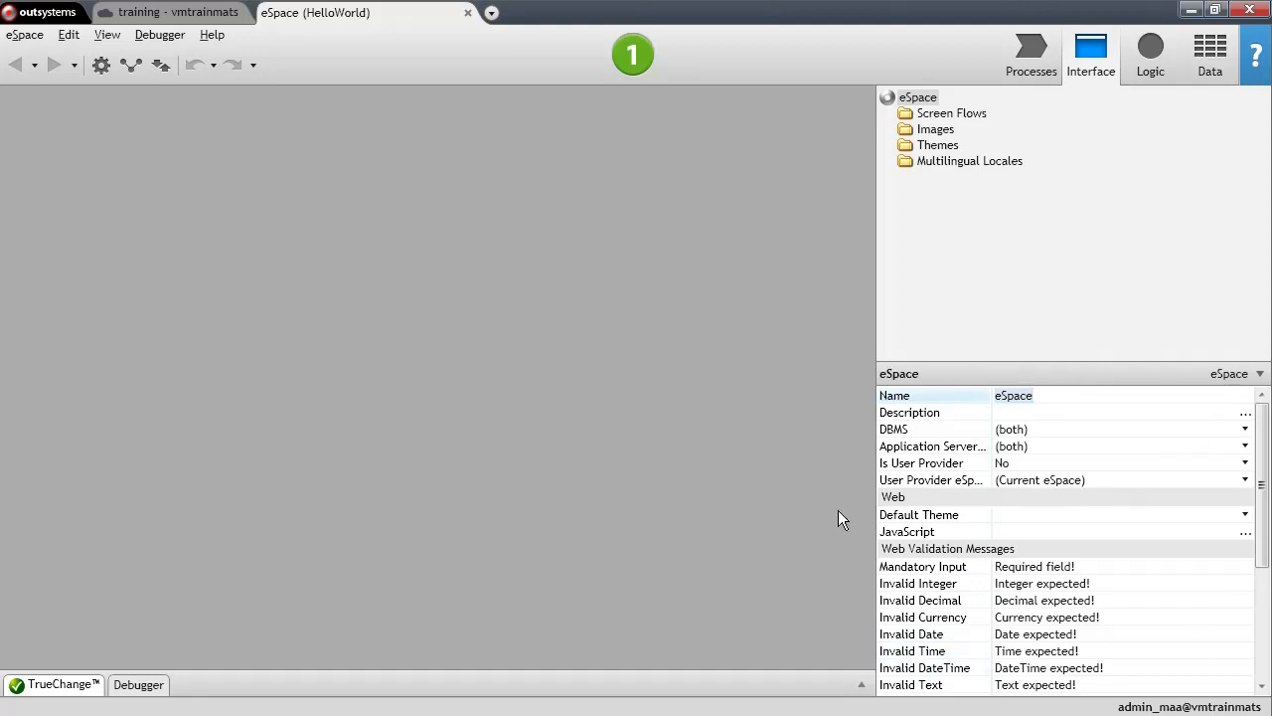
text(HelloWorld)
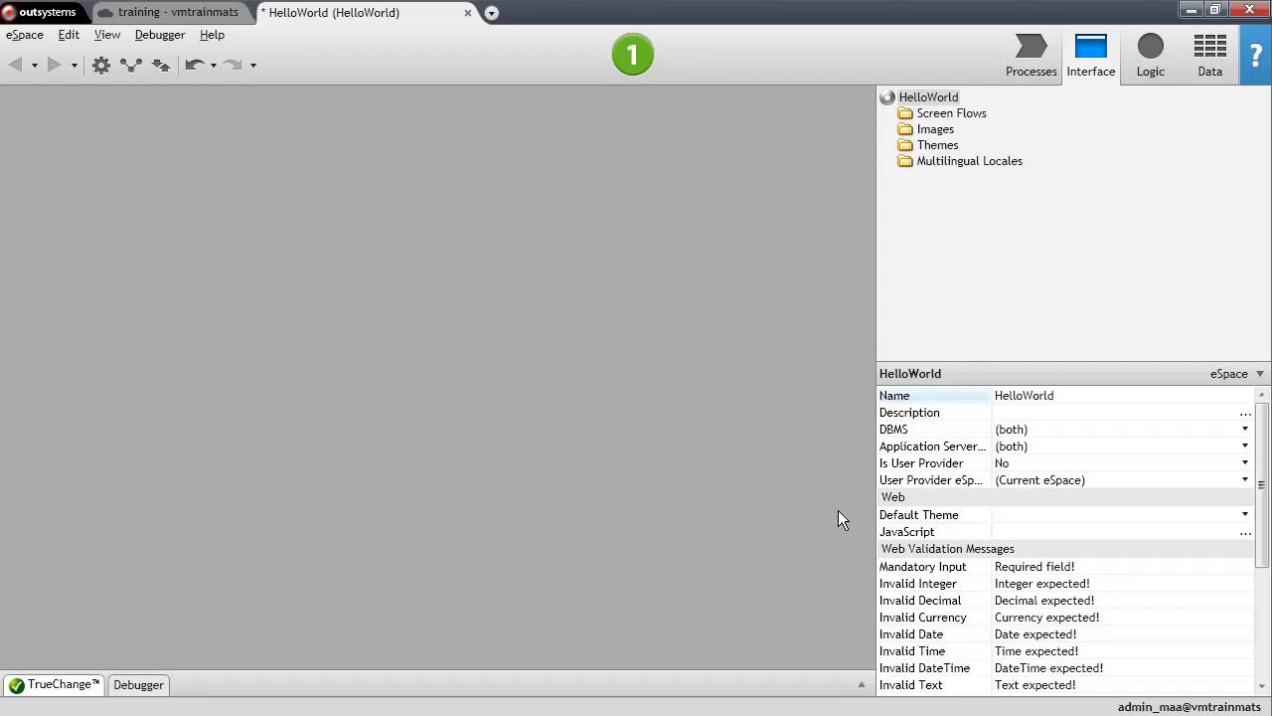
Step: Add a new web flow WebFlow1 under Screen Flows and expand it to list Entry1 and WebScreen1
click(951, 111)
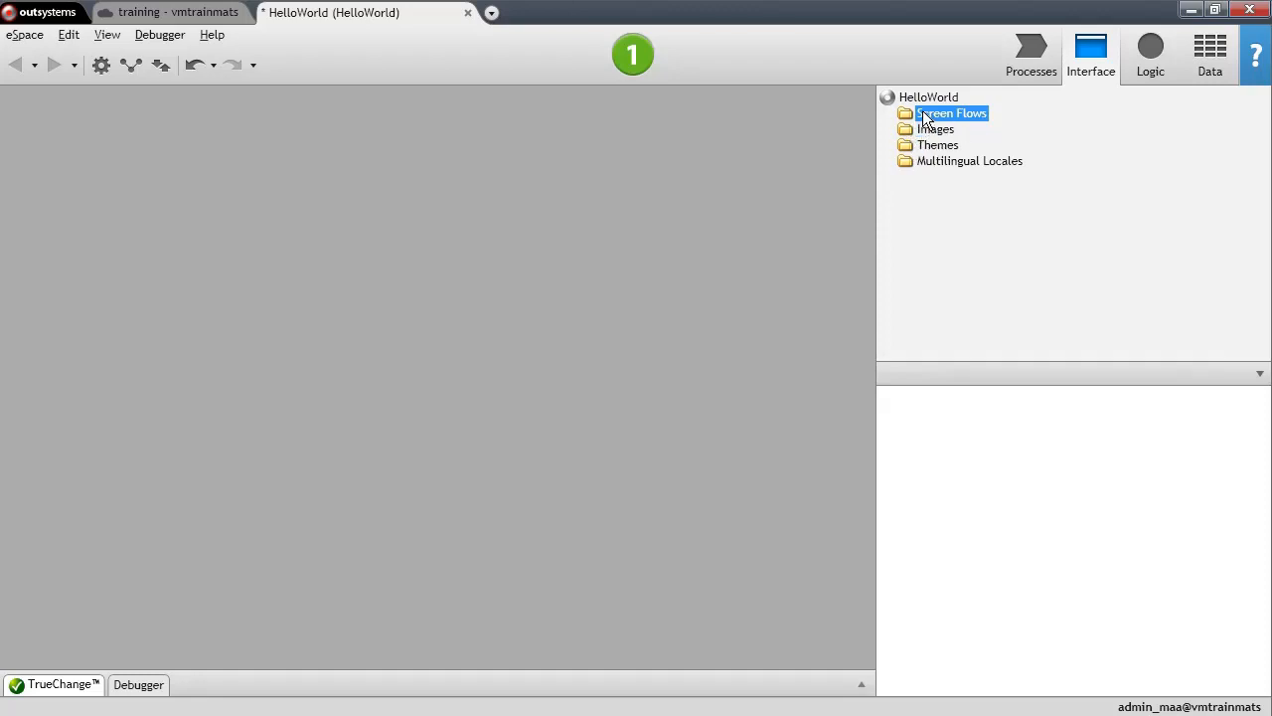
right_click(950, 111)
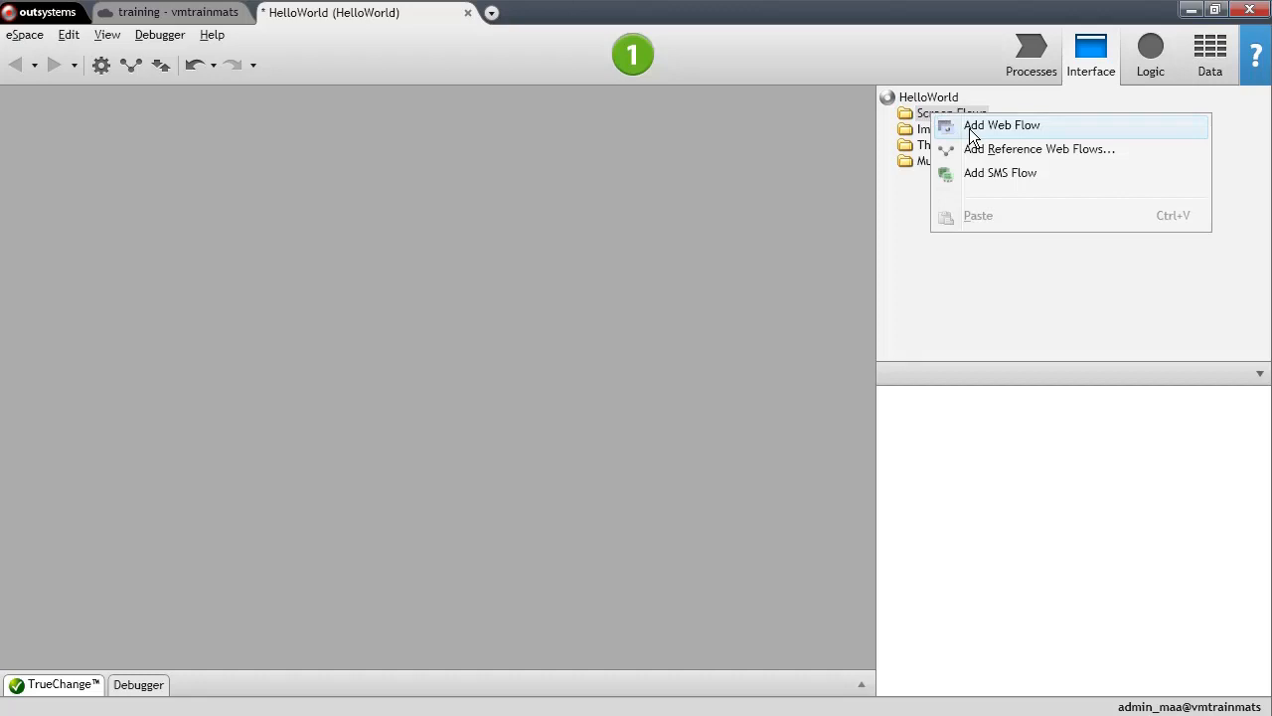
click(1002, 123)
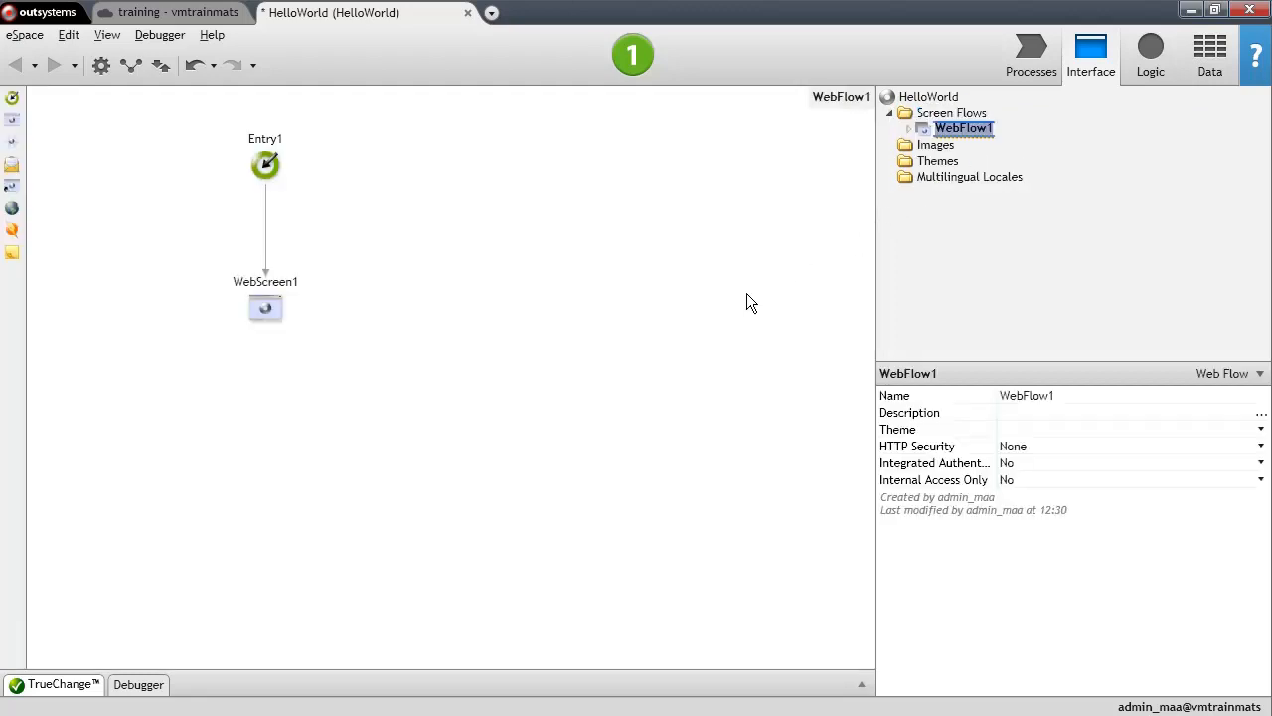
mouse_move(740, 306)
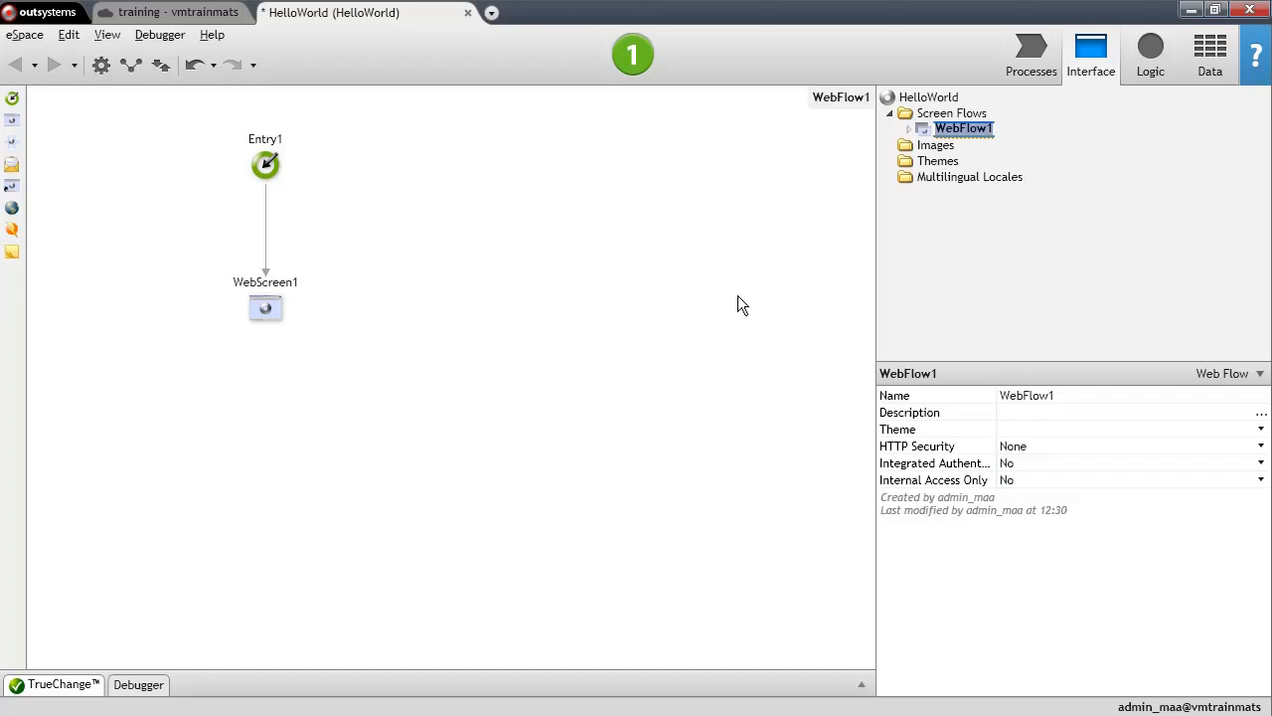
mouse_move(529, 207)
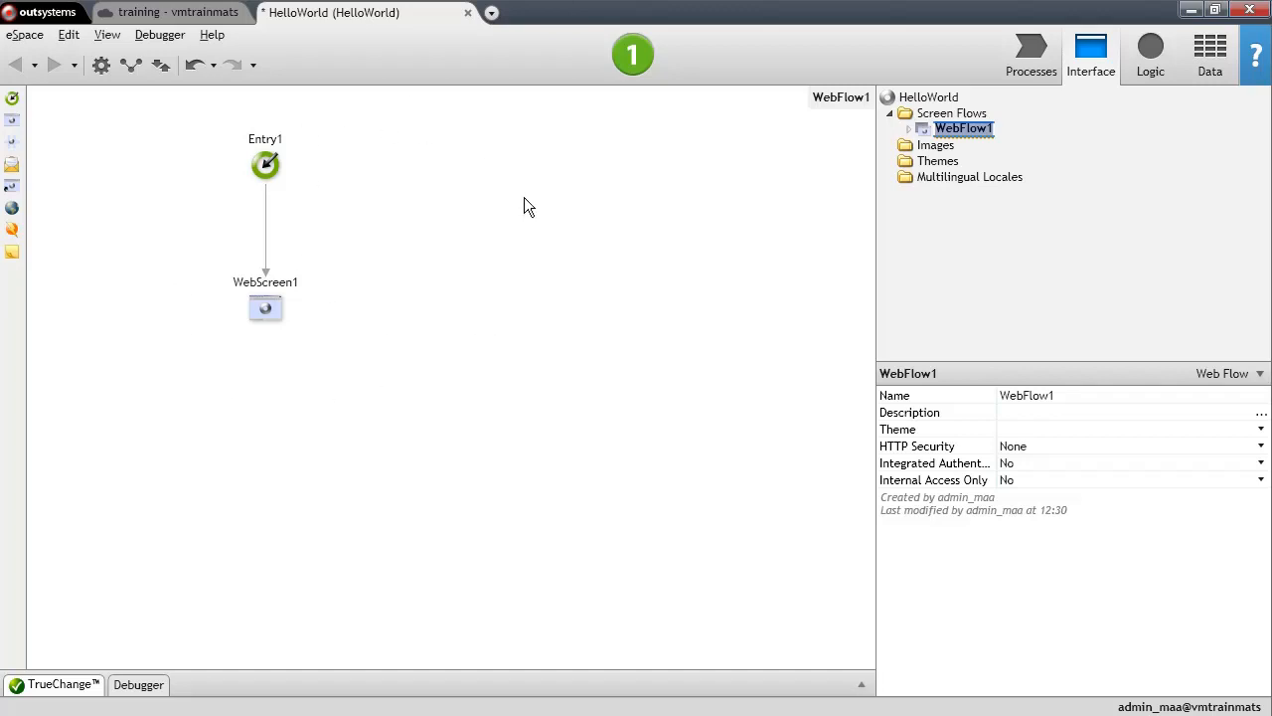
mouse_move(457, 219)
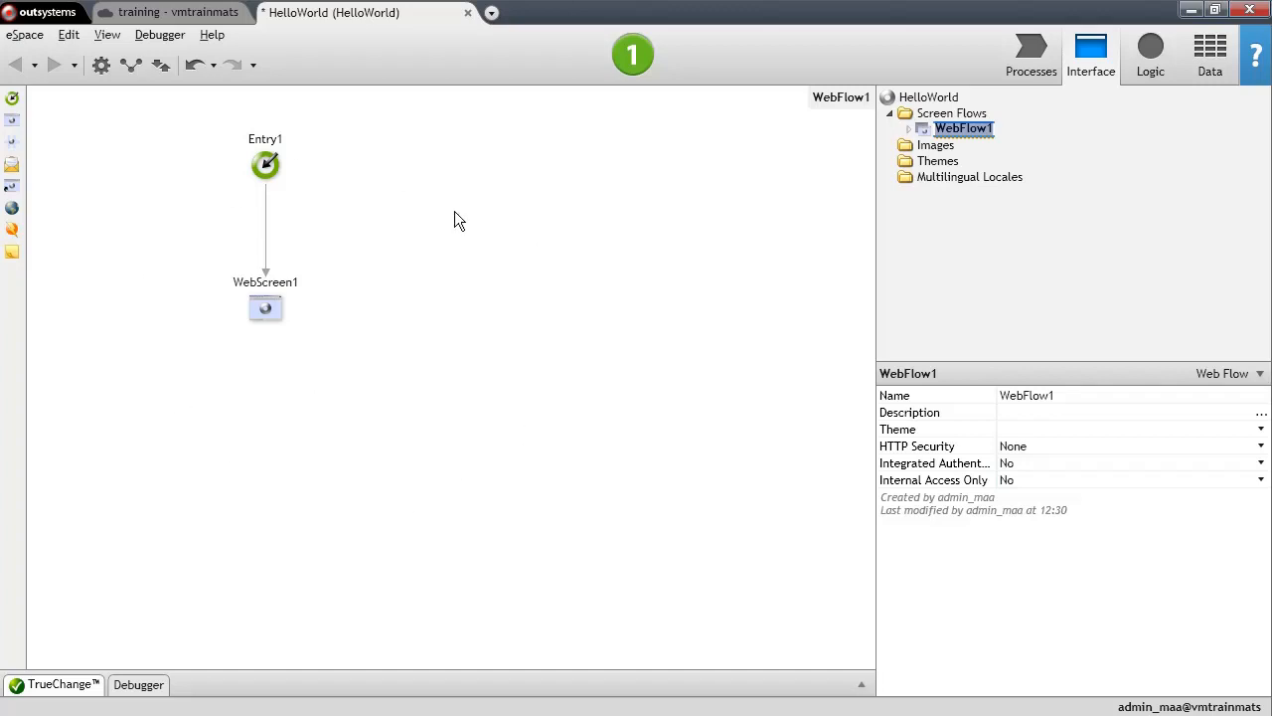
click(936, 161)
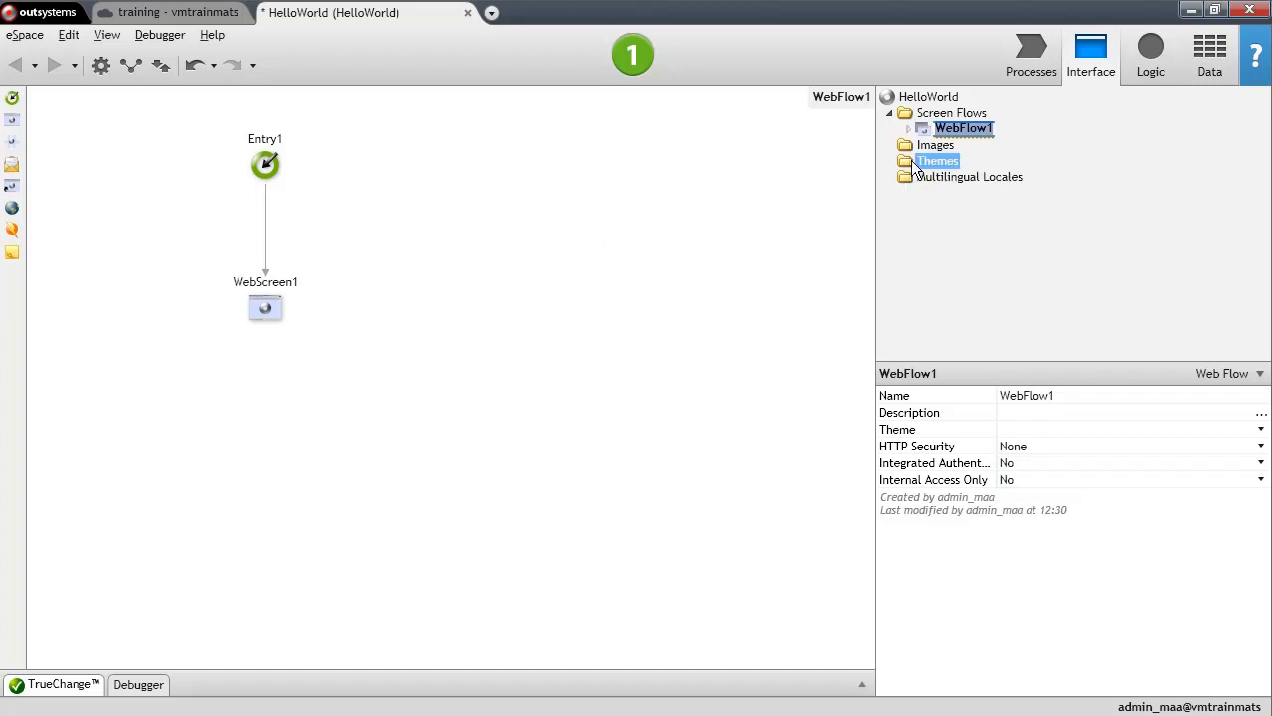
click(907, 128)
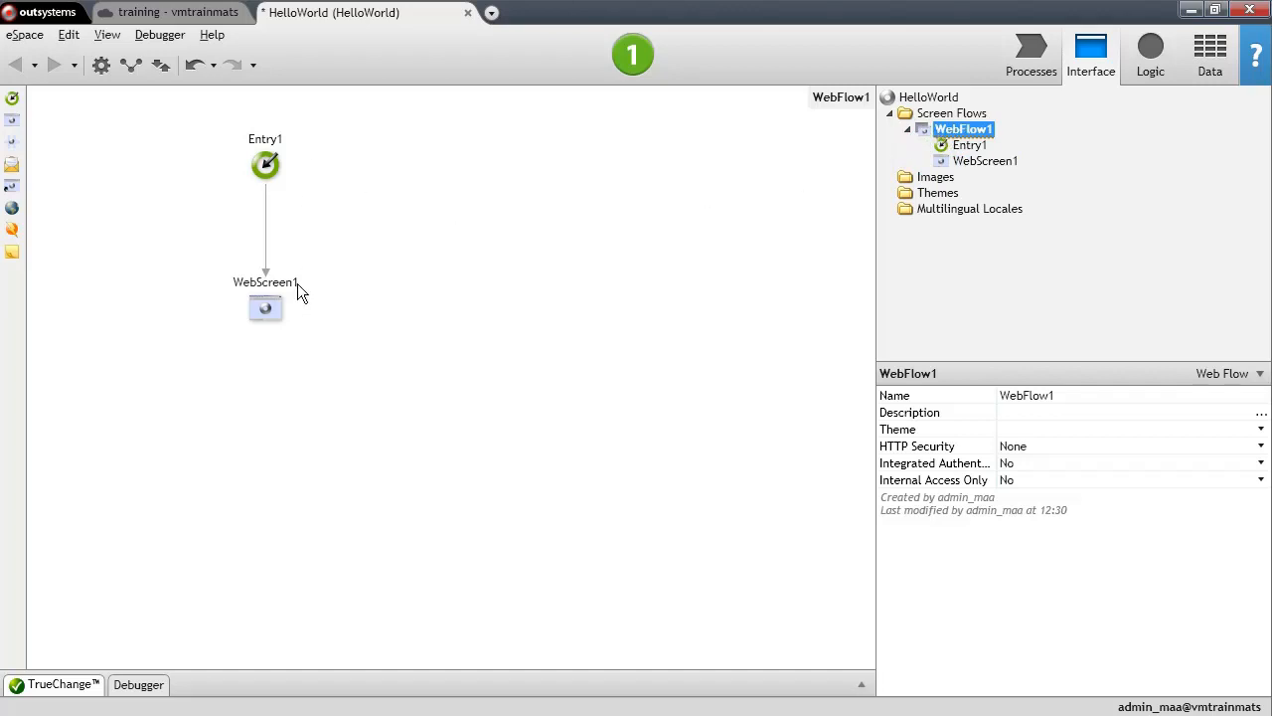
Step: Give WebScreen1 the Name HelloWorld in its properties
click(267, 309)
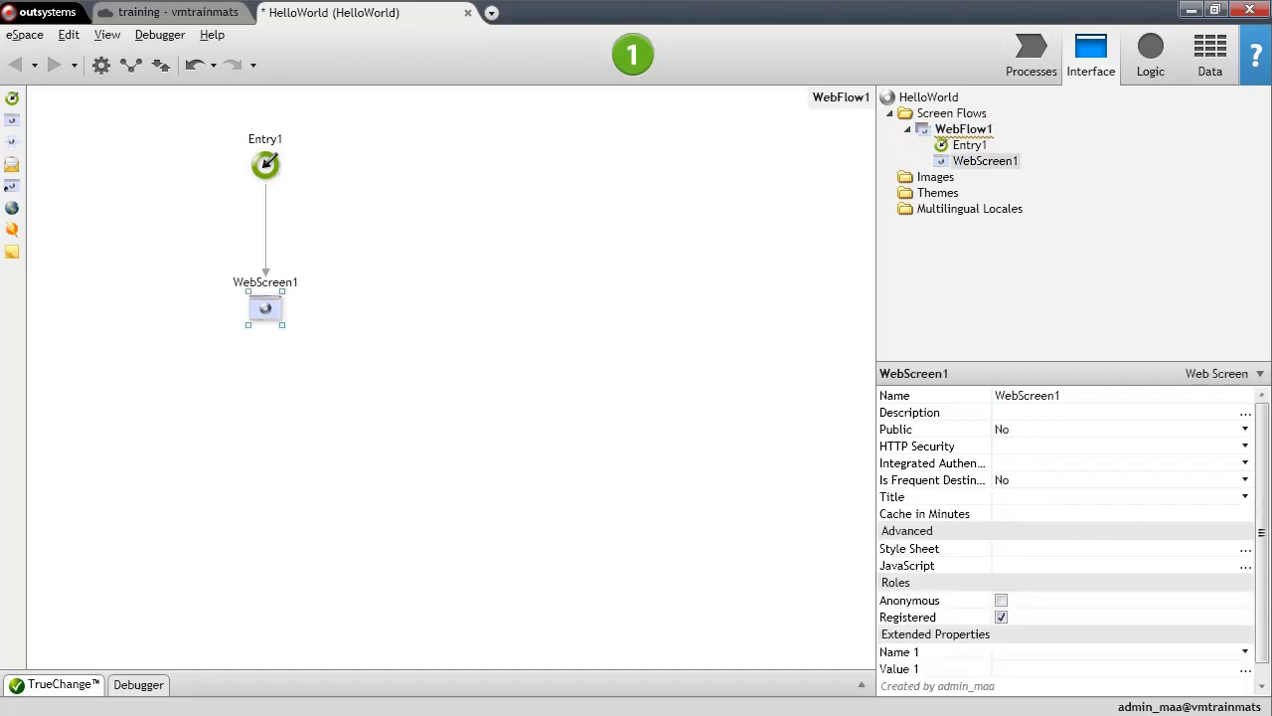
mouse_move(278, 354)
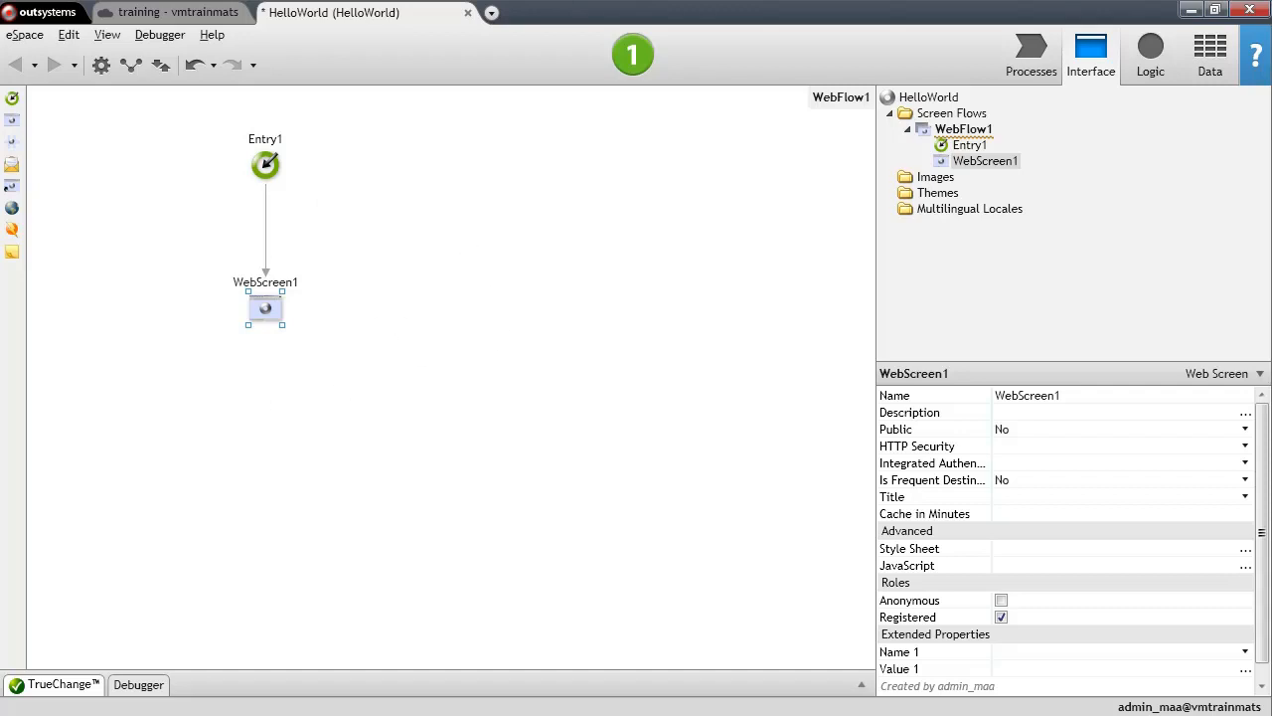
mouse_move(208, 334)
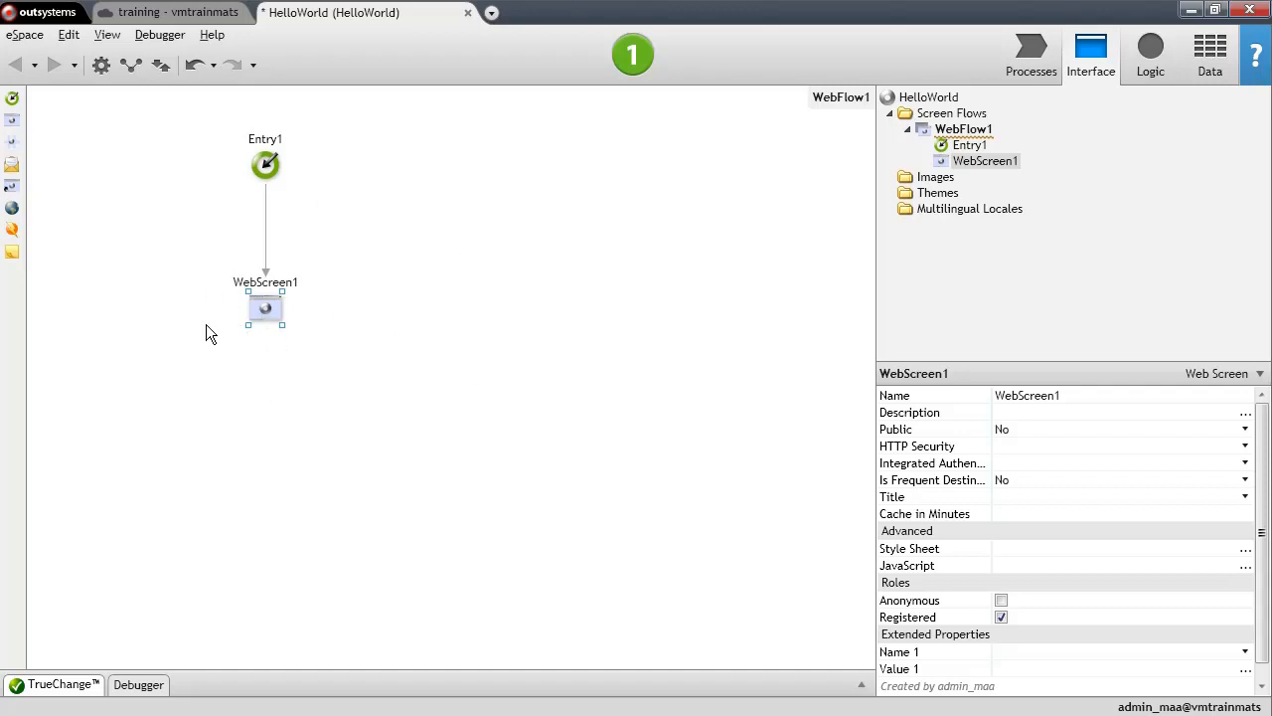
mouse_move(604, 342)
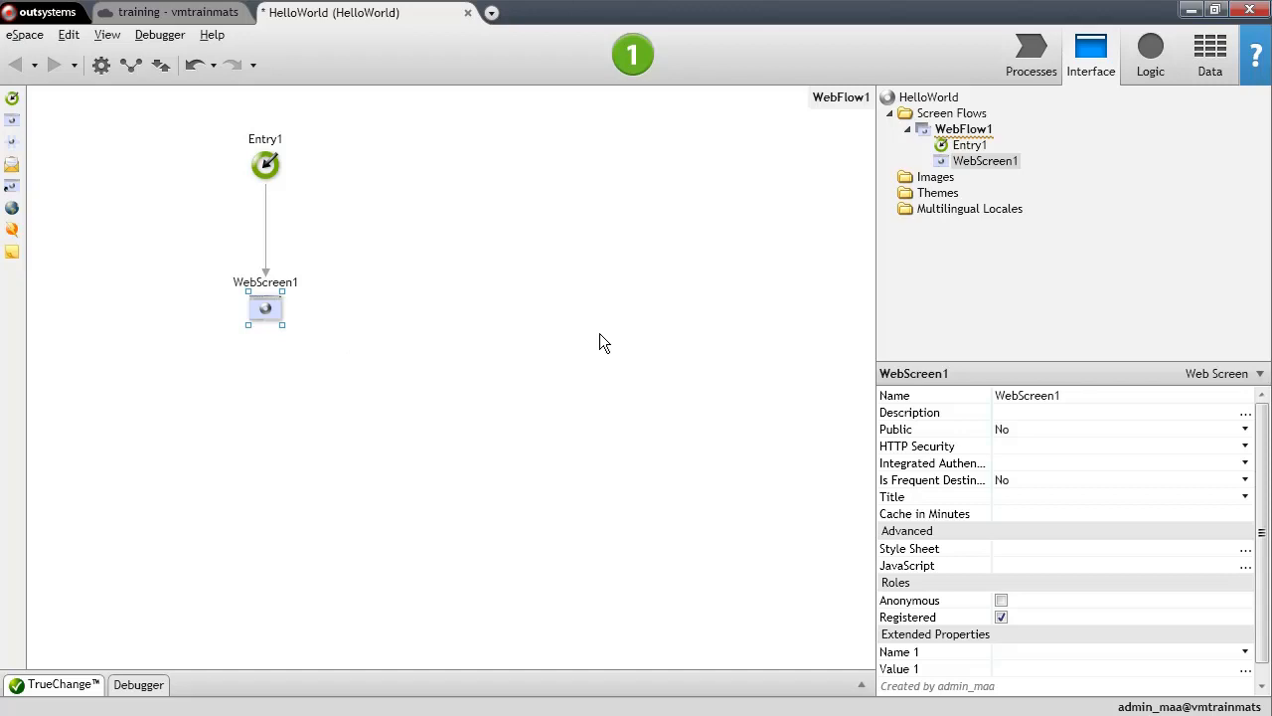
mouse_move(930, 393)
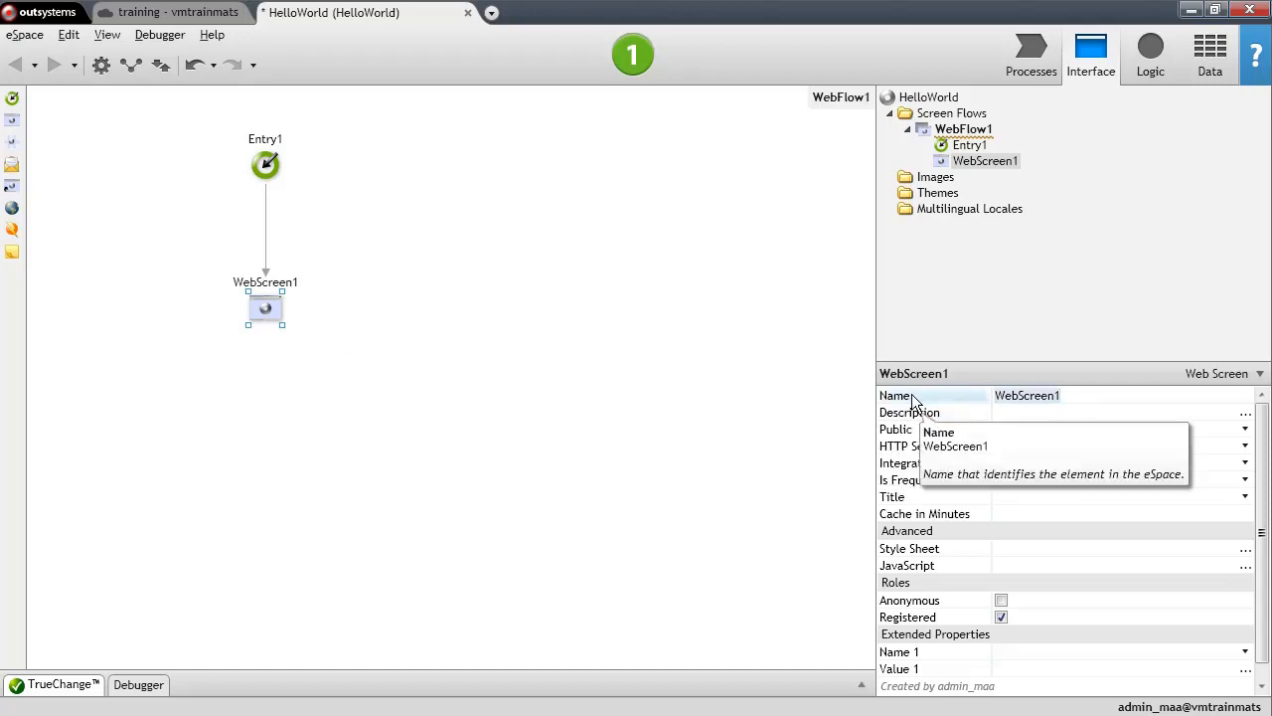
text(HelloWorld)
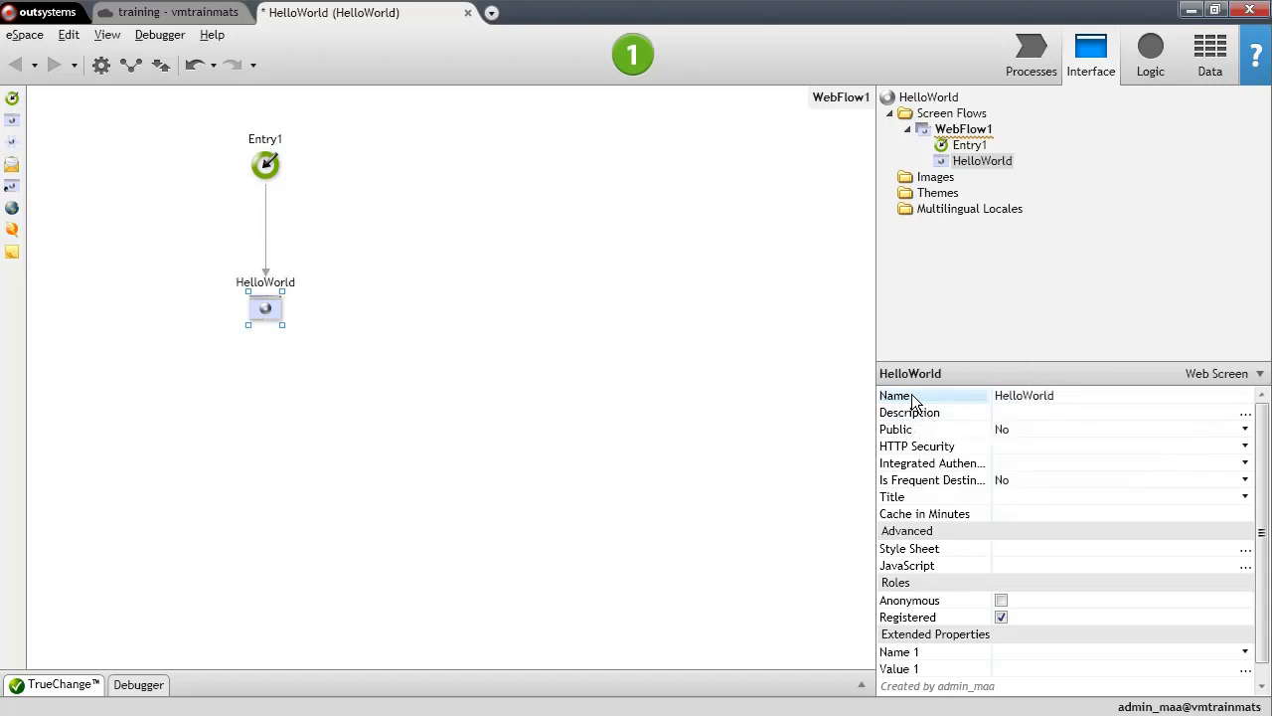
click(266, 165)
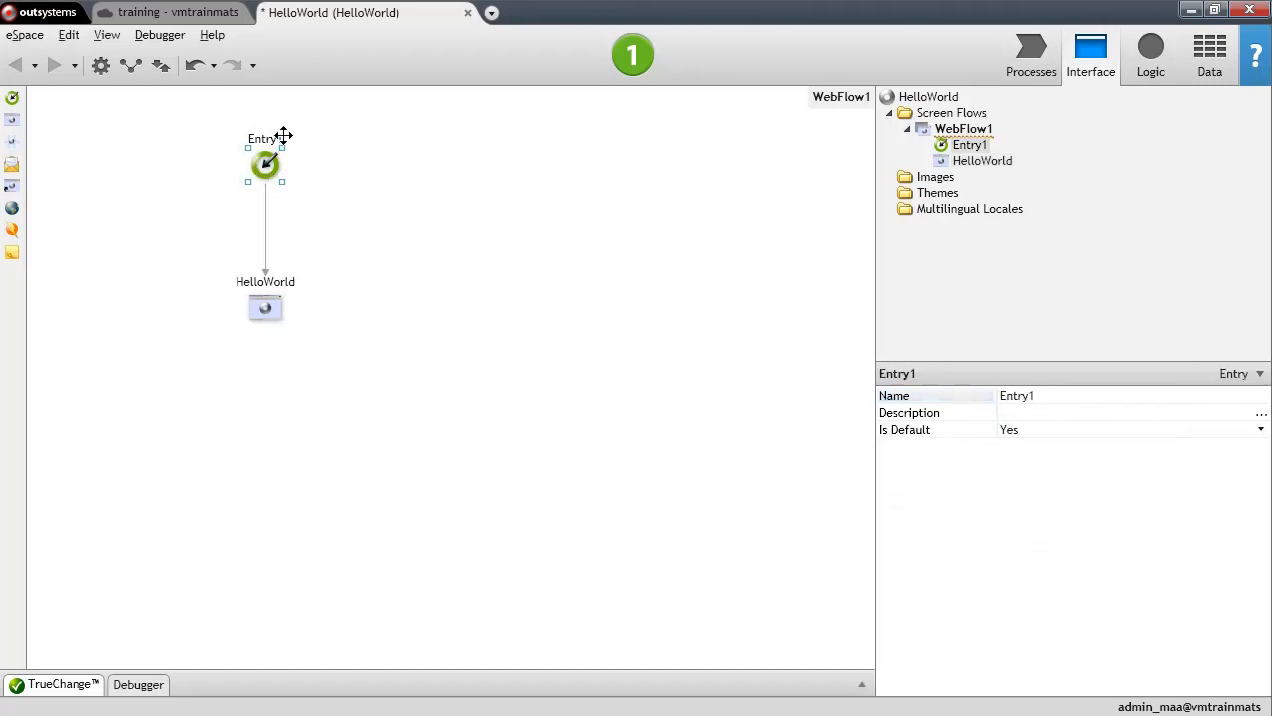
mouse_move(268, 179)
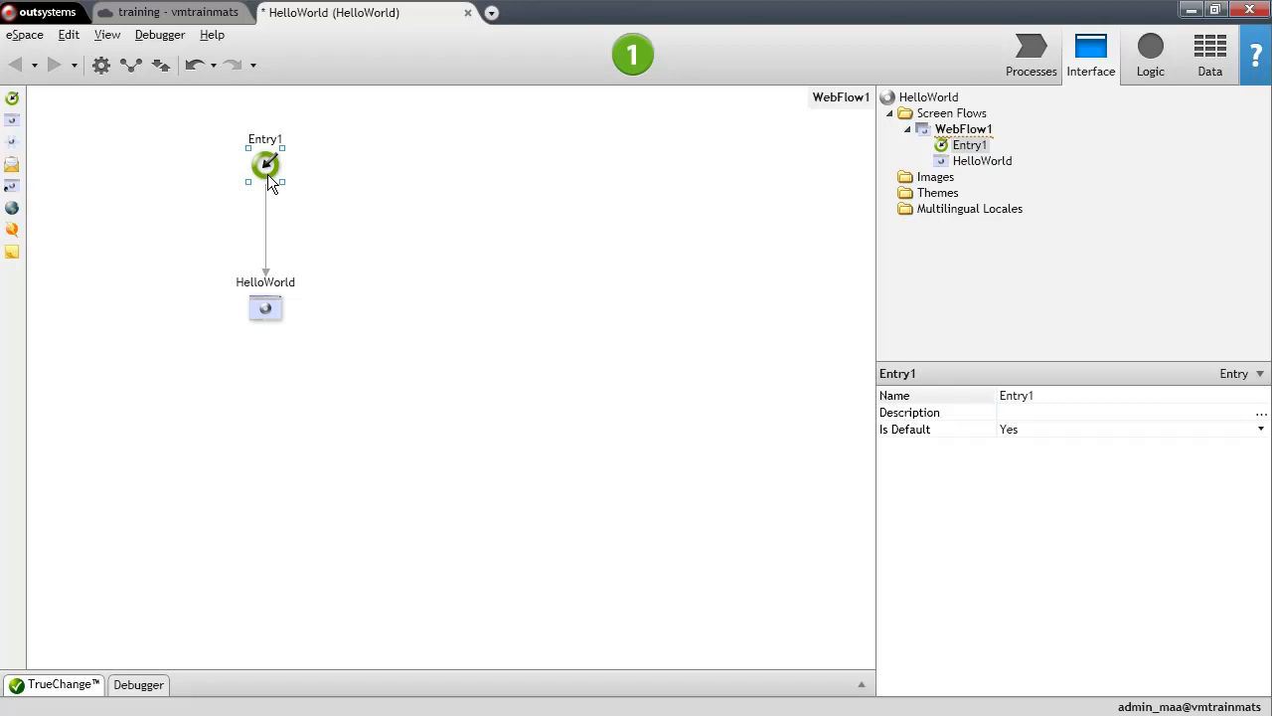
mouse_move(760, 428)
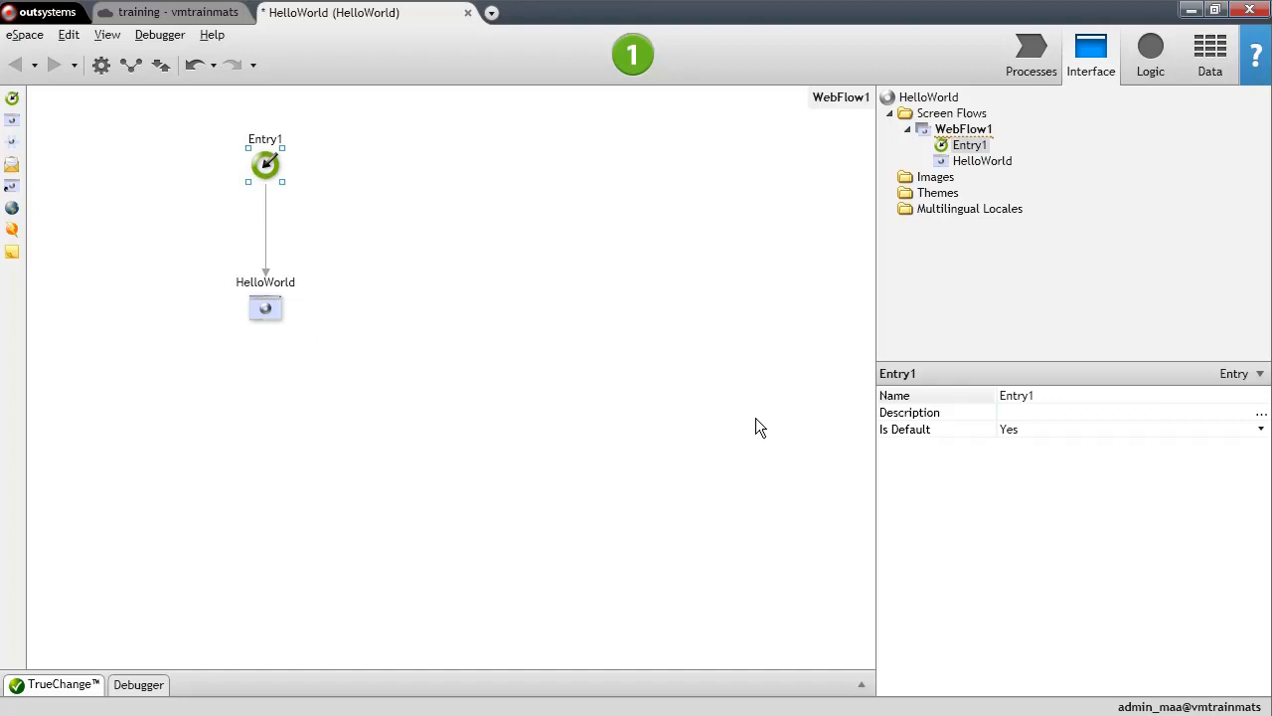
mouse_move(887, 440)
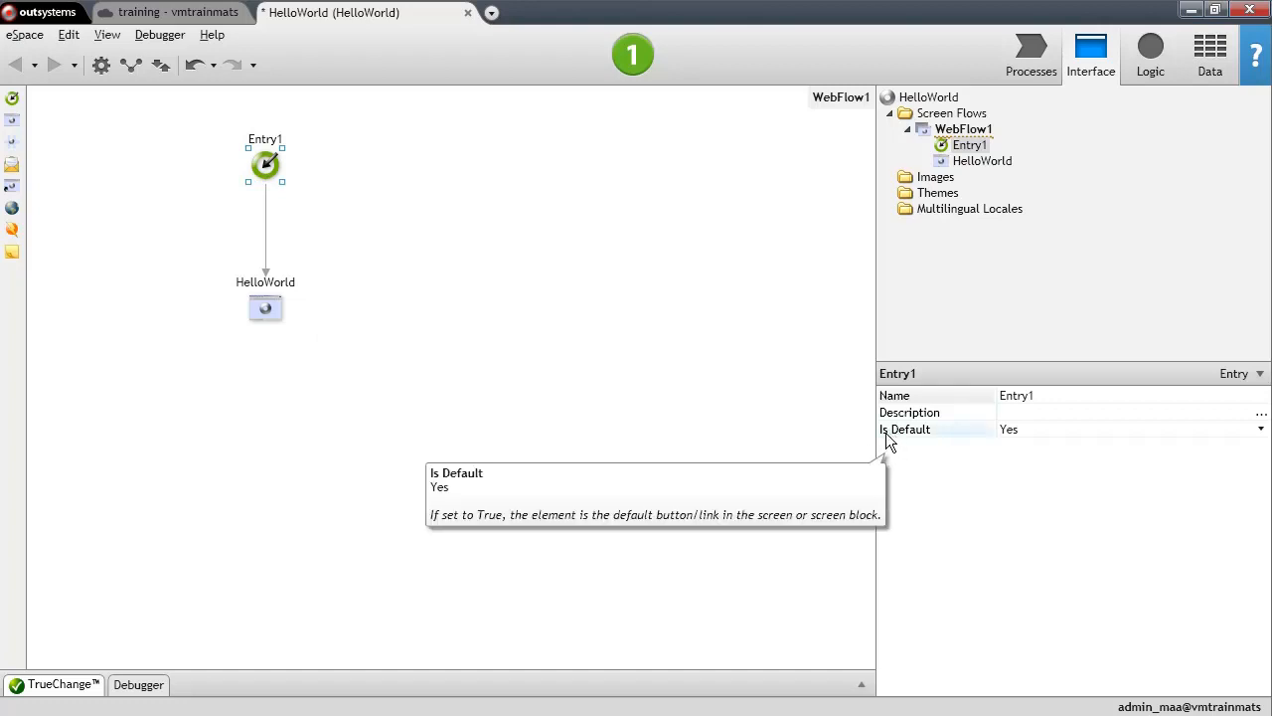
mouse_move(902, 441)
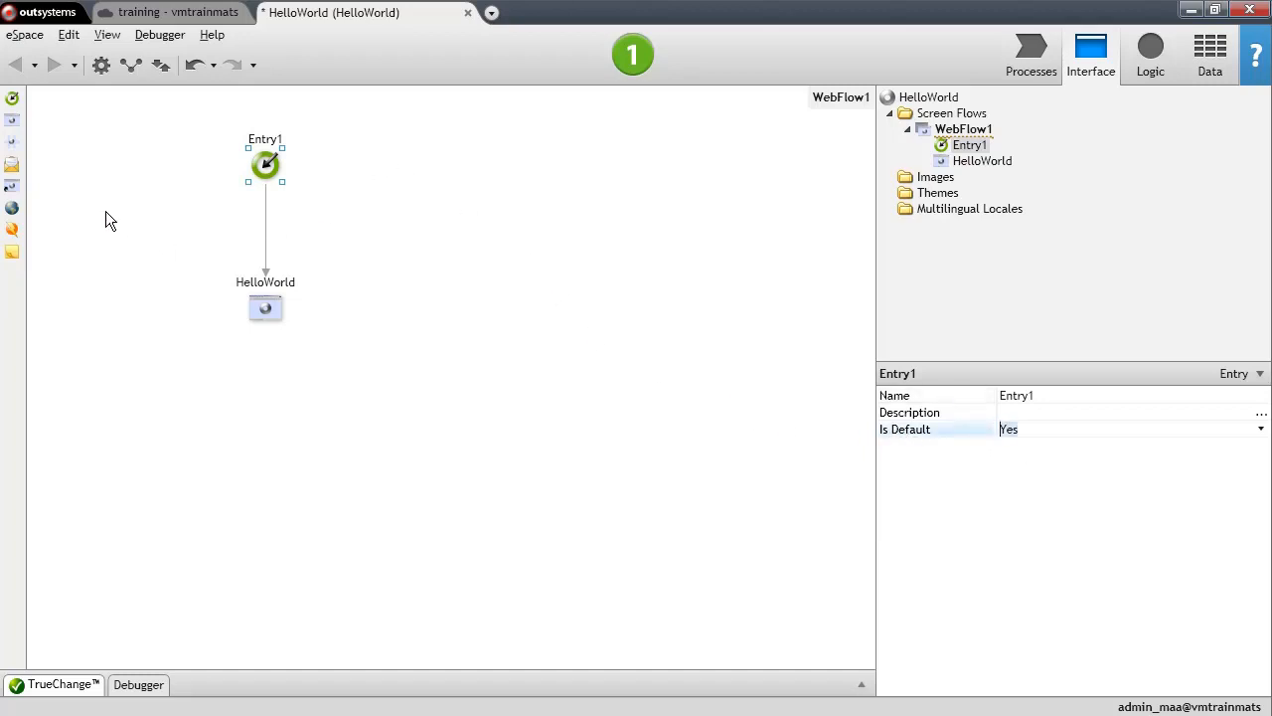
mouse_move(320, 260)
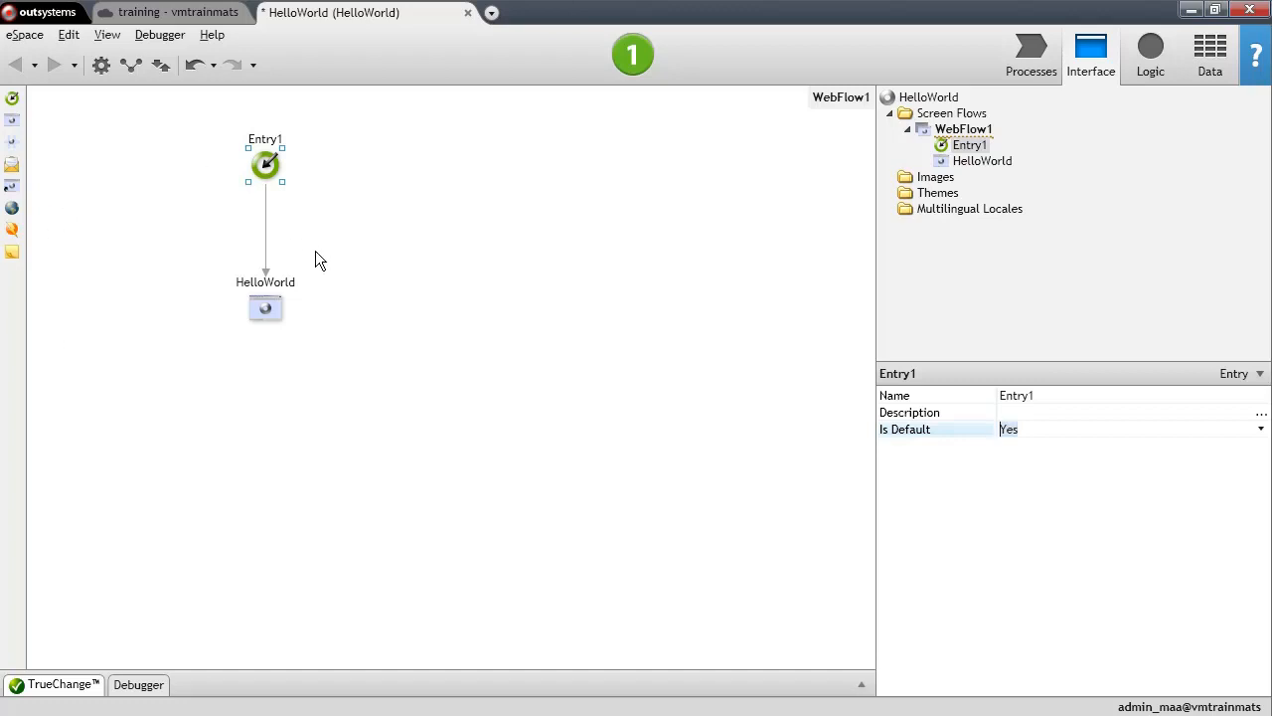
mouse_move(672, 171)
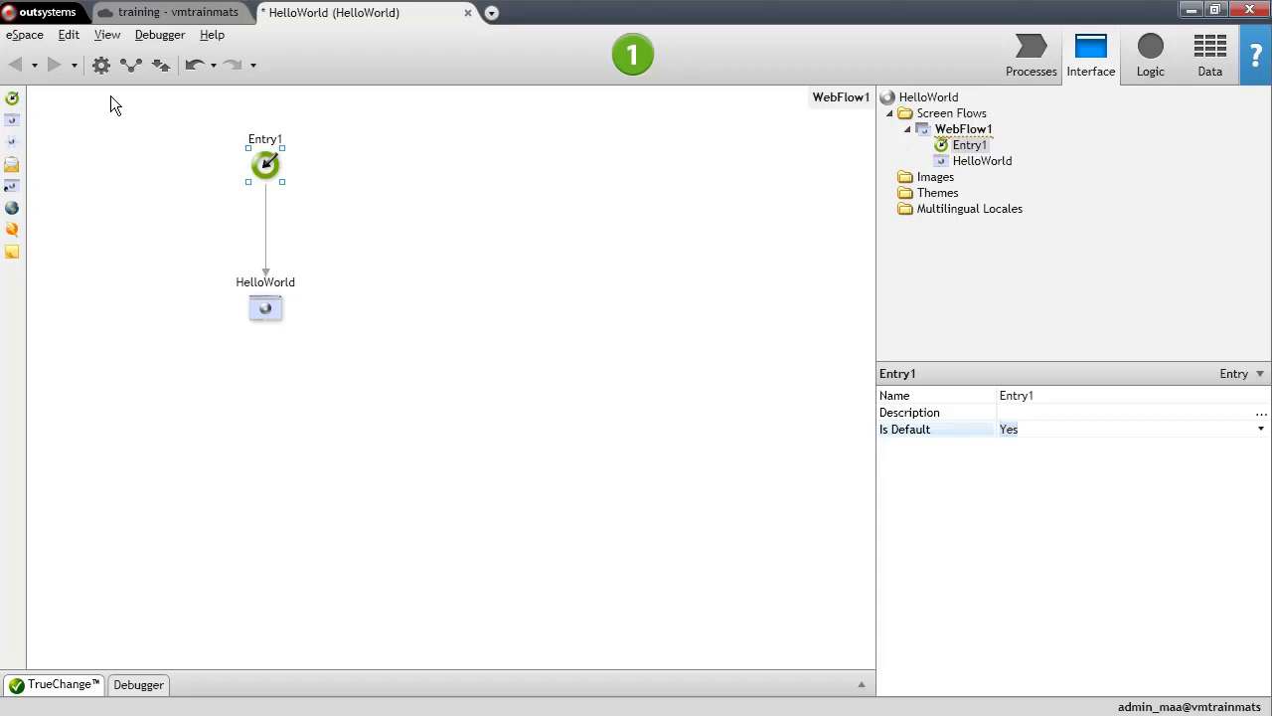
mouse_move(294, 342)
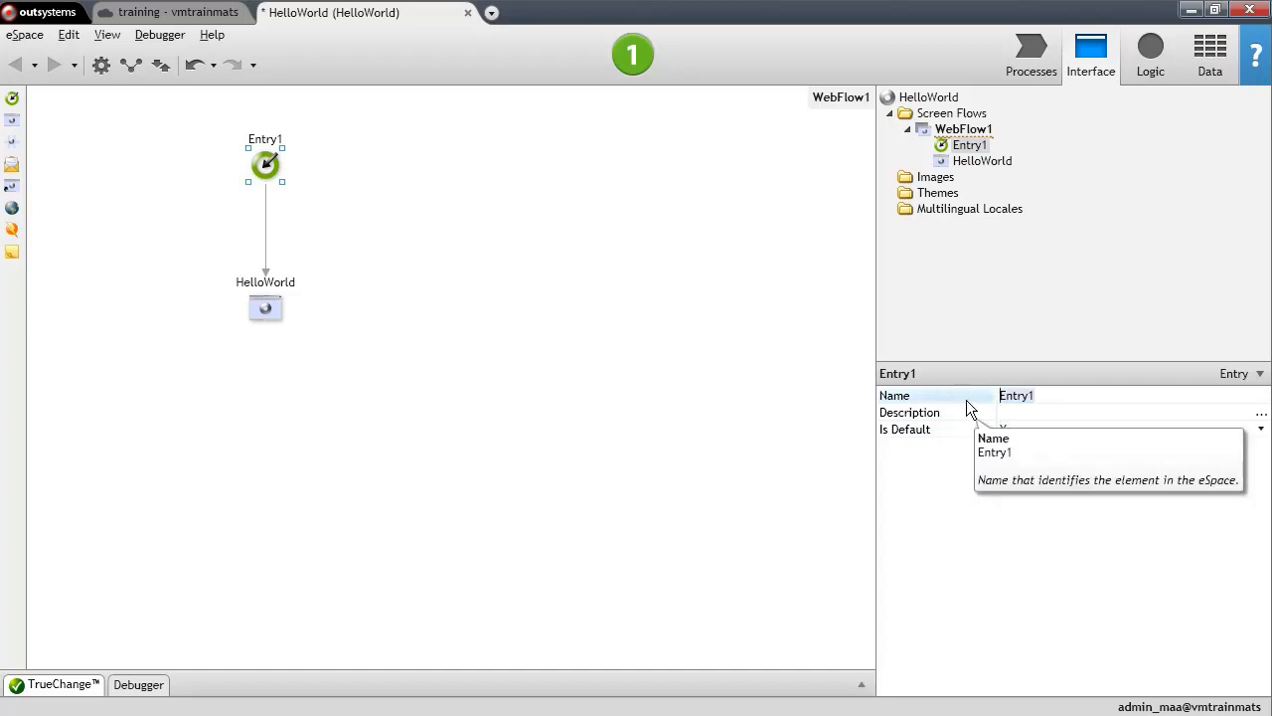
Step: Set Entry1's Name property to StartPage
text(StartPage)
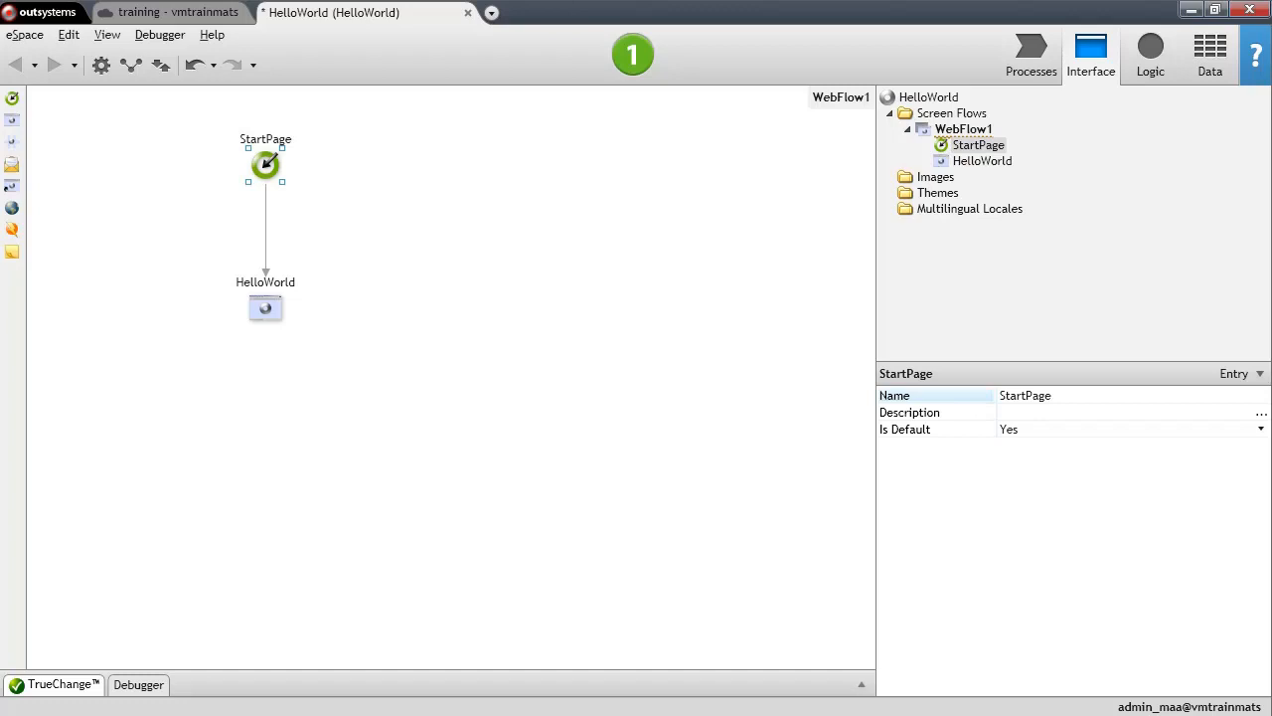
Step: Tick the Anonymous role for the HelloWorld screen so anonymous users can access it
click(266, 308)
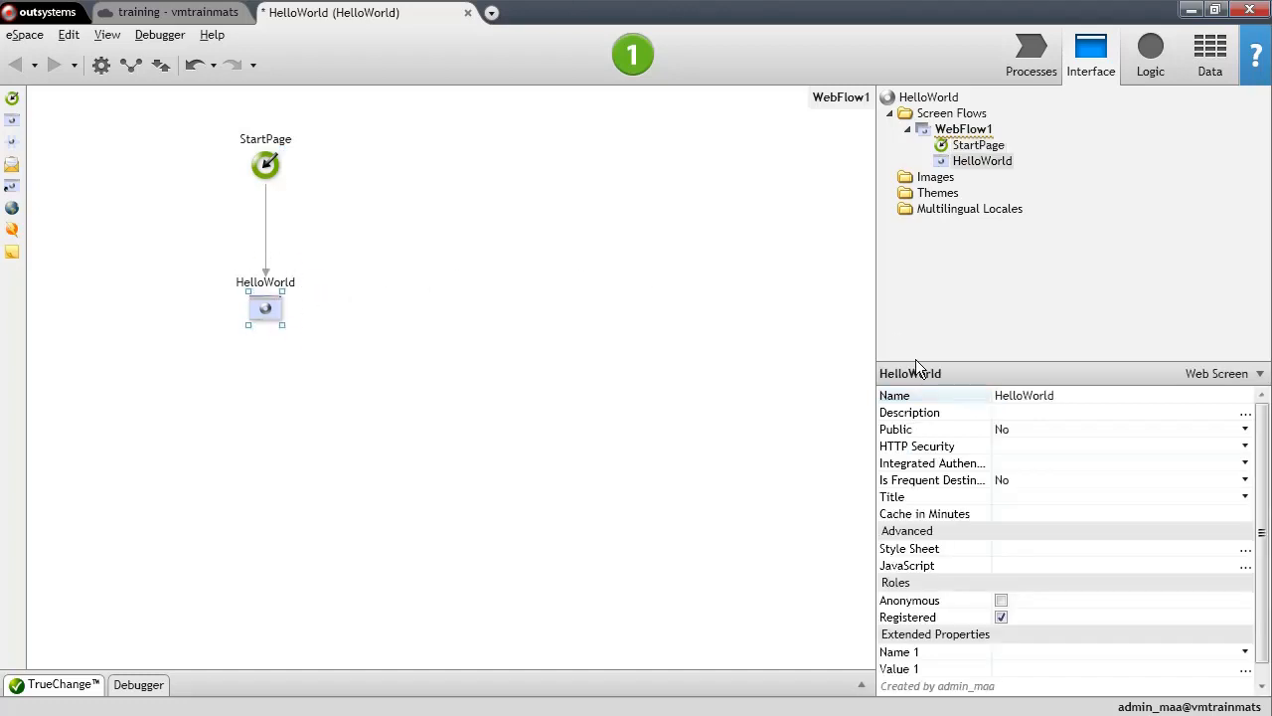
click(1002, 601)
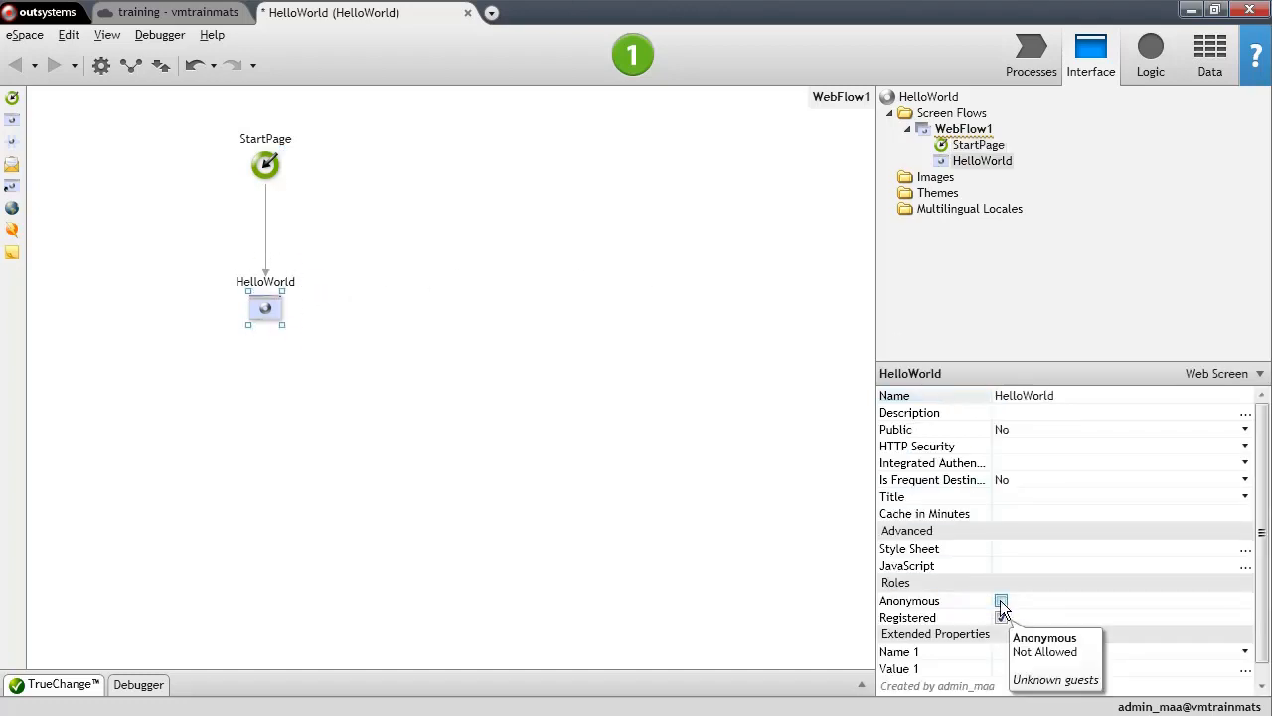
click(1002, 600)
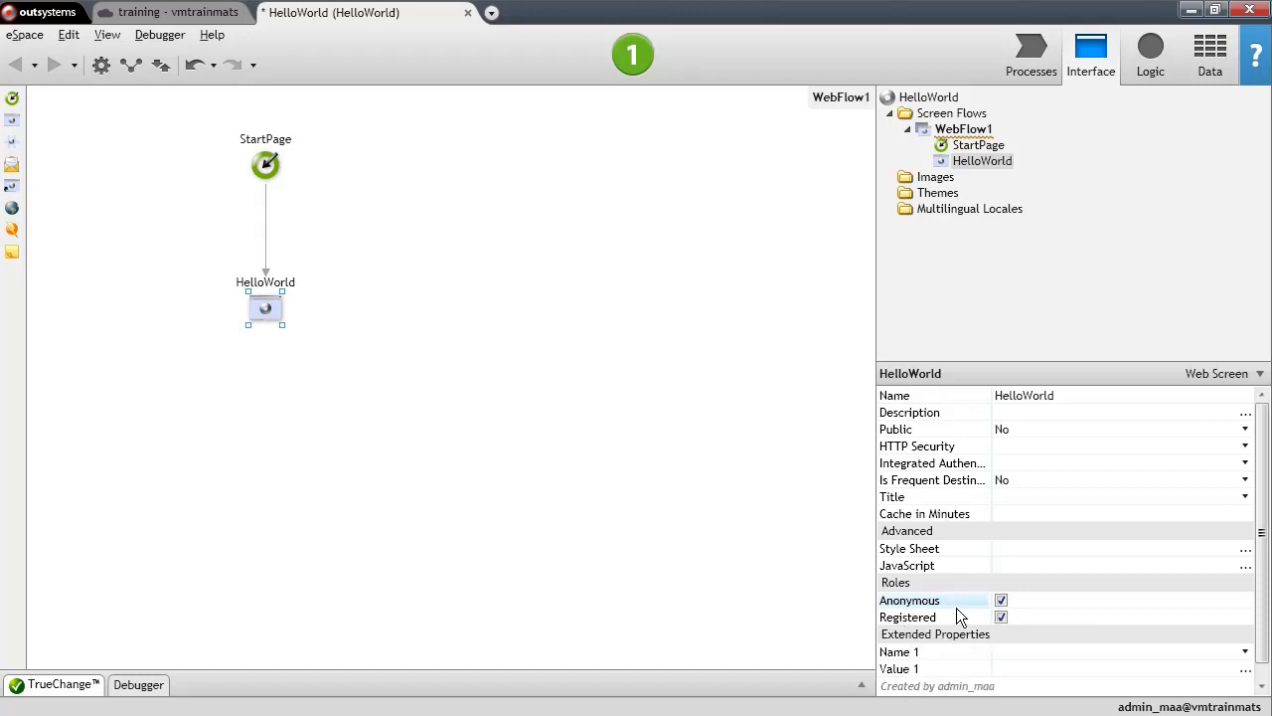
mouse_move(310, 247)
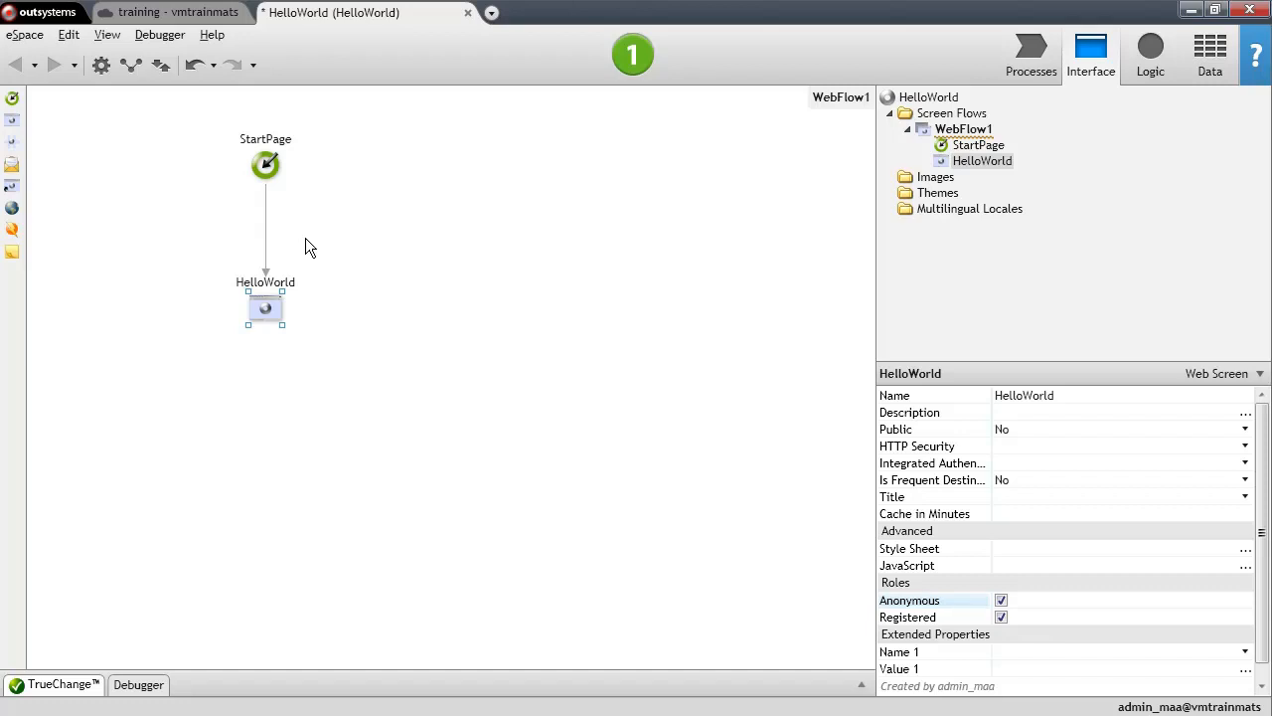
mouse_move(298, 366)
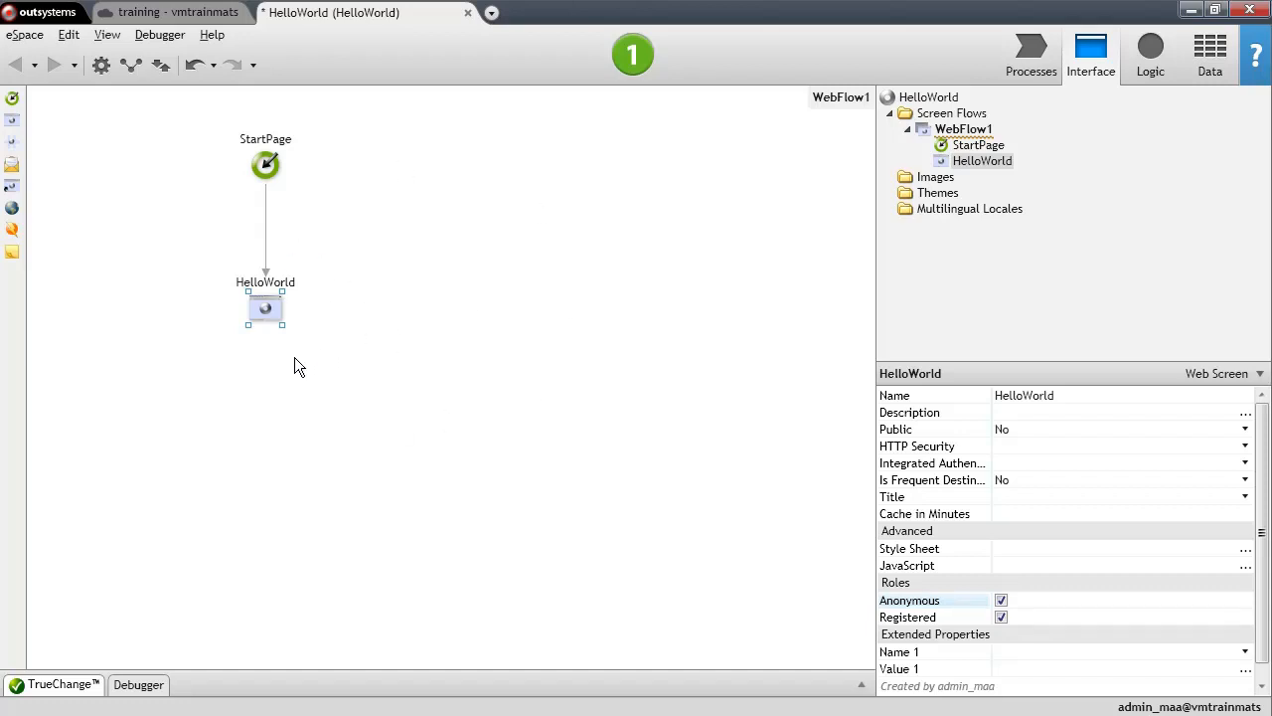
mouse_move(307, 324)
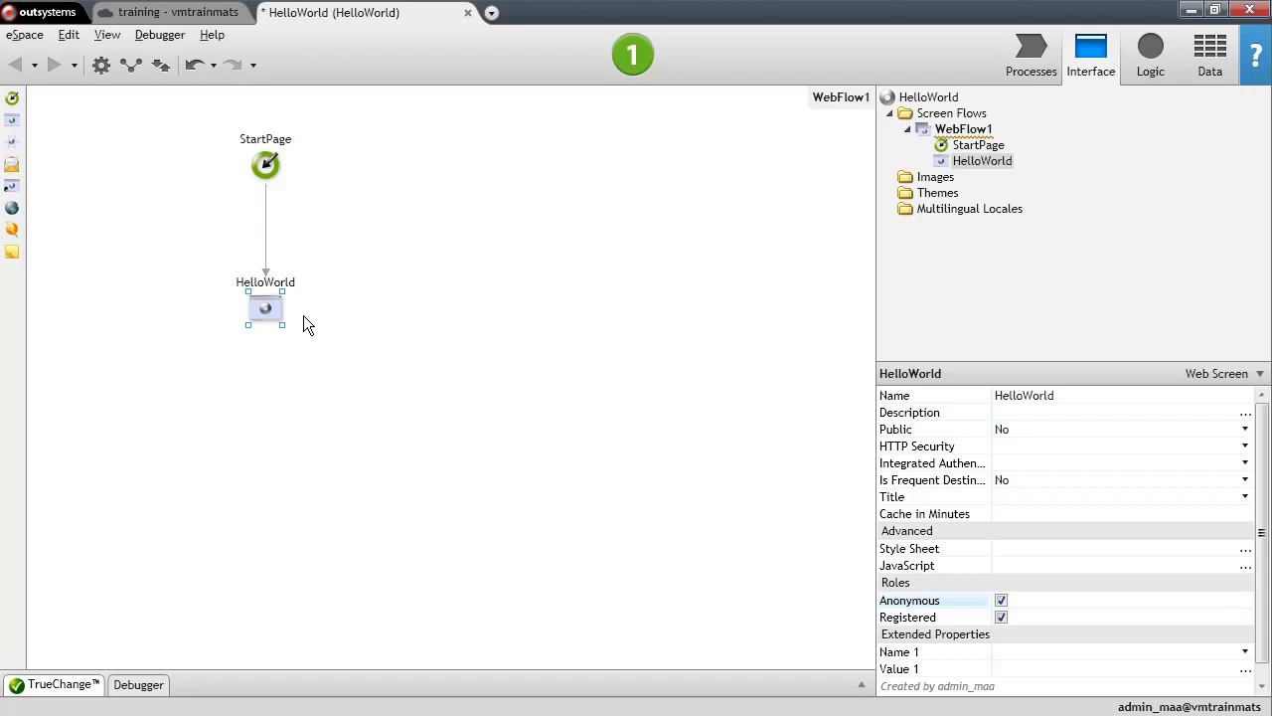
mouse_move(306, 231)
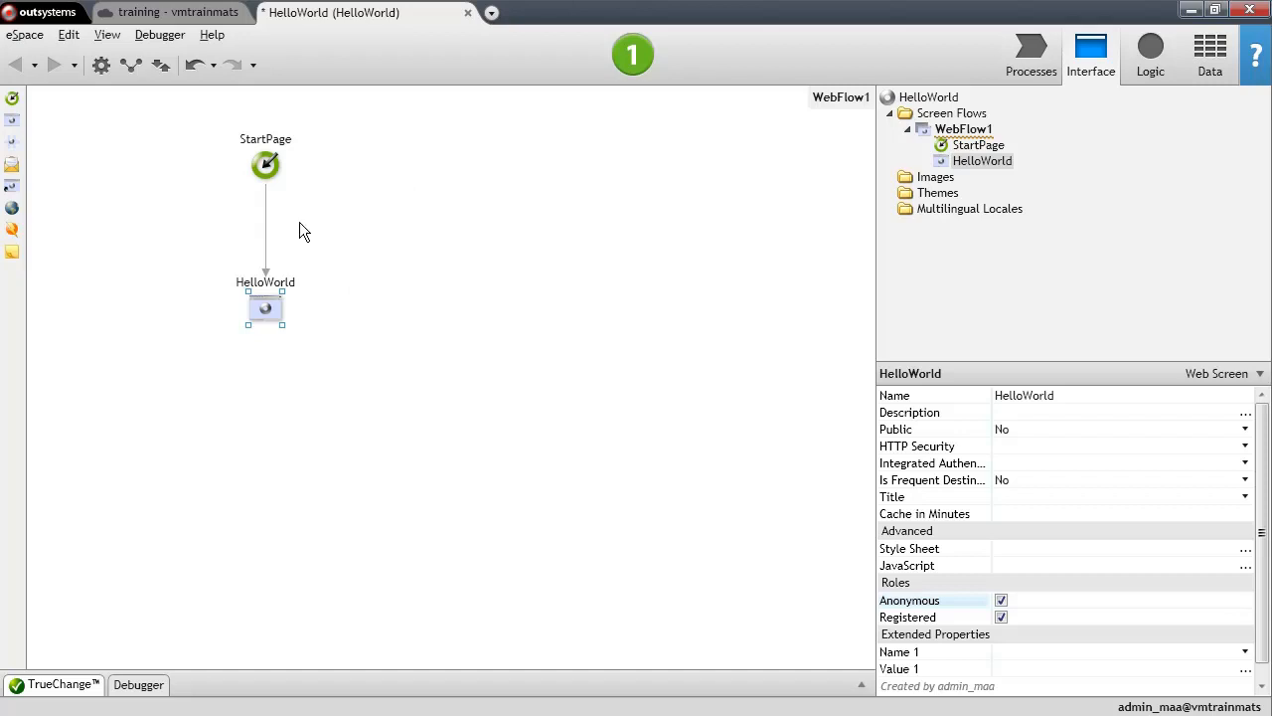
mouse_move(388, 274)
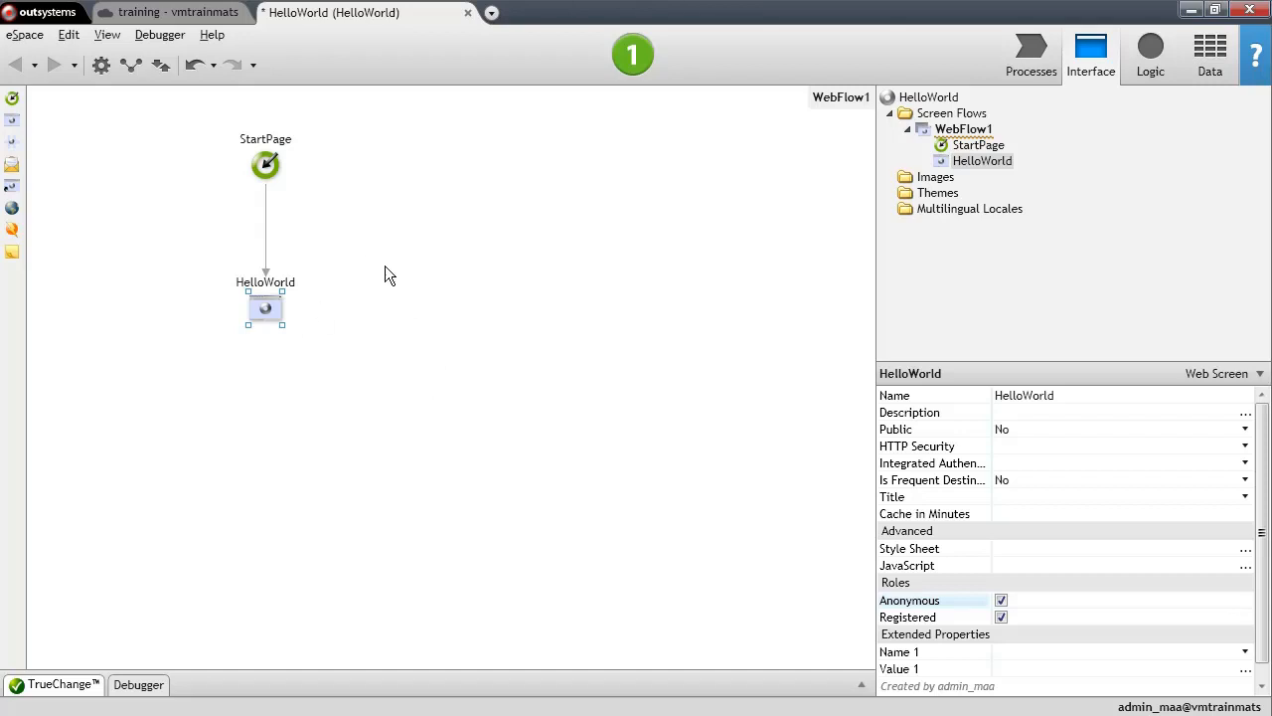
mouse_move(533, 280)
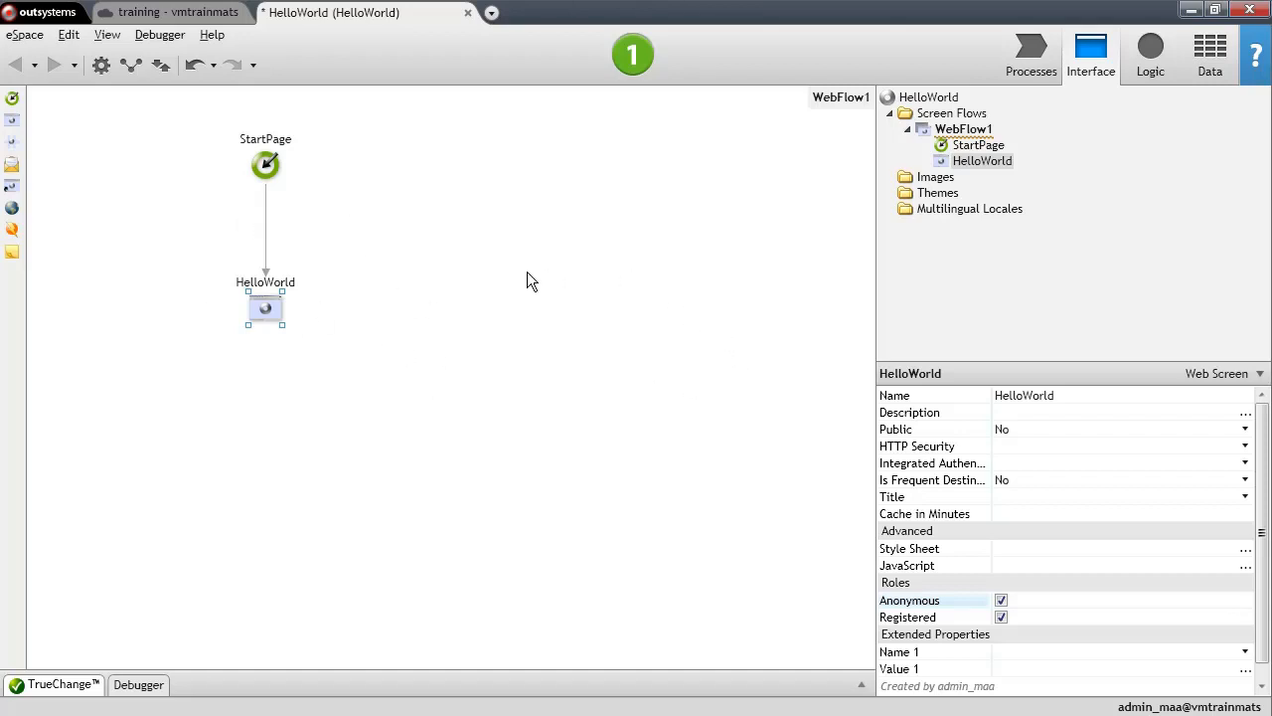
mouse_move(879, 543)
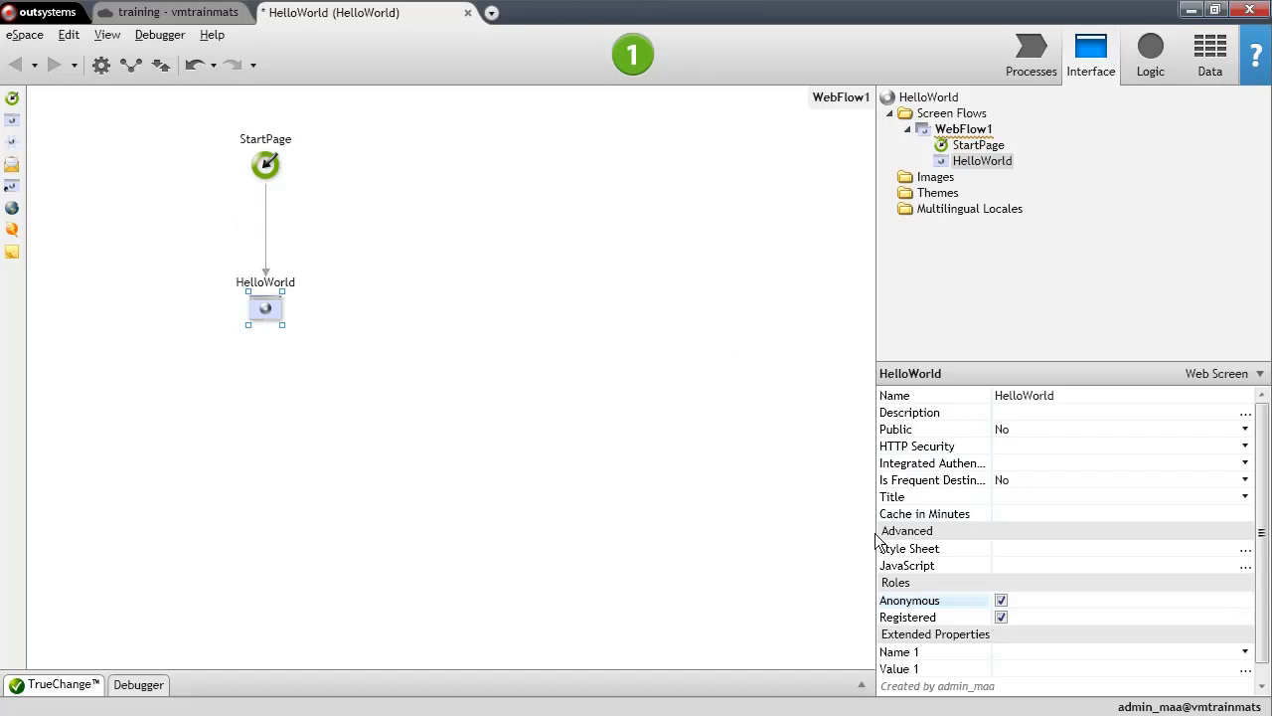
mouse_move(288, 390)
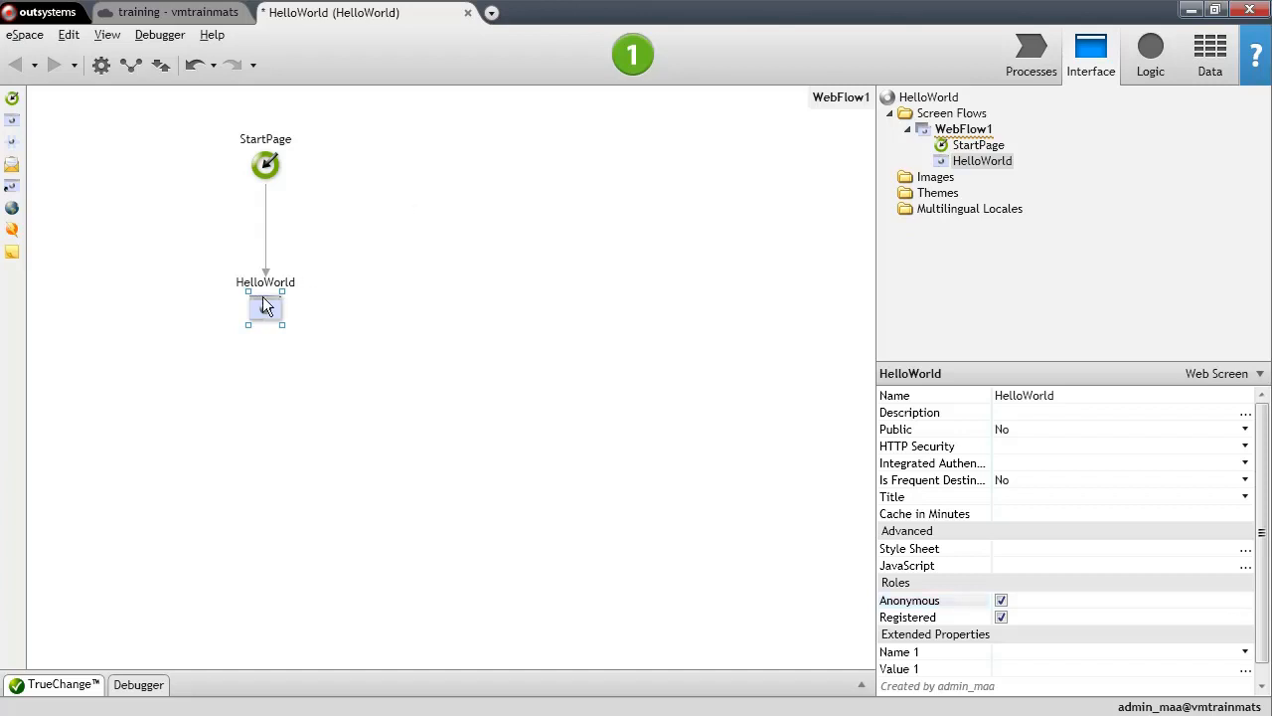
Step: Open the HelloWorld screen in the editor and place Hello text at its top-left
double_click(265, 308)
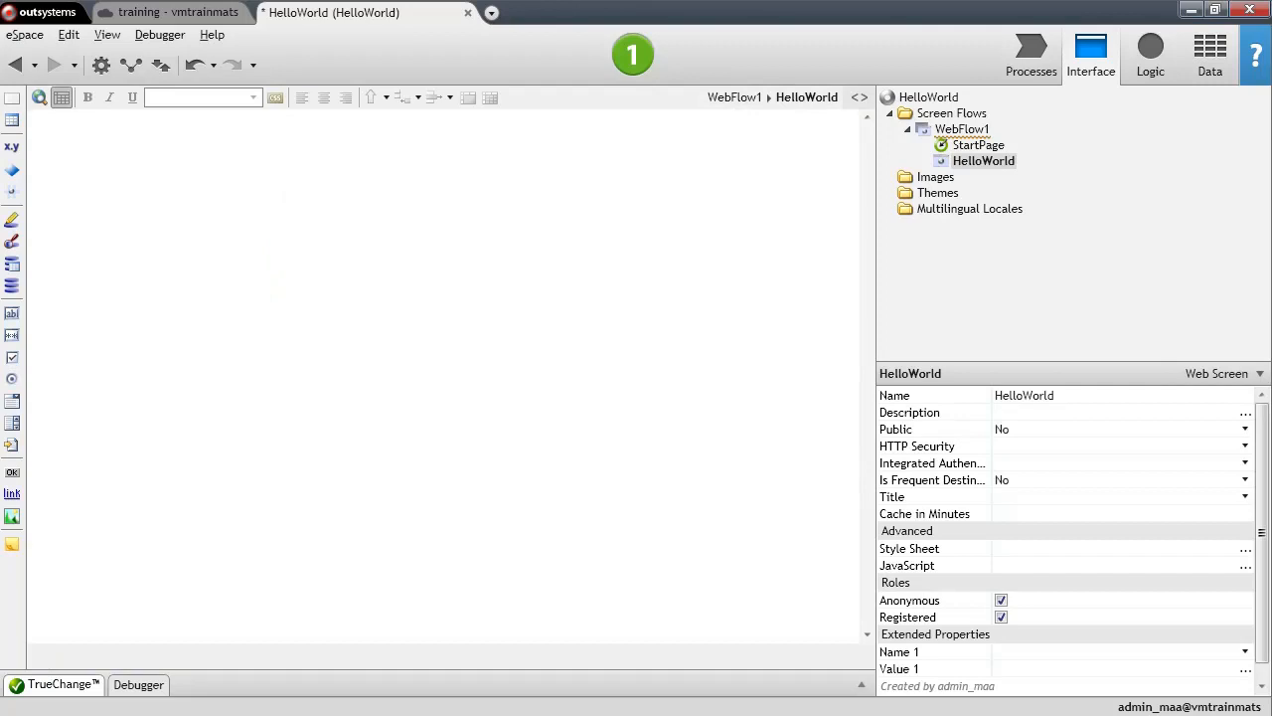
mouse_move(35, 66)
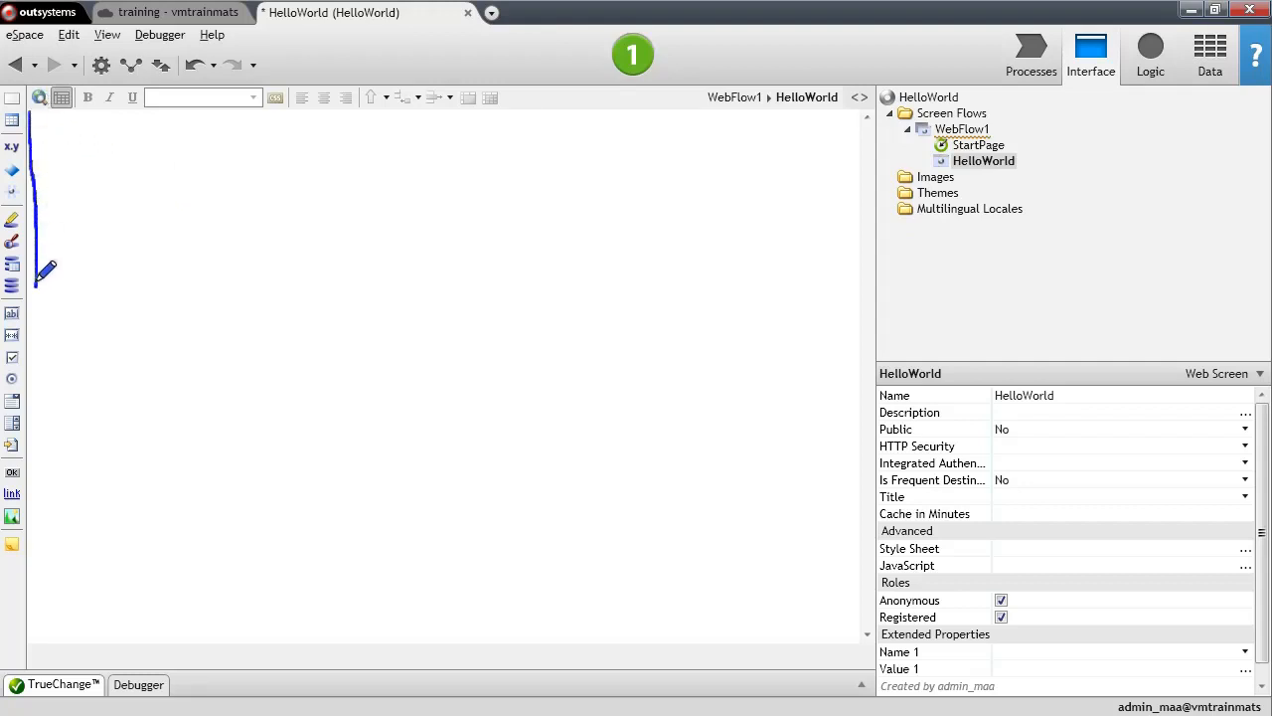
drag(40, 119, 533, 129)
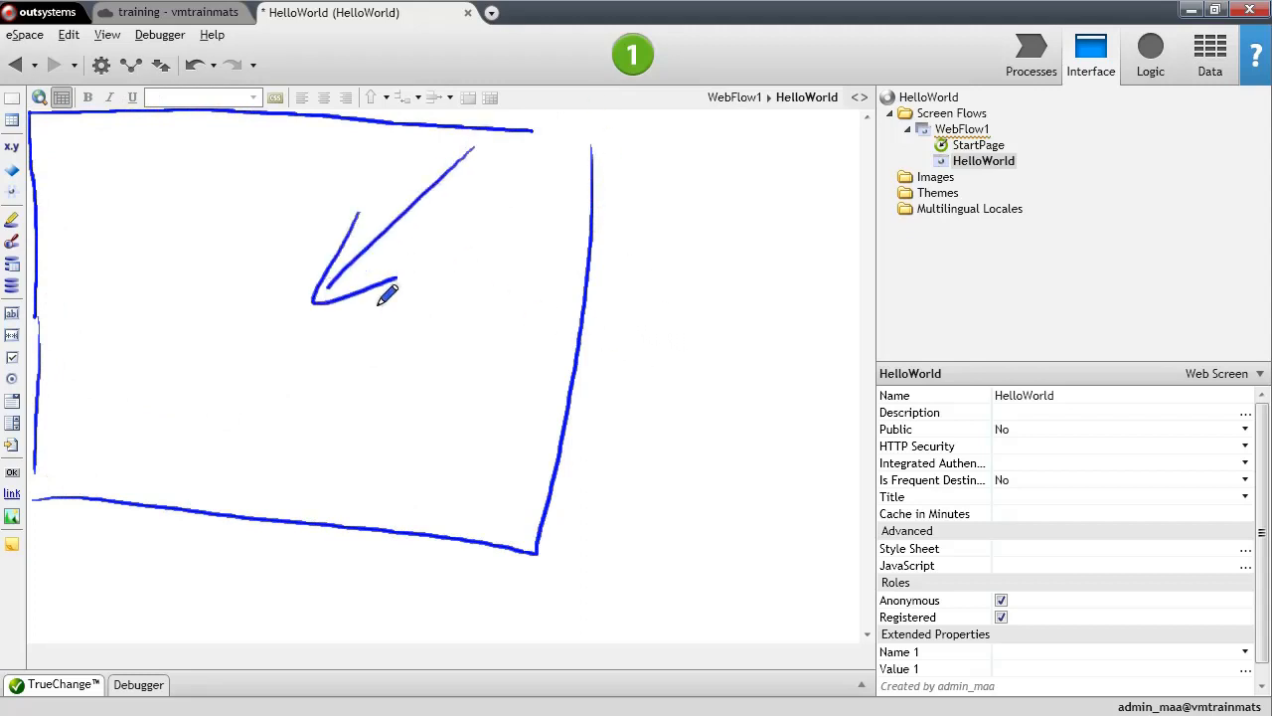
mouse_move(564, 362)
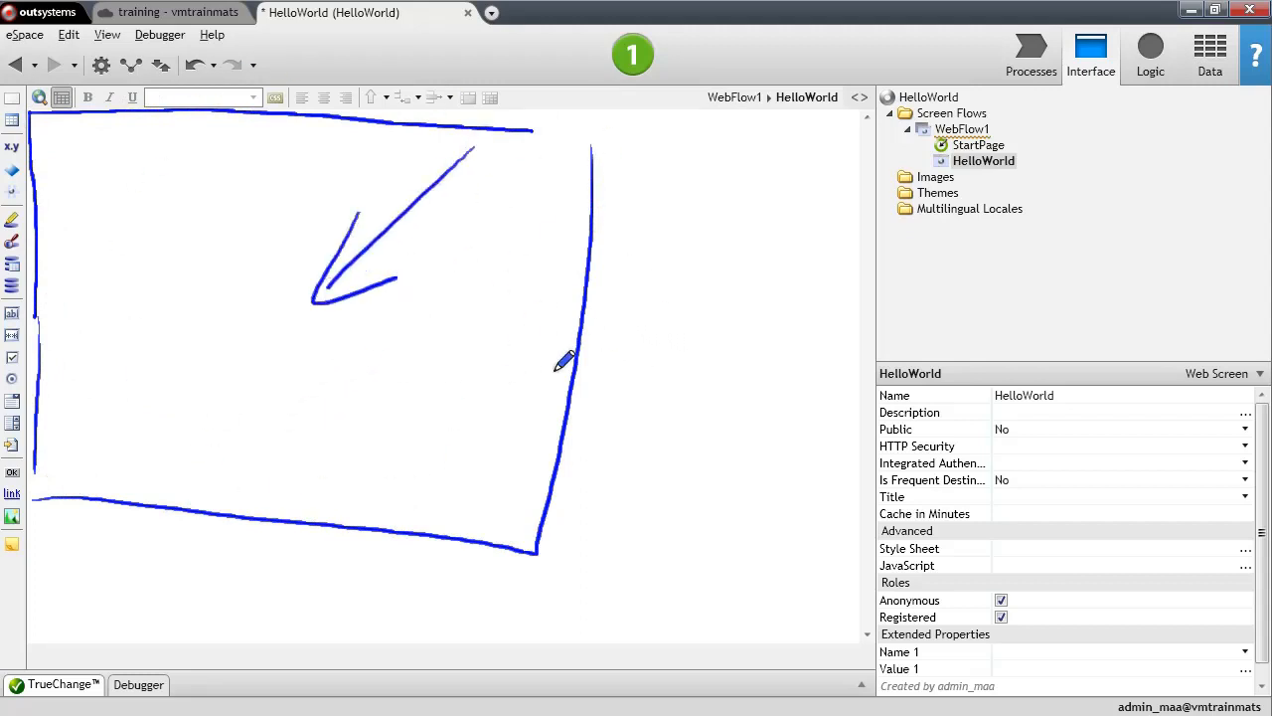
mouse_move(61, 139)
text(Hello)
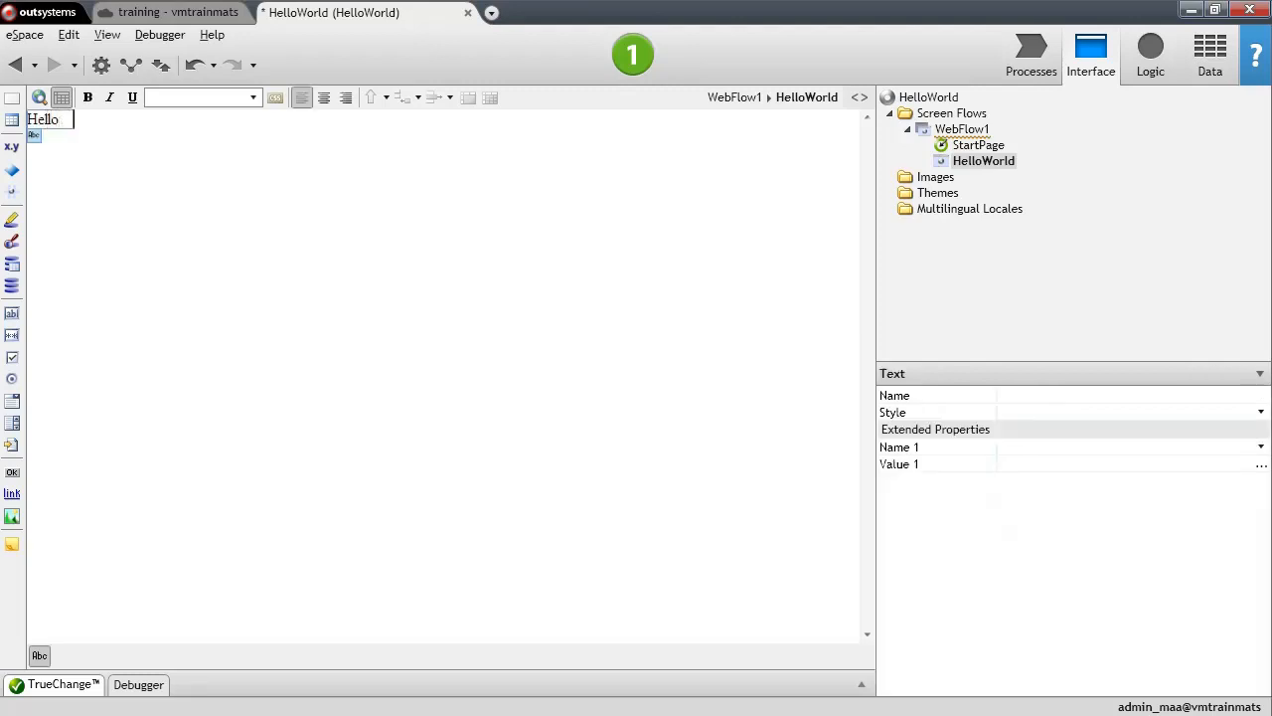
Step: Extend the screen text to read Hello World!!!
text(World)
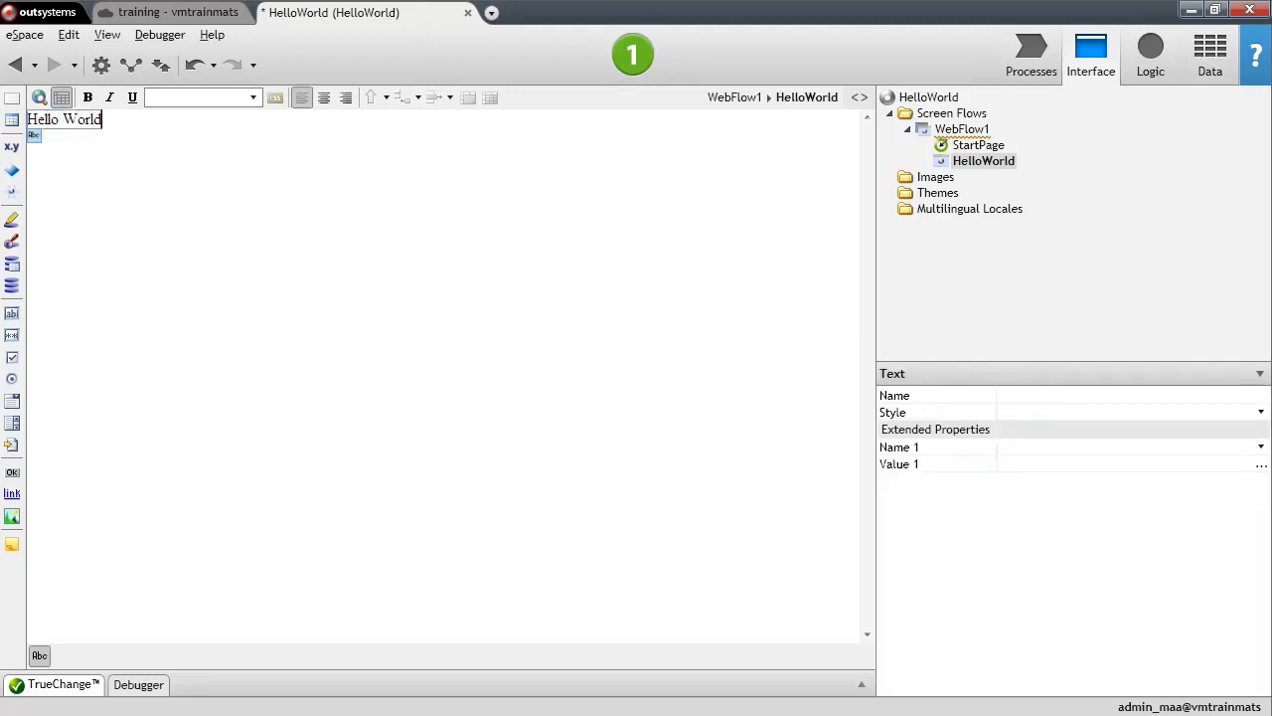
text(!!!)
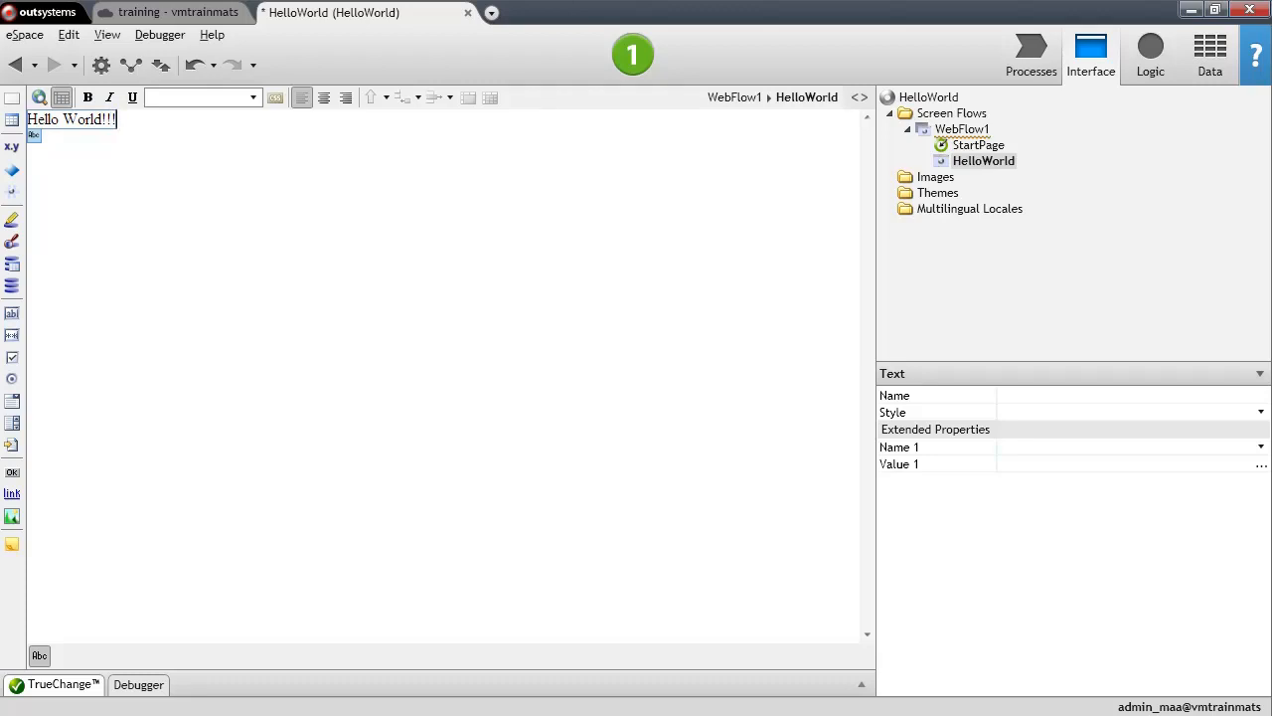
mouse_move(528, 66)
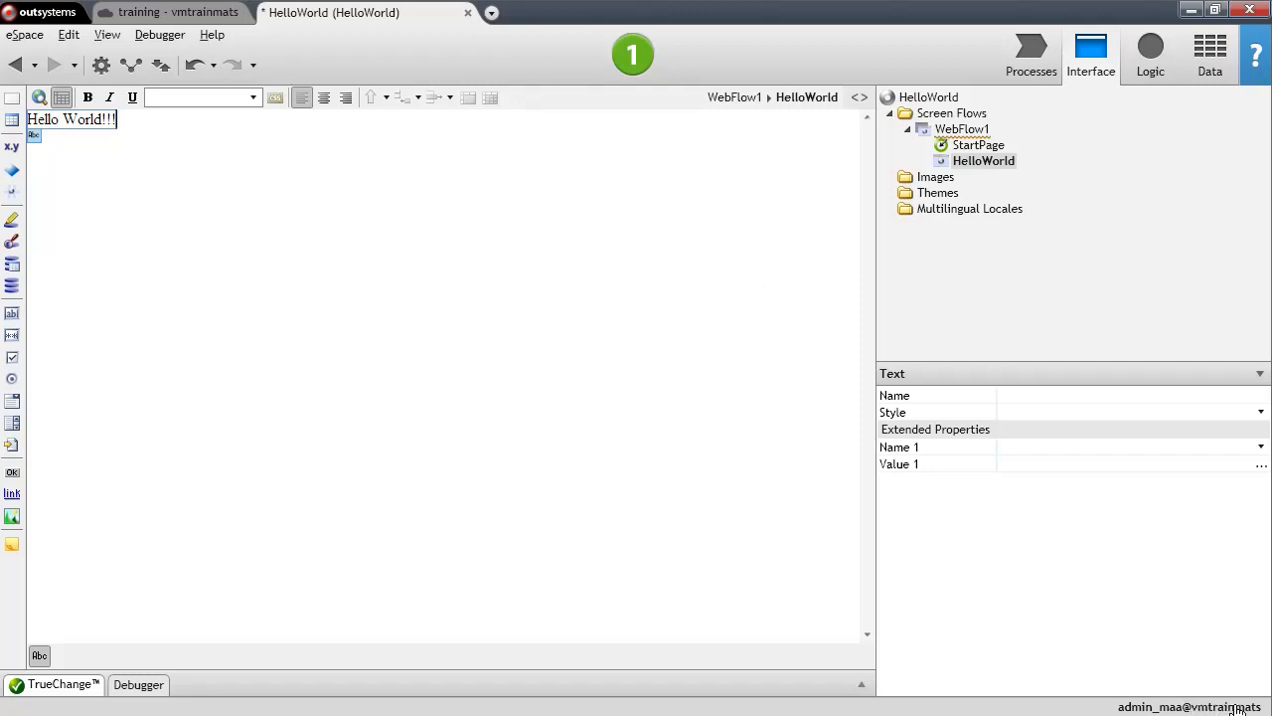
mouse_move(640, 83)
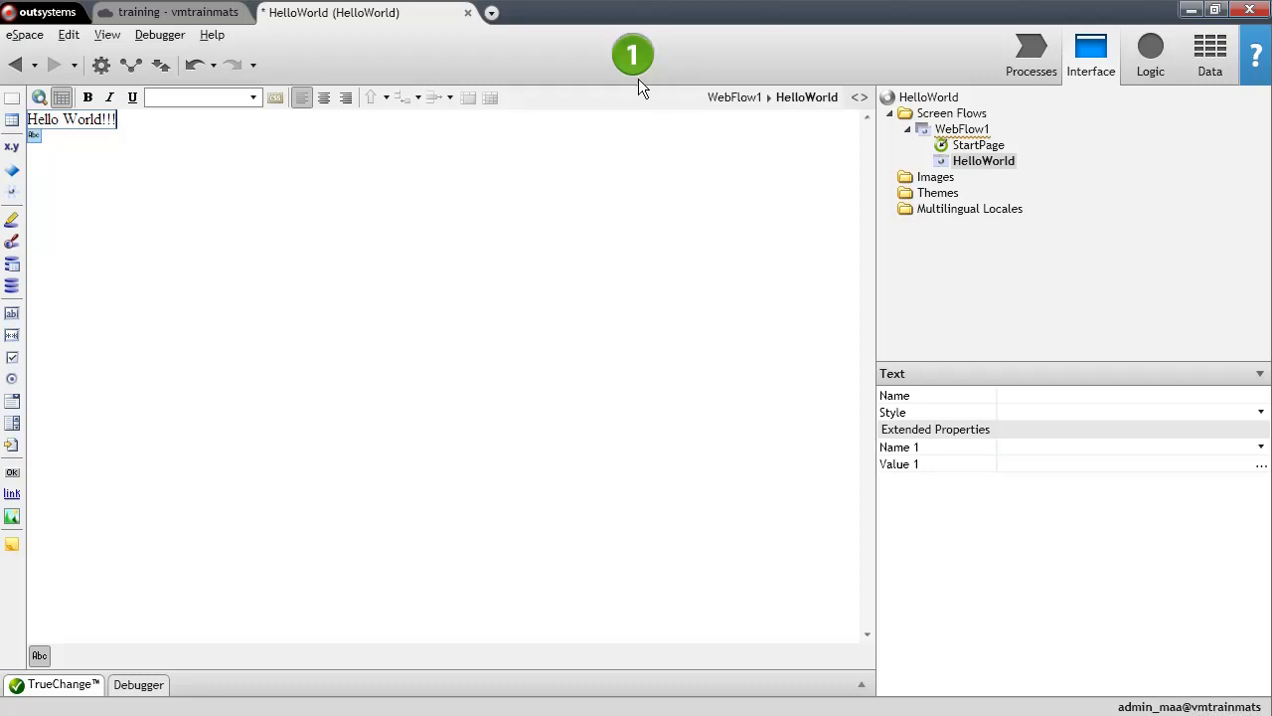
mouse_move(732, 63)
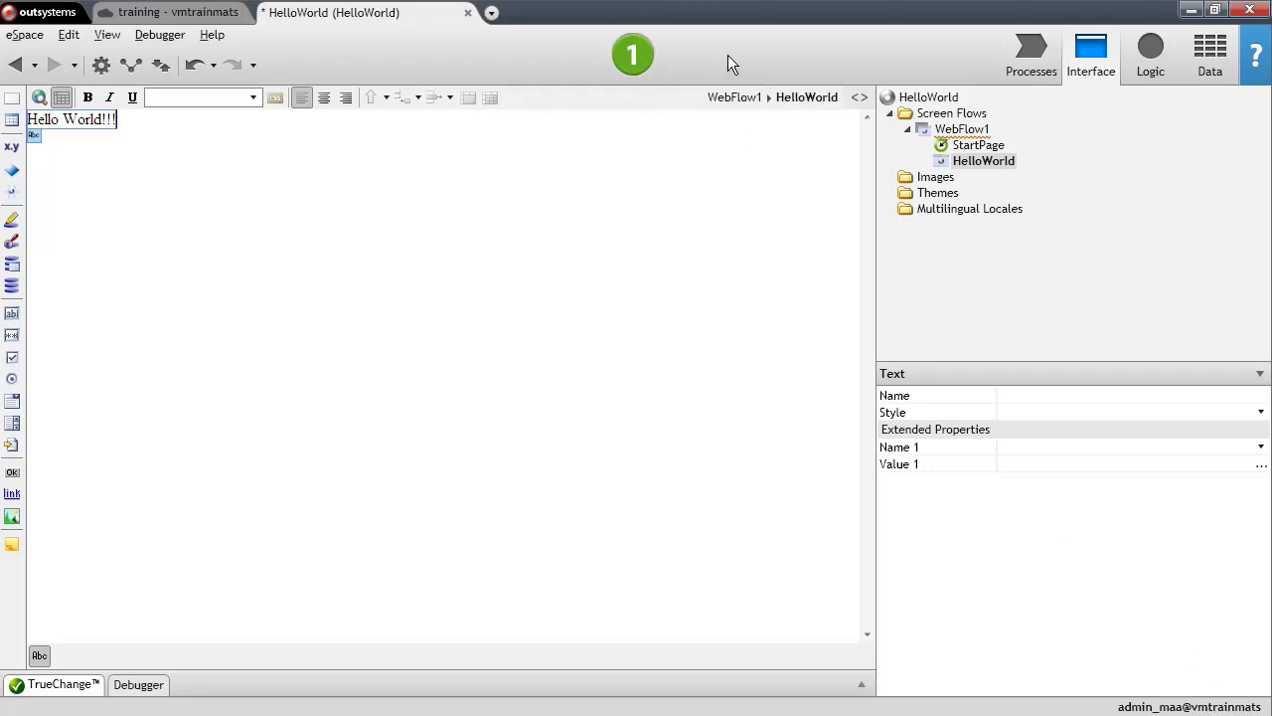
mouse_move(743, 56)
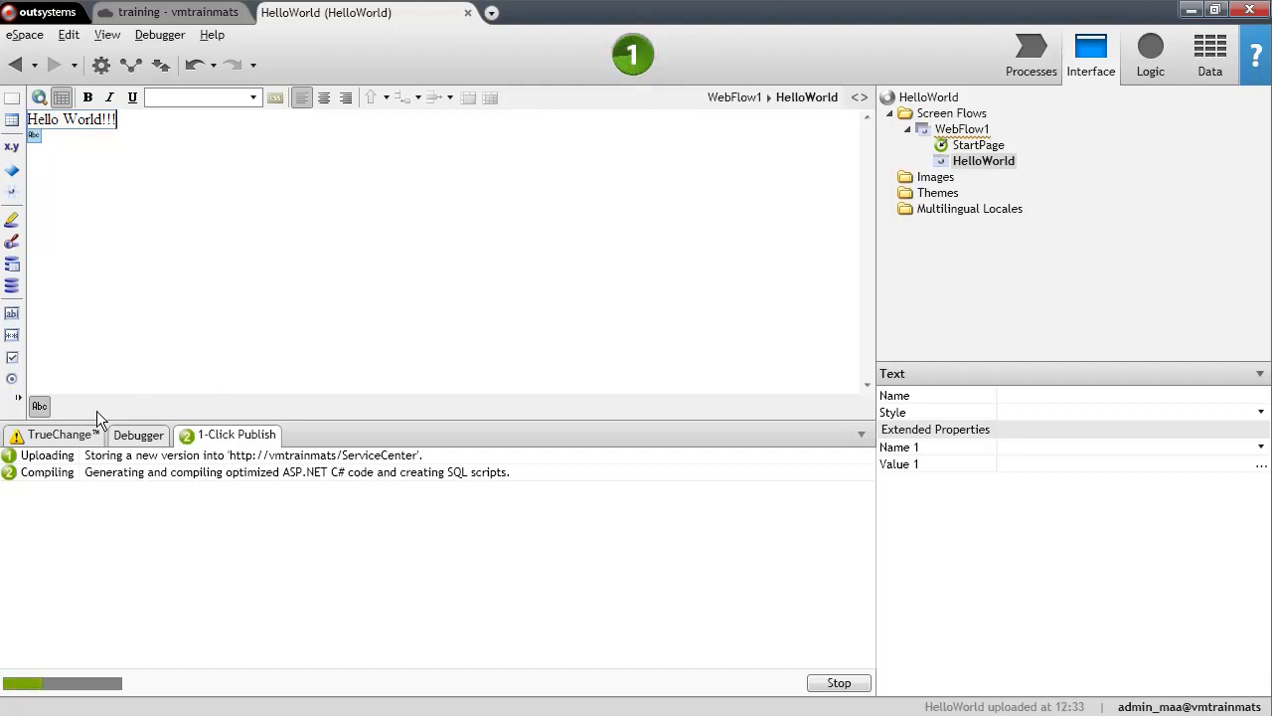
mouse_move(624, 607)
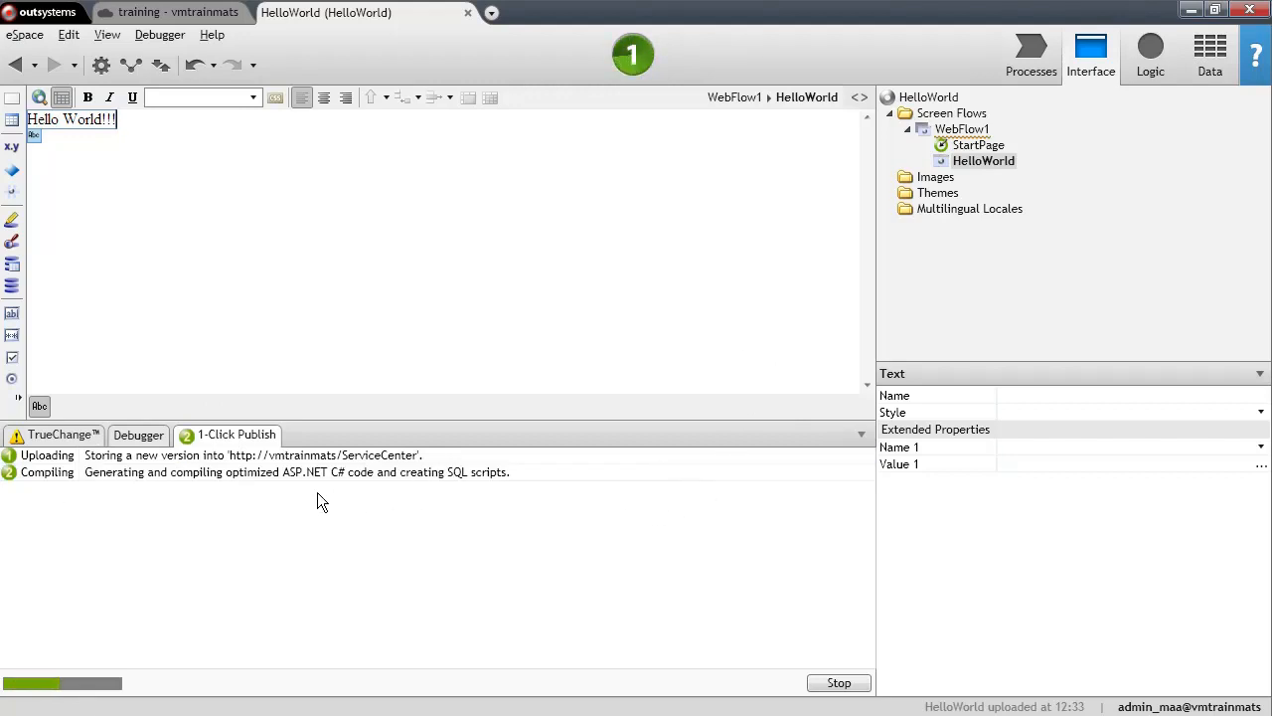
Step: Run 1-Click Publish and wait until HelloWorld is deployed and available
click(275, 456)
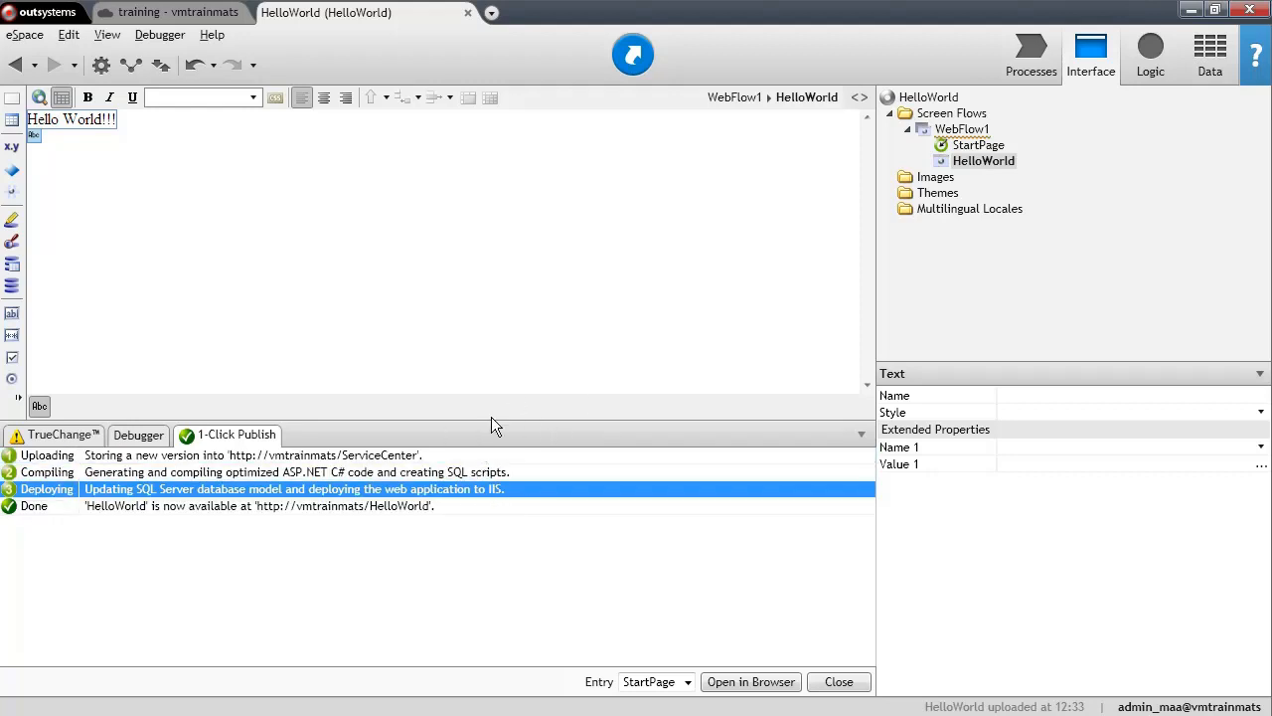
mouse_move(278, 529)
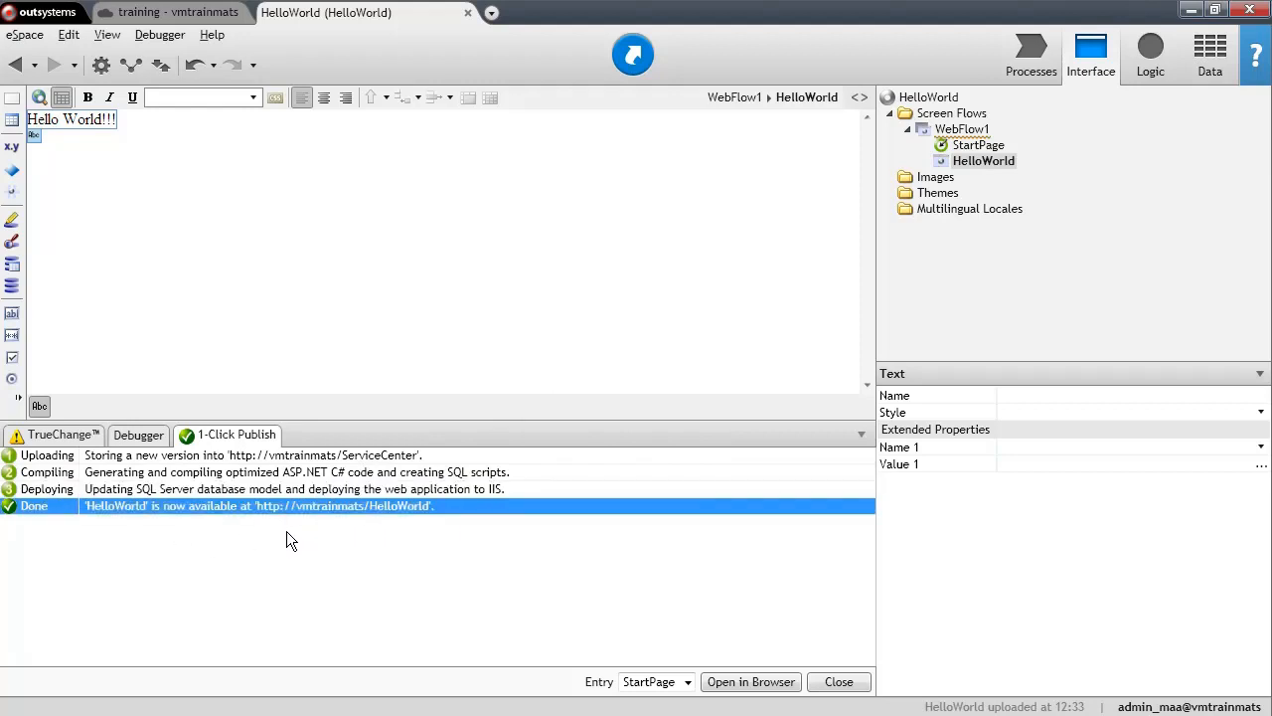
mouse_move(283, 521)
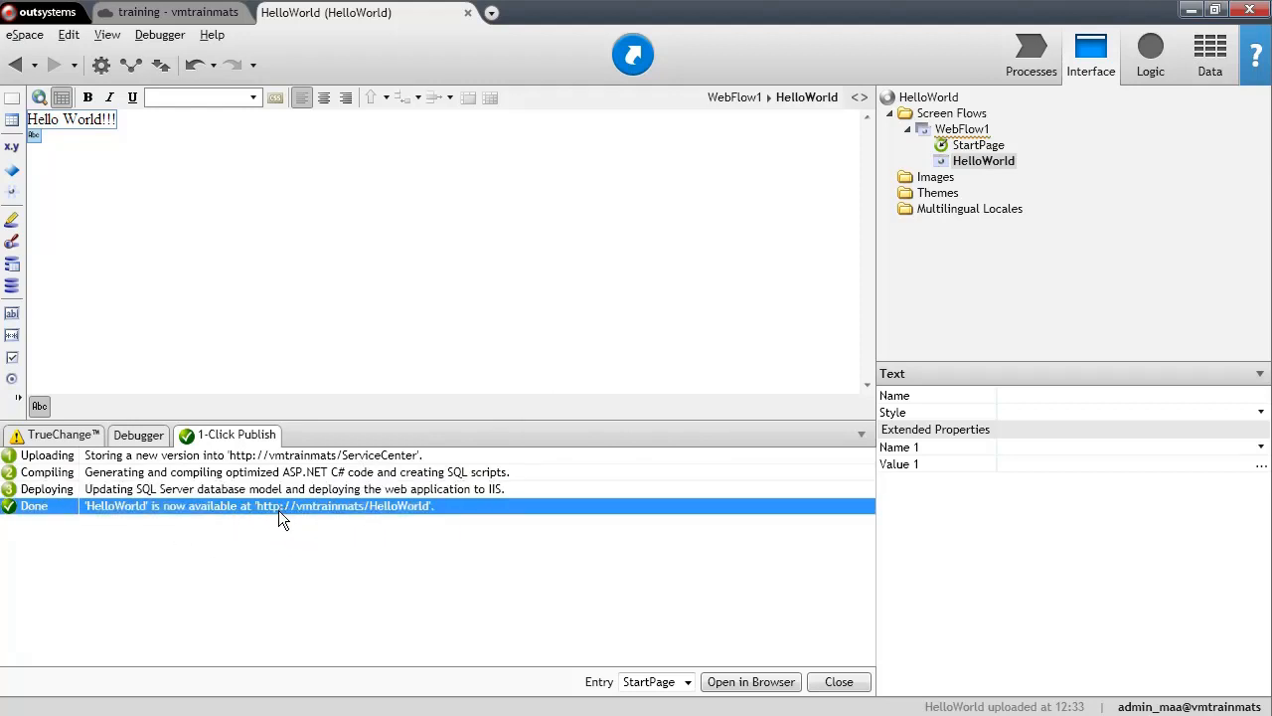
mouse_move(263, 519)
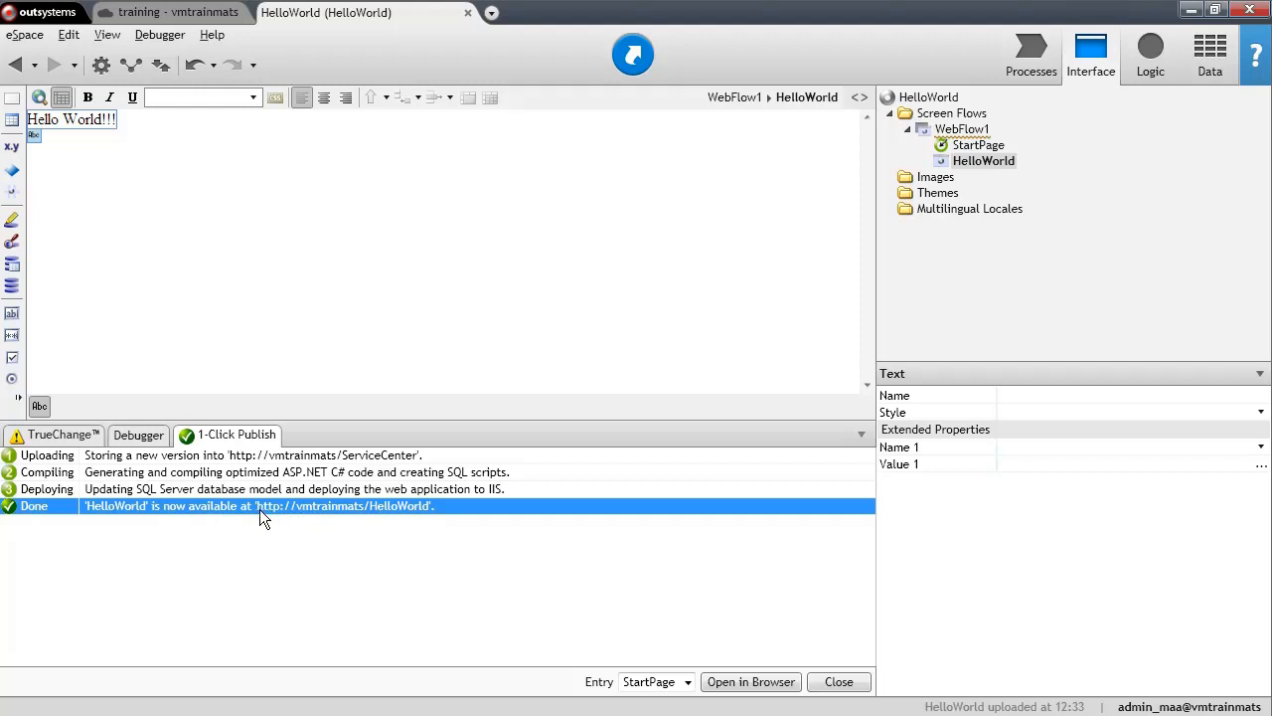
mouse_move(255, 525)
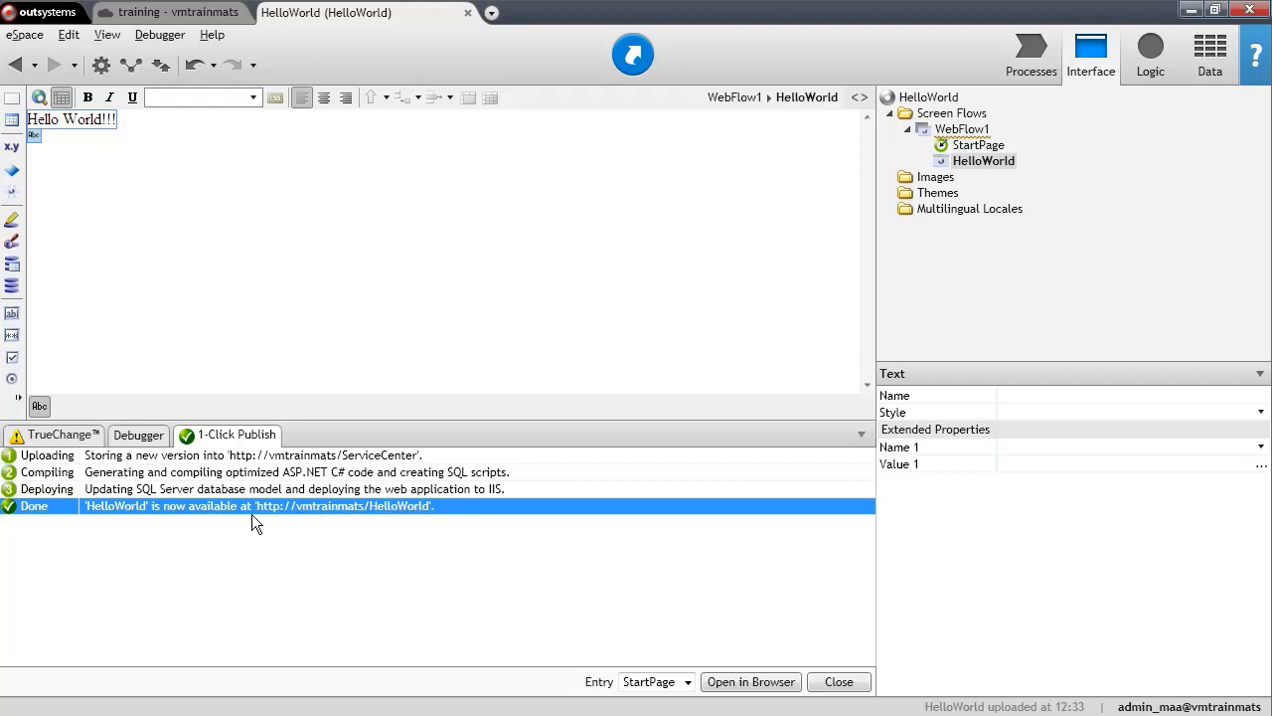
mouse_move(310, 520)
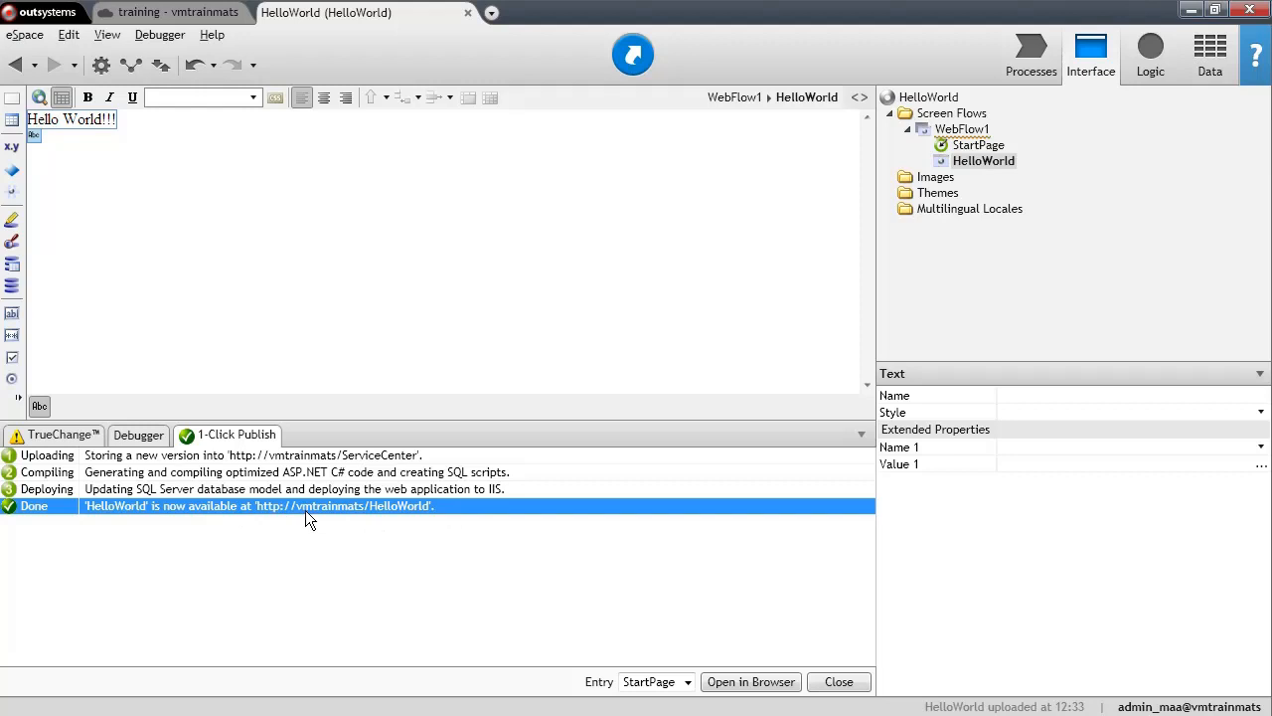
mouse_move(398, 517)
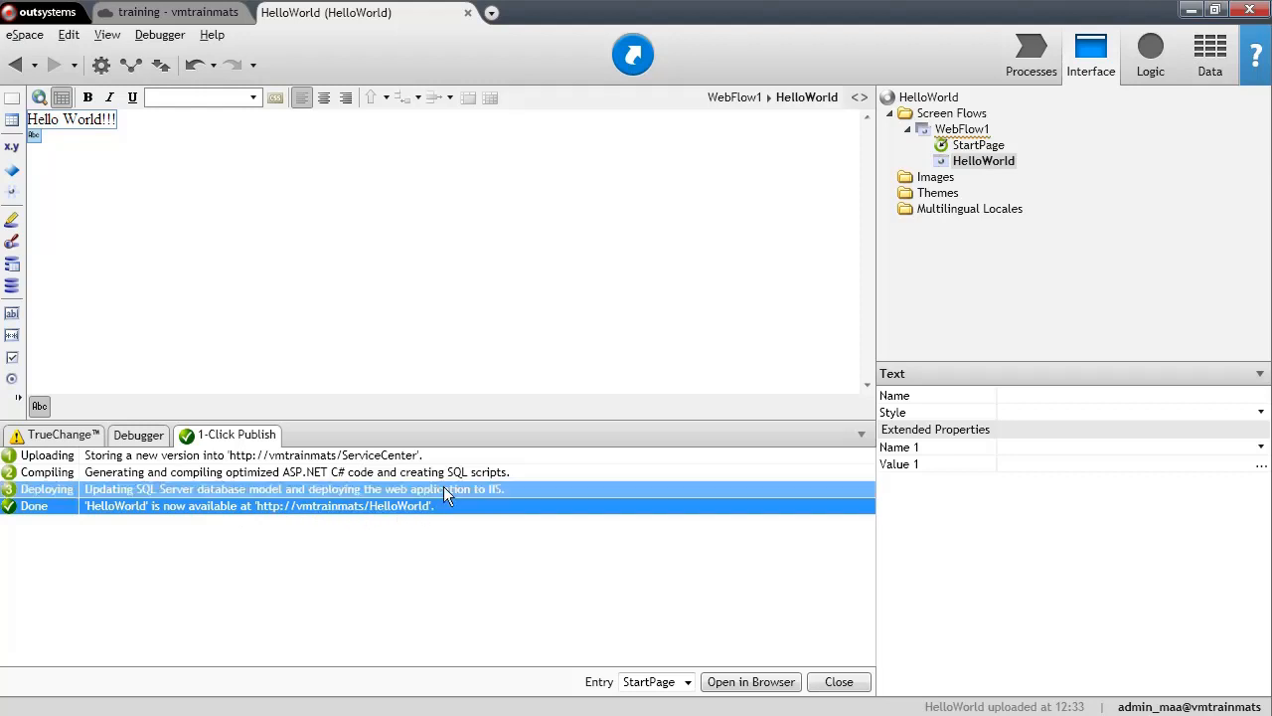
mouse_move(370, 507)
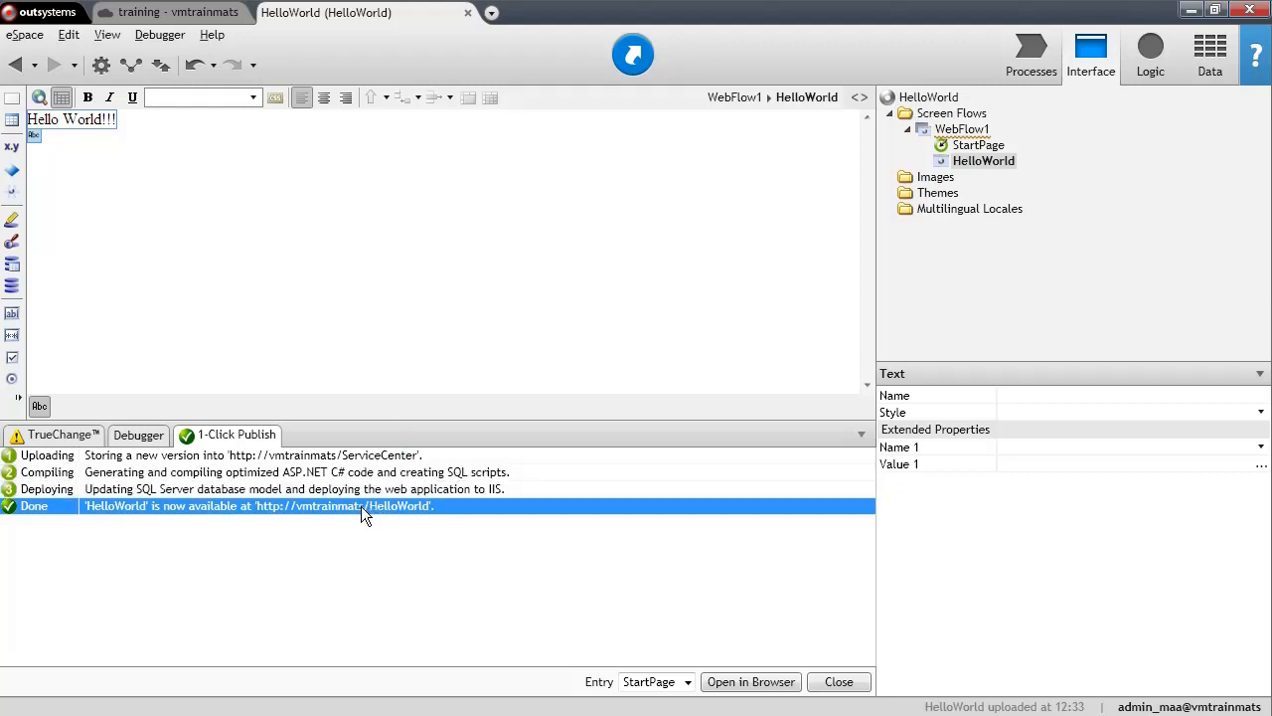
mouse_move(366, 519)
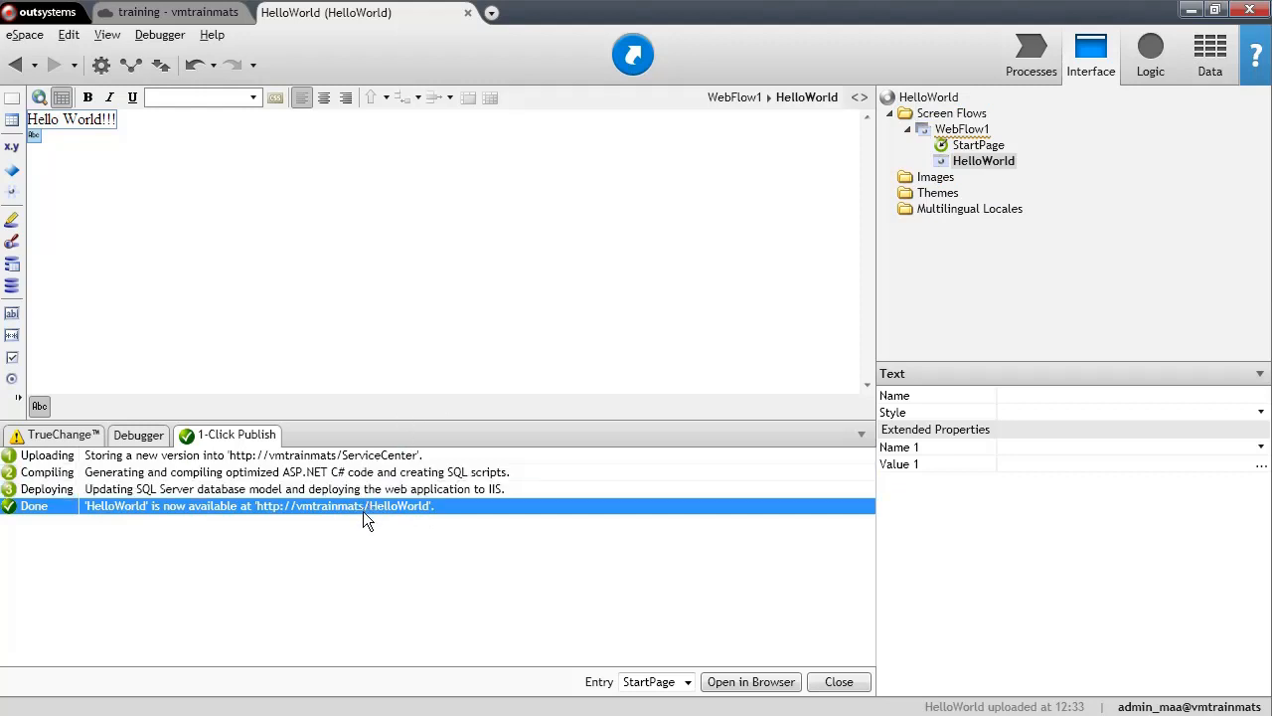
mouse_move(362, 546)
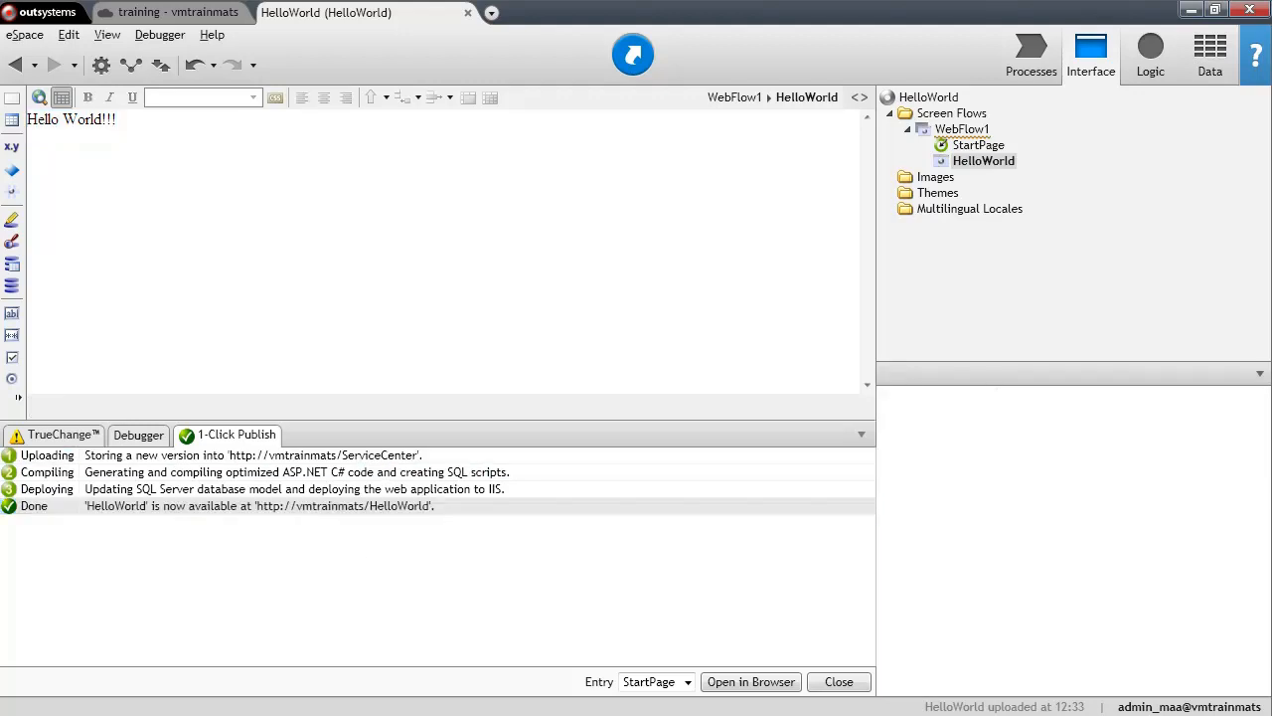
click(751, 680)
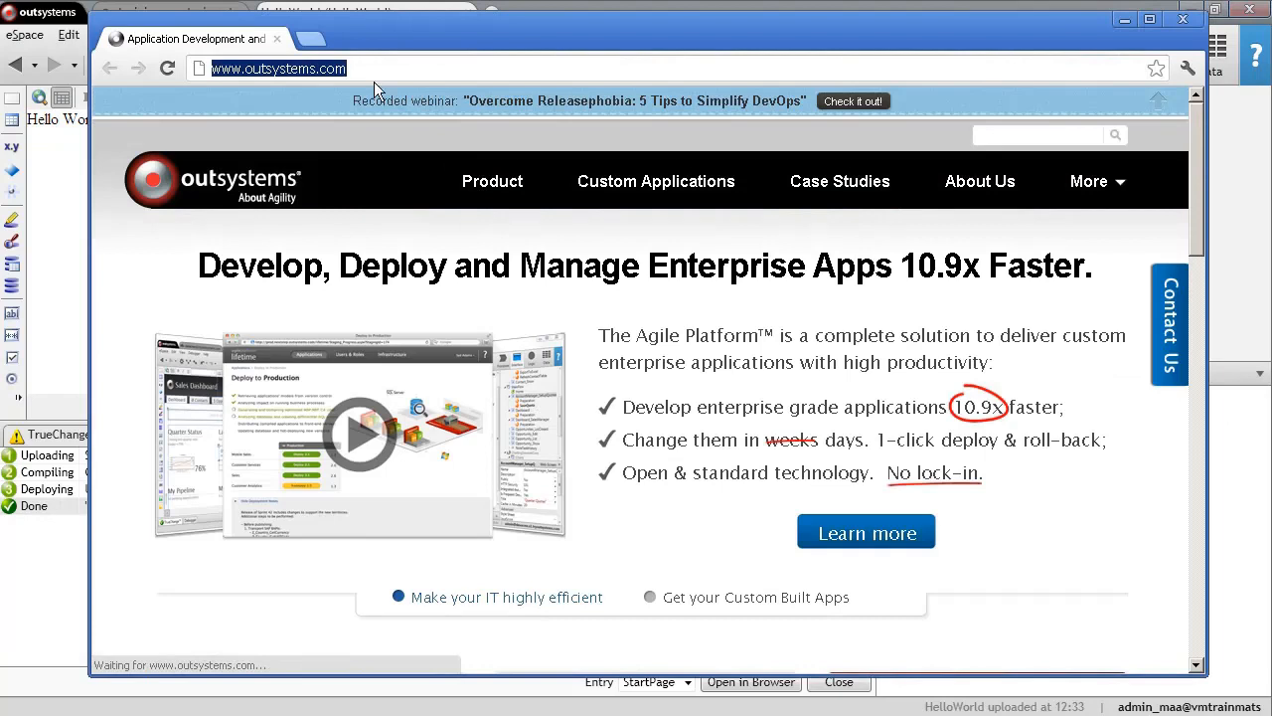
click(278, 68)
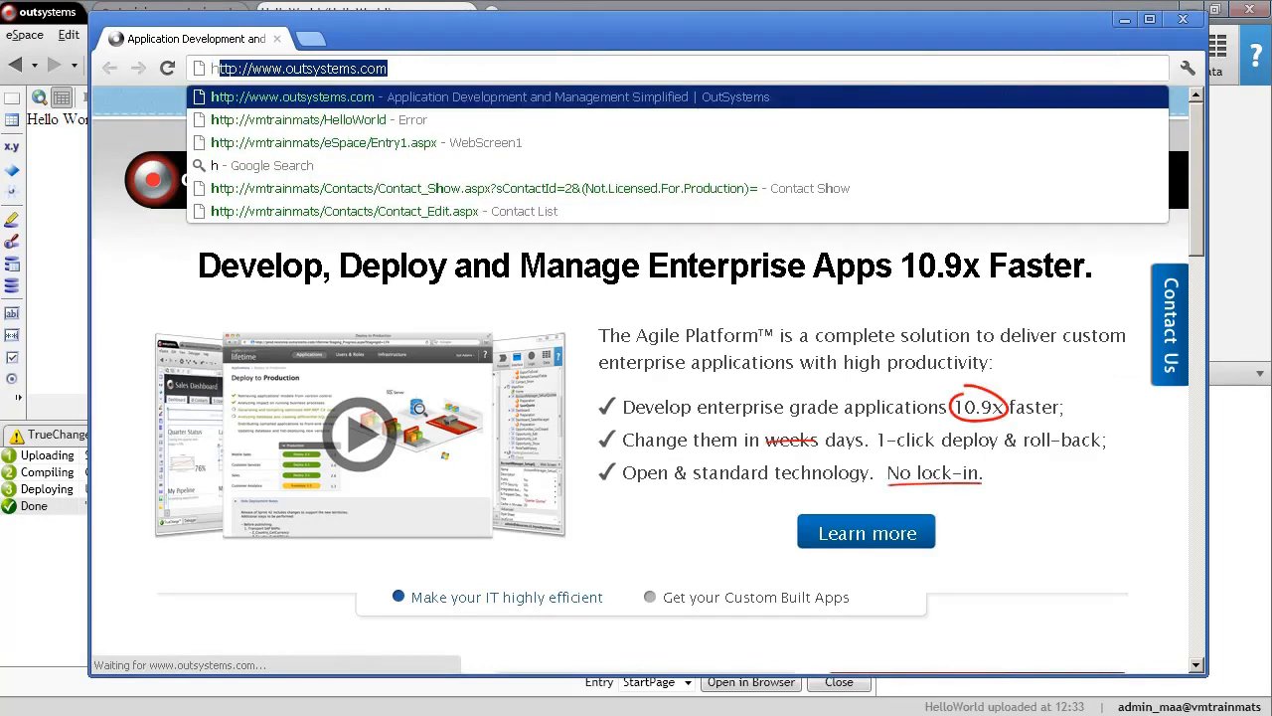
text(ttp://vmtrainmats)
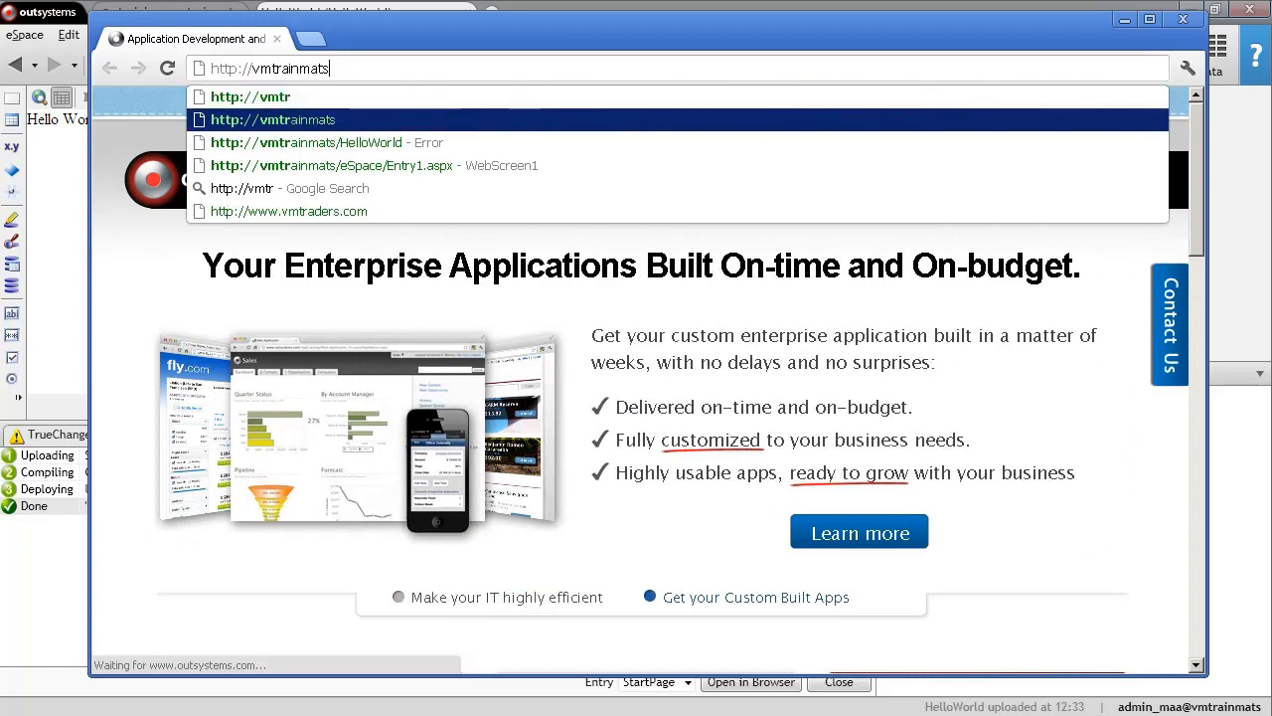
text(/H)
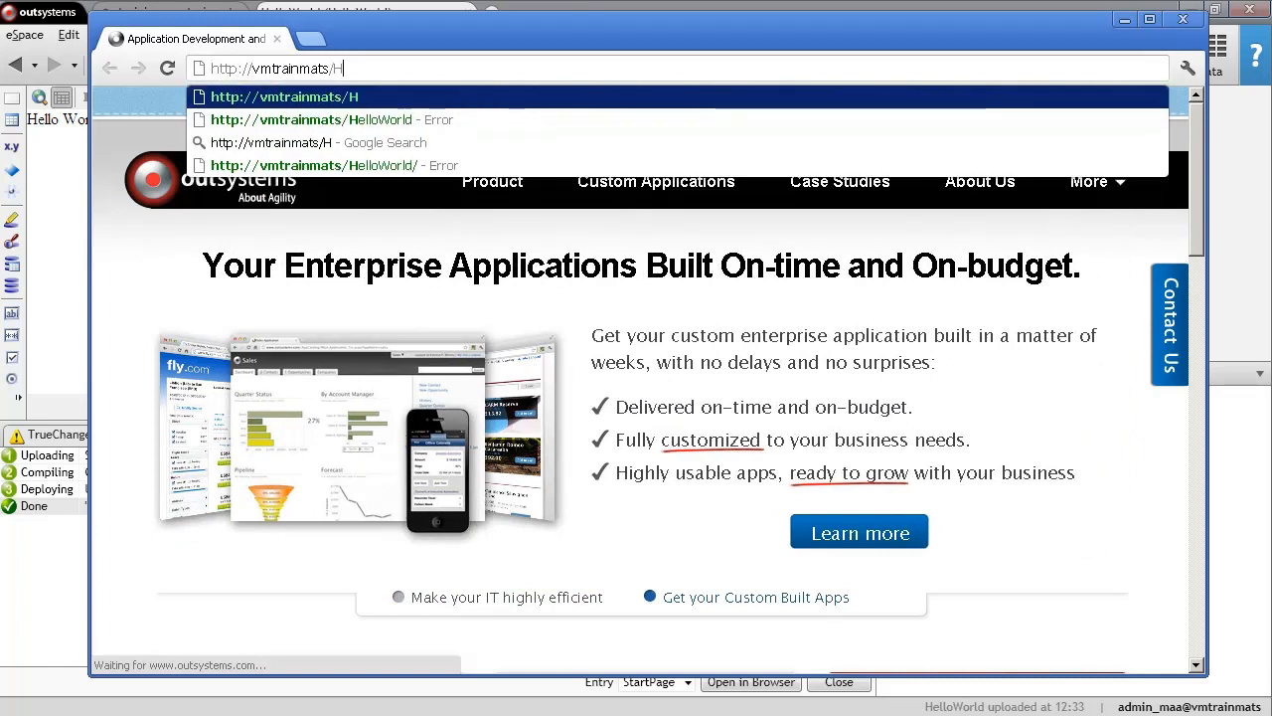
text(elloWo)
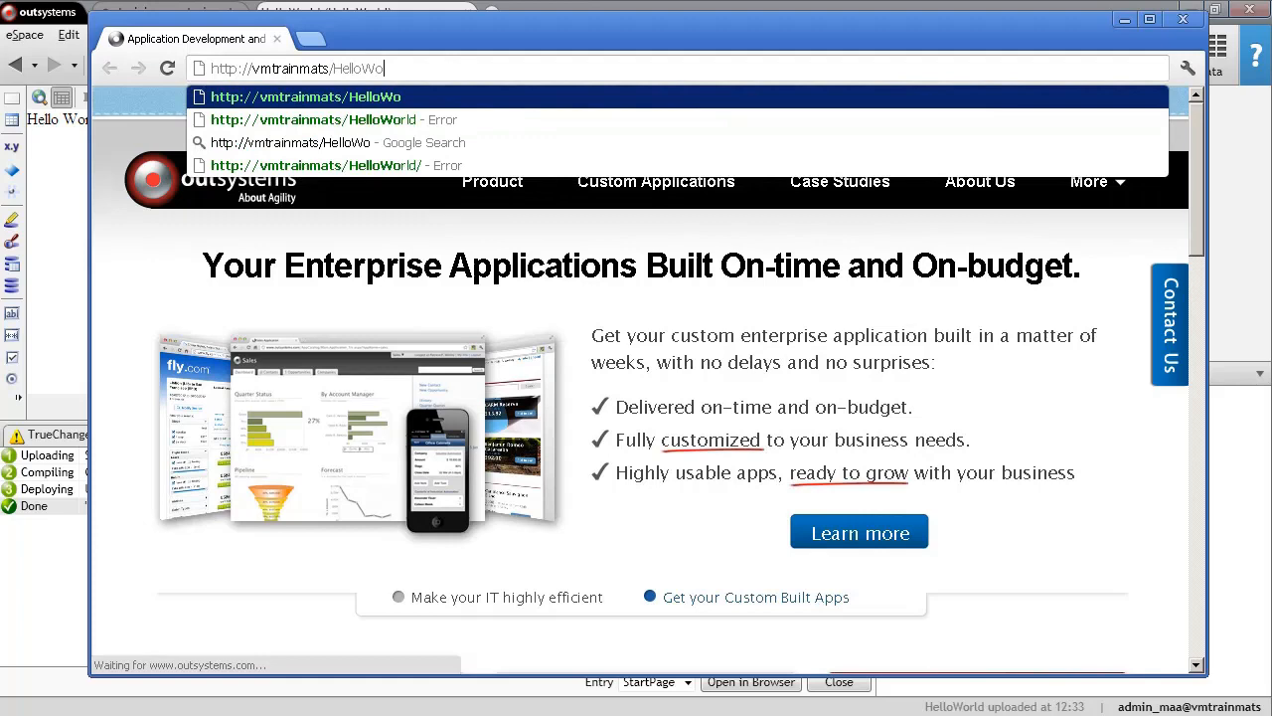
text(rld/)
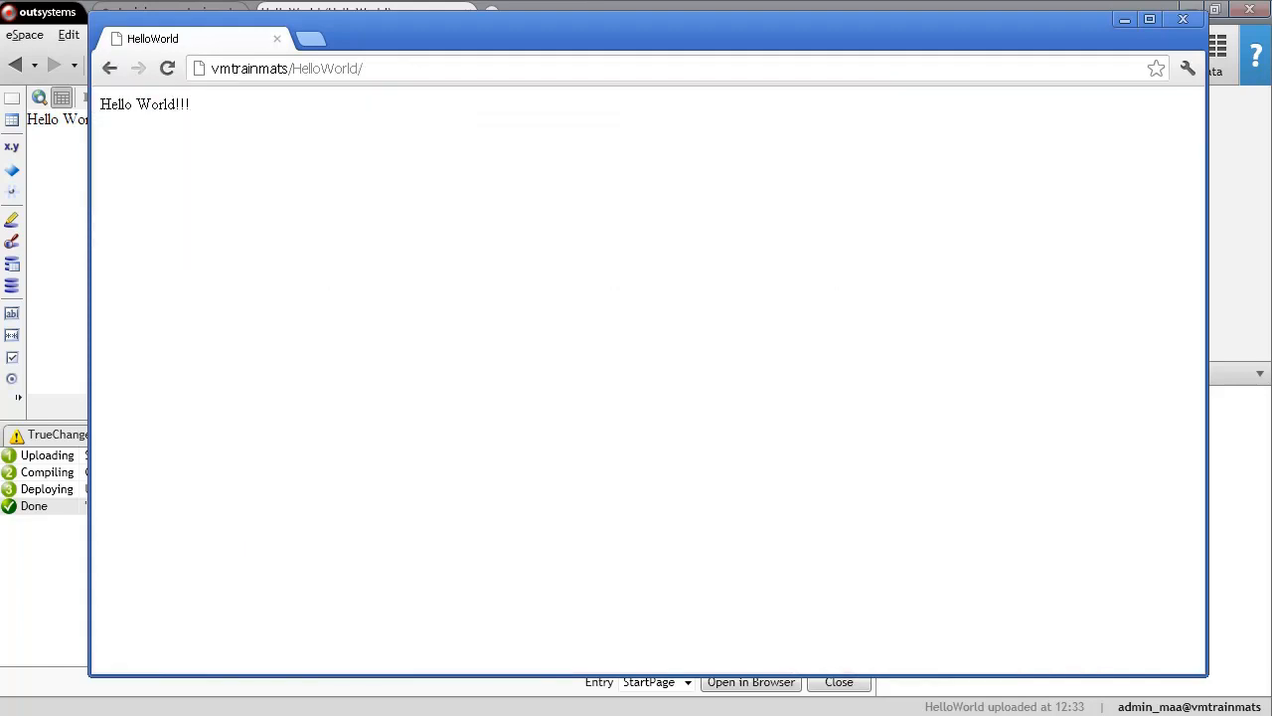
mouse_move(215, 110)
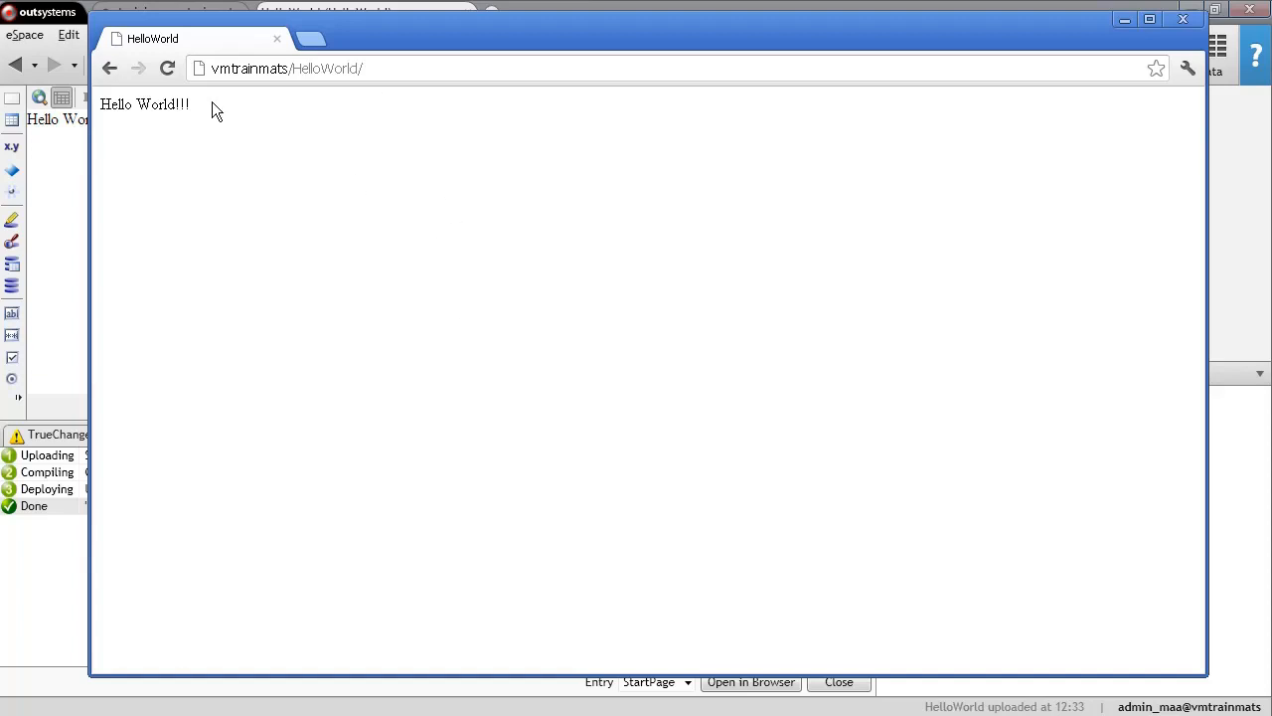
Step: Select the Hello World!!! text to verify it, then return to WebFlow1 in Service Studio
double_click(143, 103)
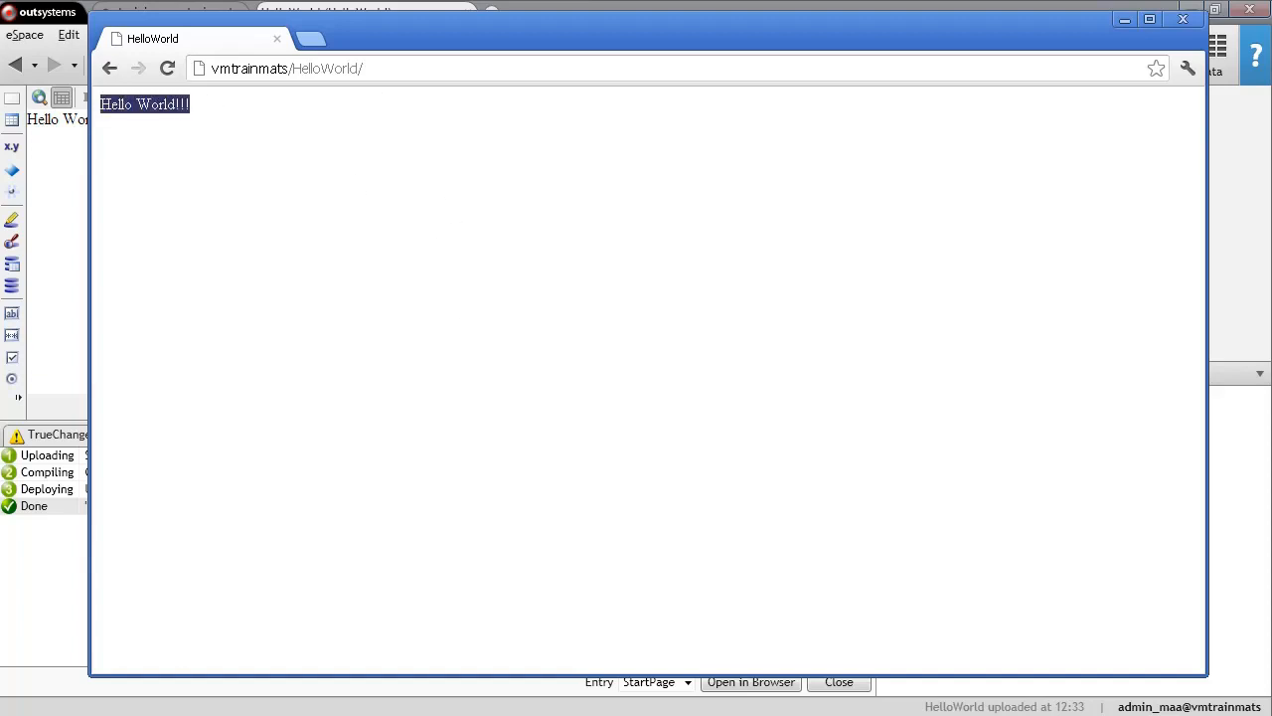
click(289, 68)
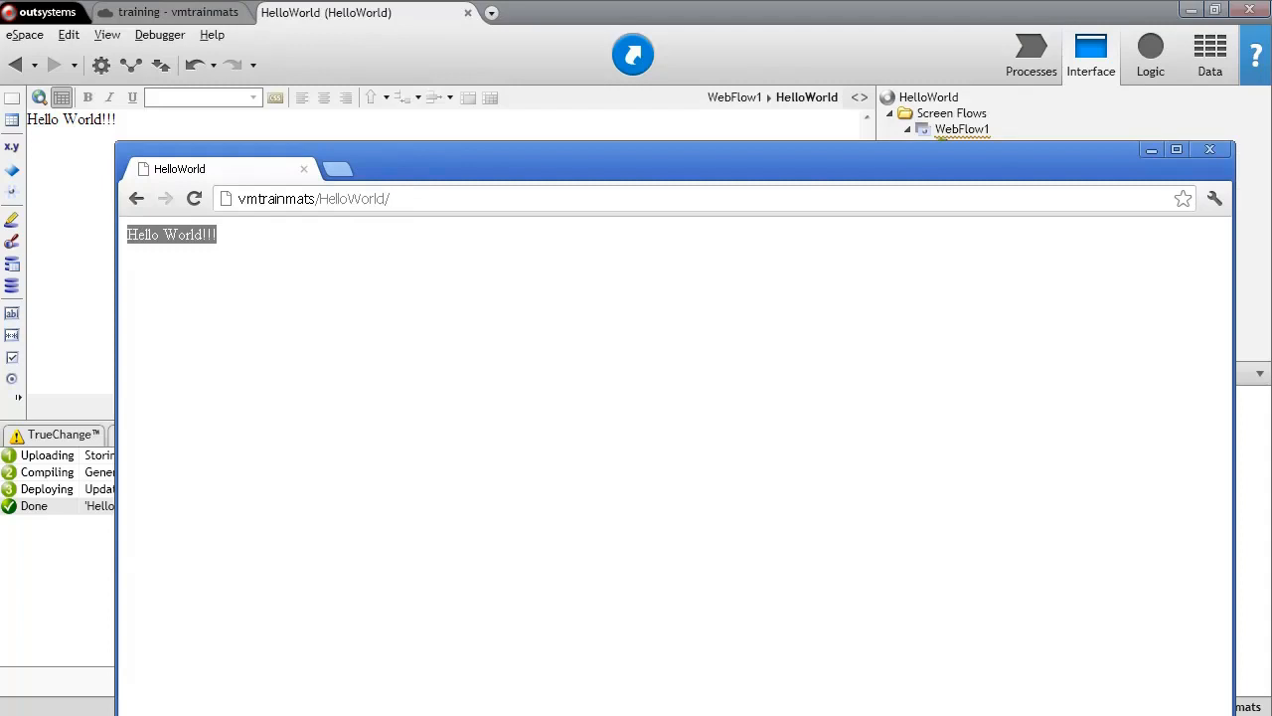
mouse_move(764, 187)
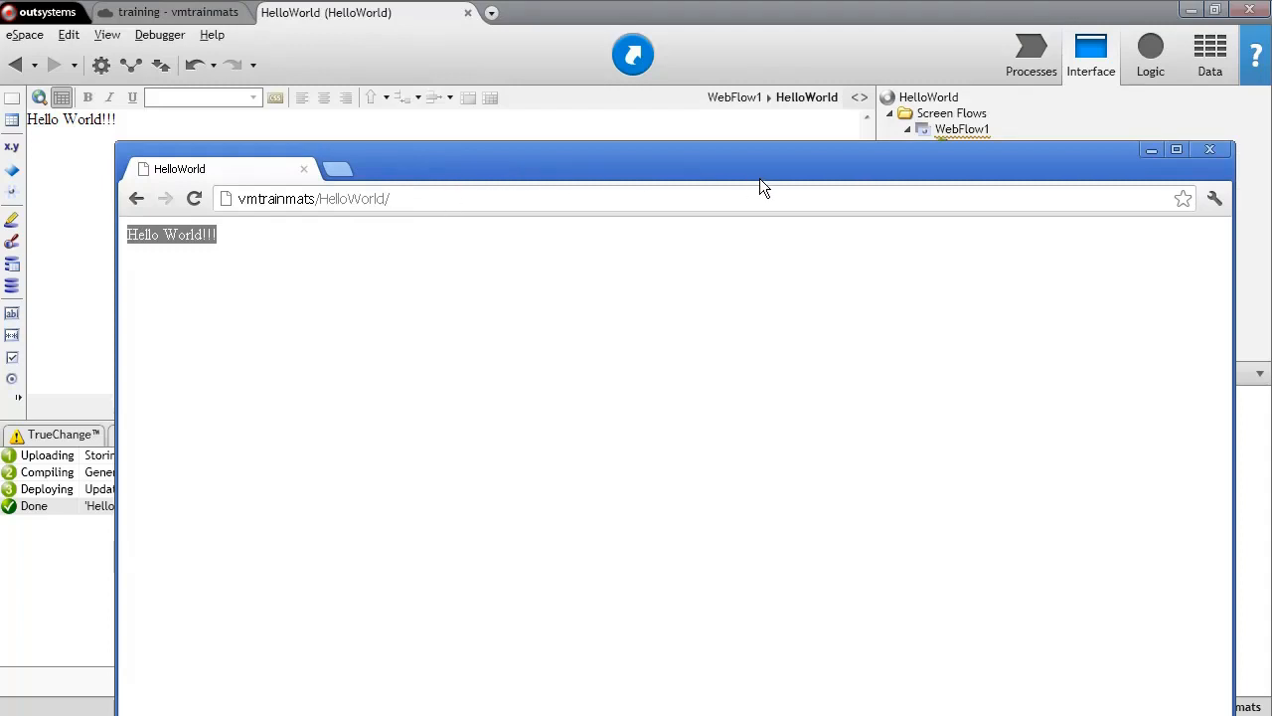
click(962, 130)
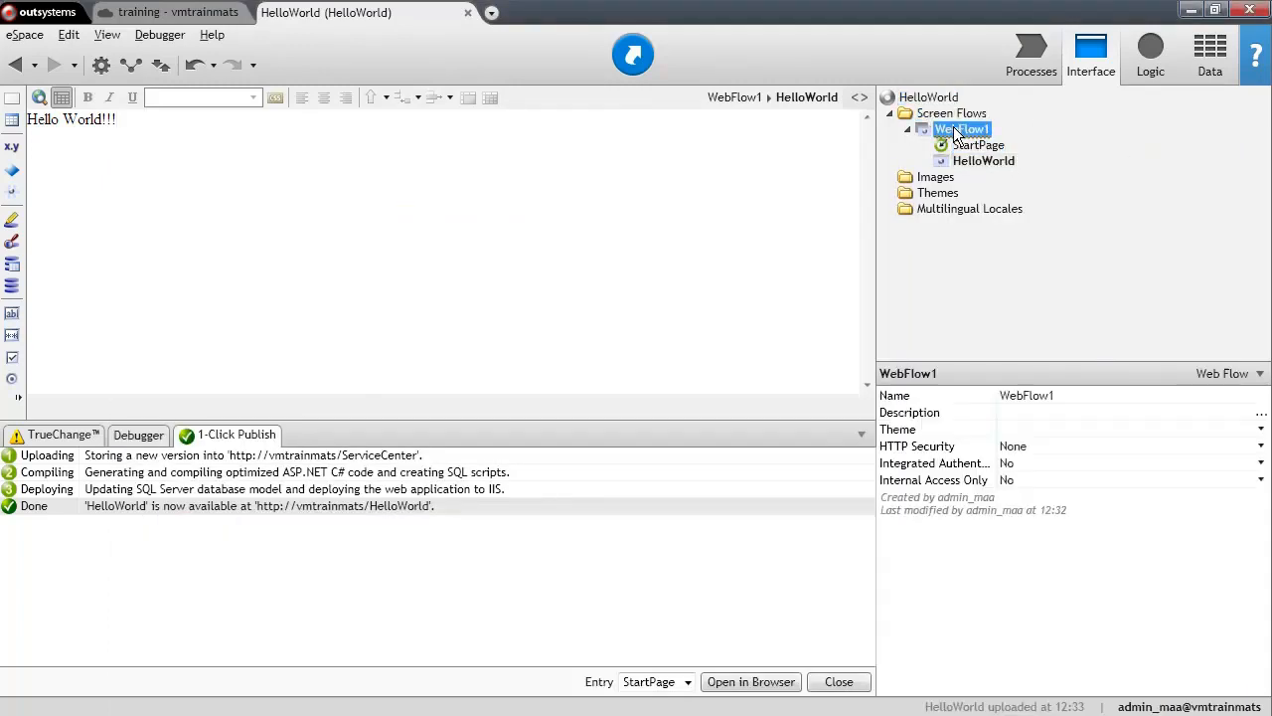